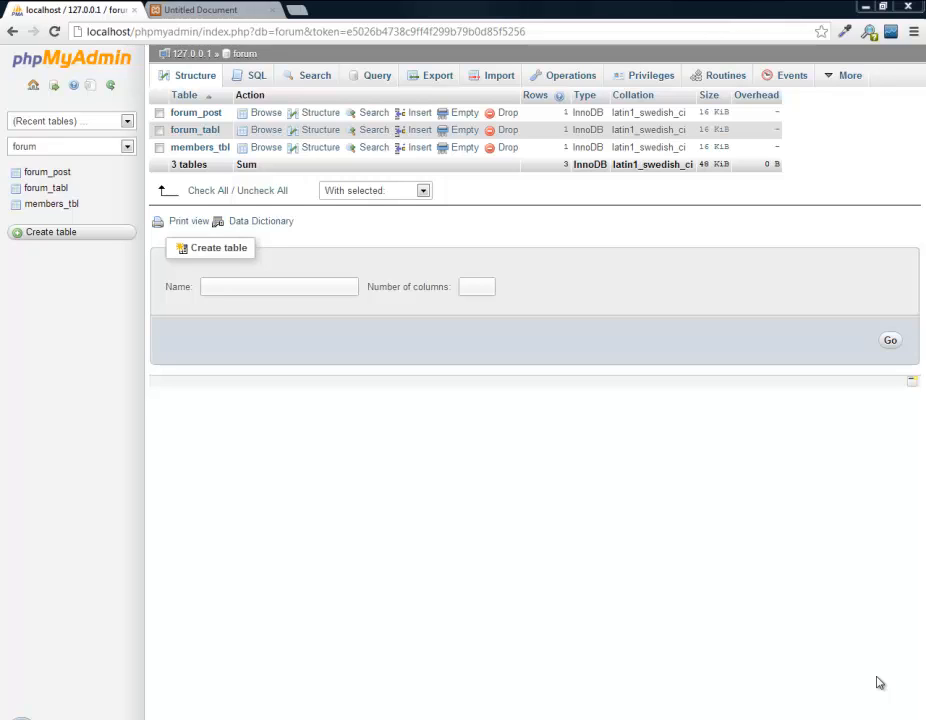
pyautogui.moveTo(872, 672)
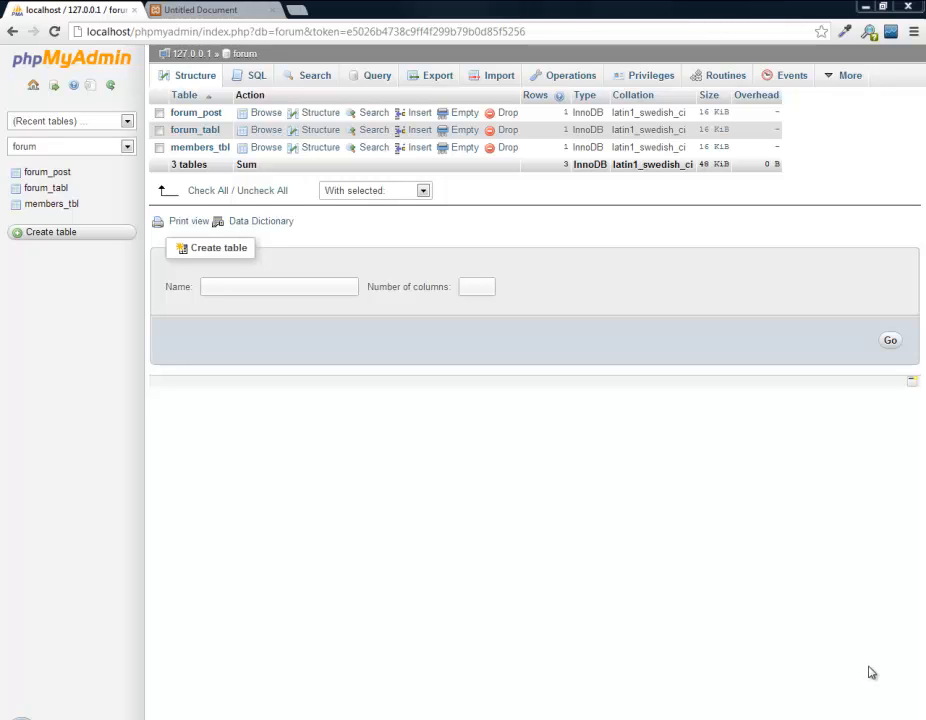
pyautogui.moveTo(164, 192)
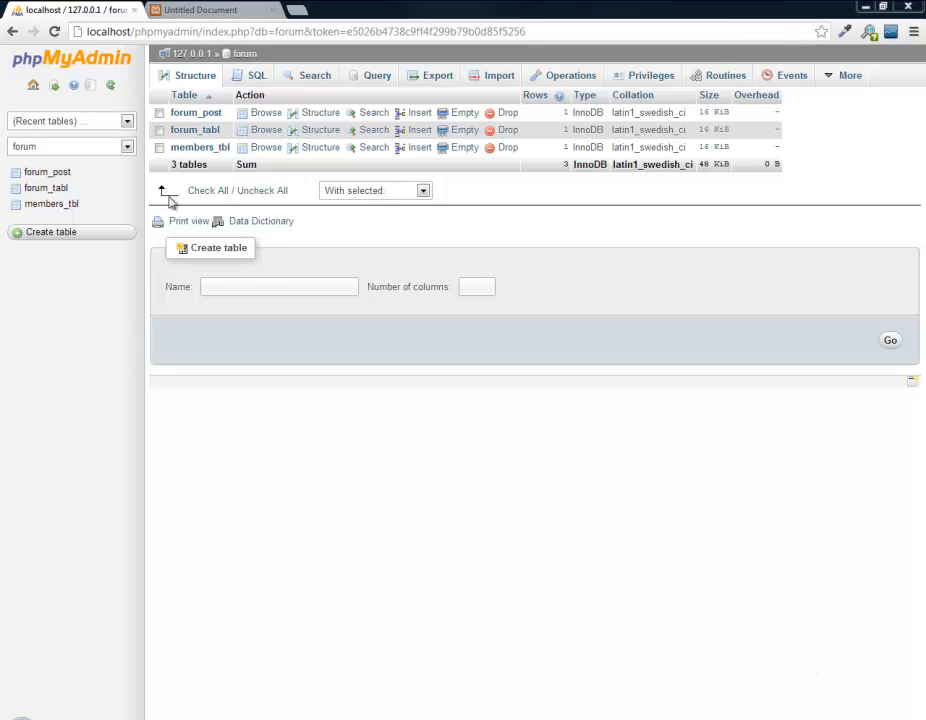
pyautogui.moveTo(196, 130)
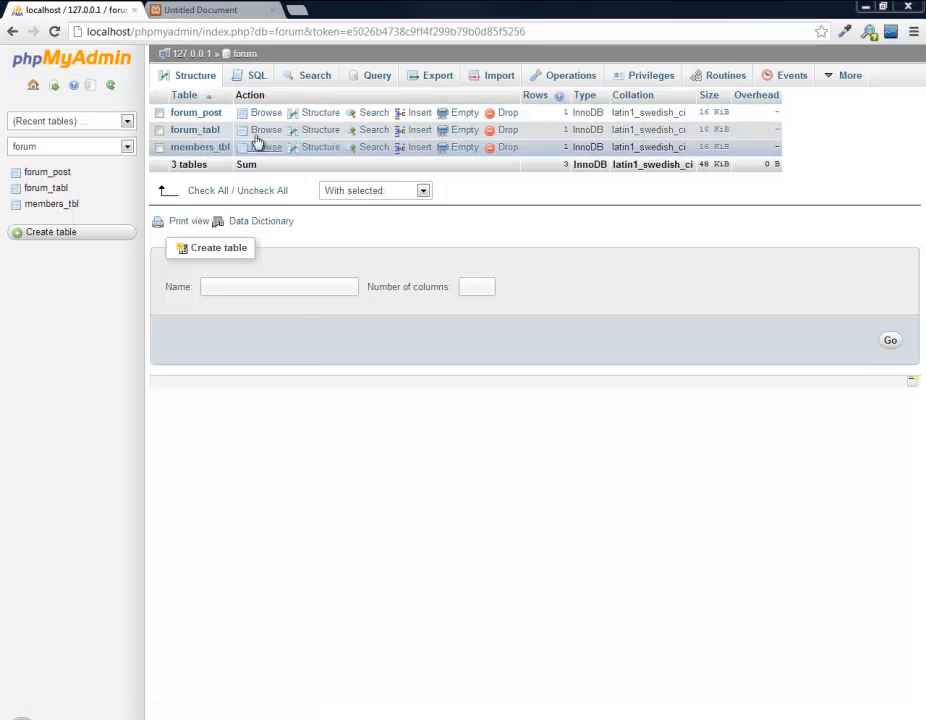
# Begin a PHP block above the doctype with $db = new mysqli("localhost","root","","forum")
pyautogui.click(264, 130)
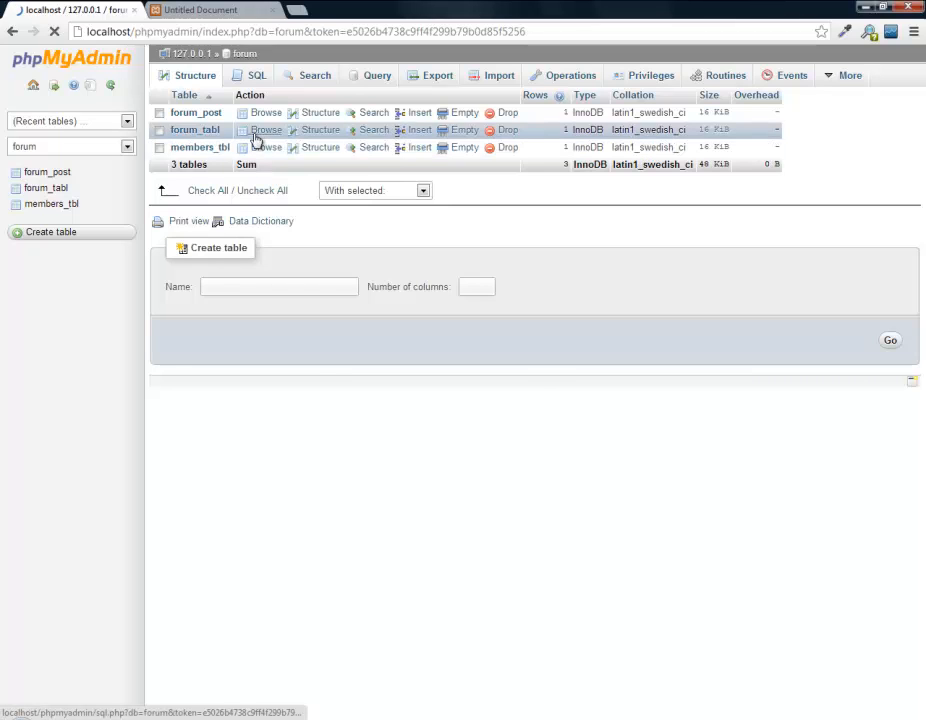
pyautogui.click(264, 128)
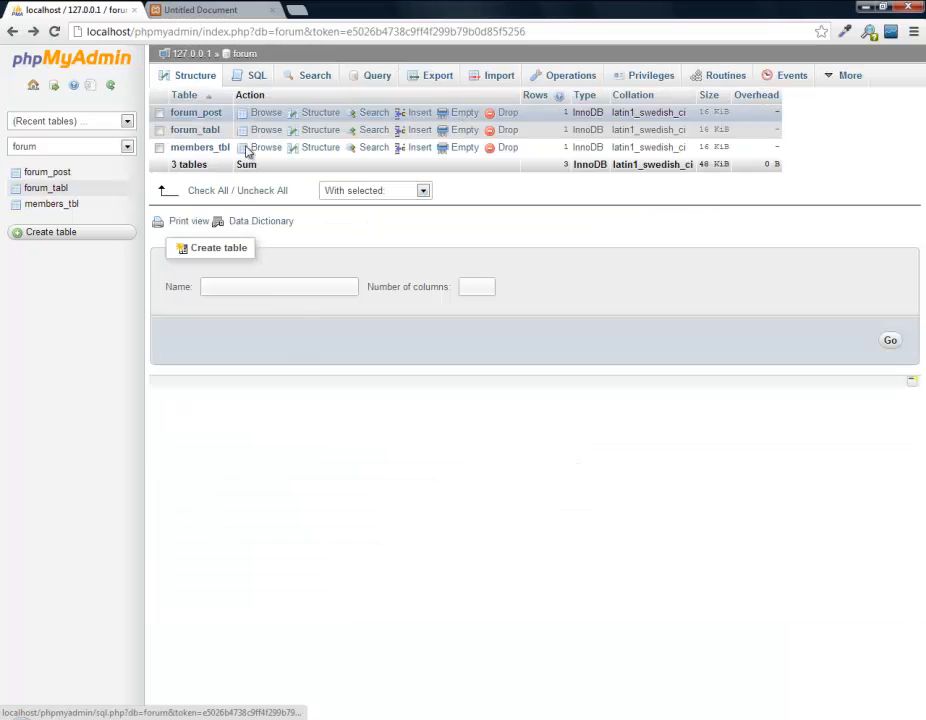
pyautogui.click(264, 112)
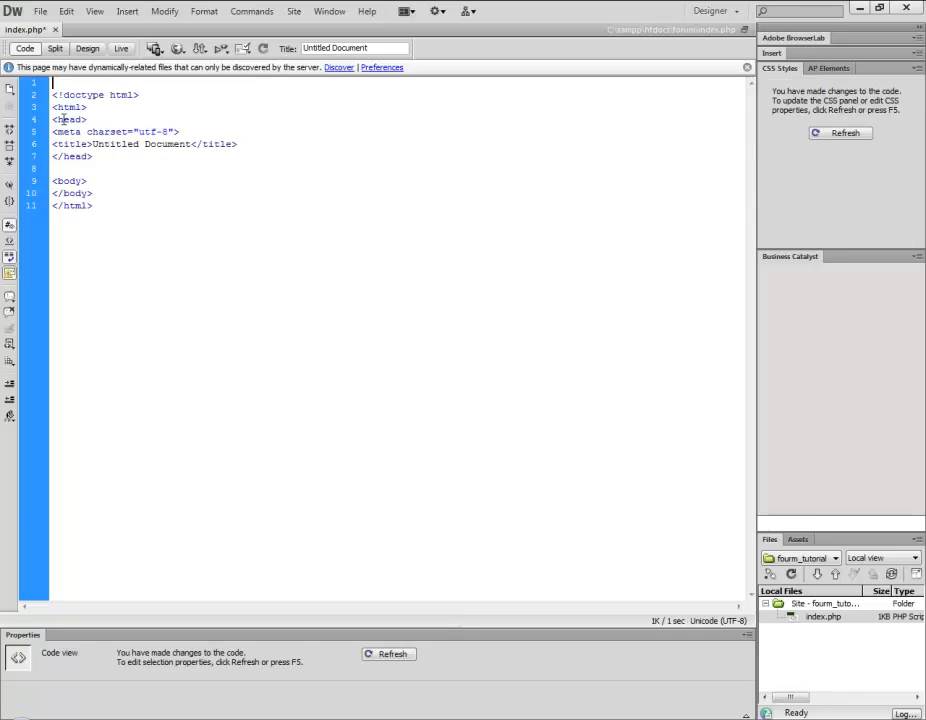
pyautogui.write('<?php')
pyautogui.write('?>')
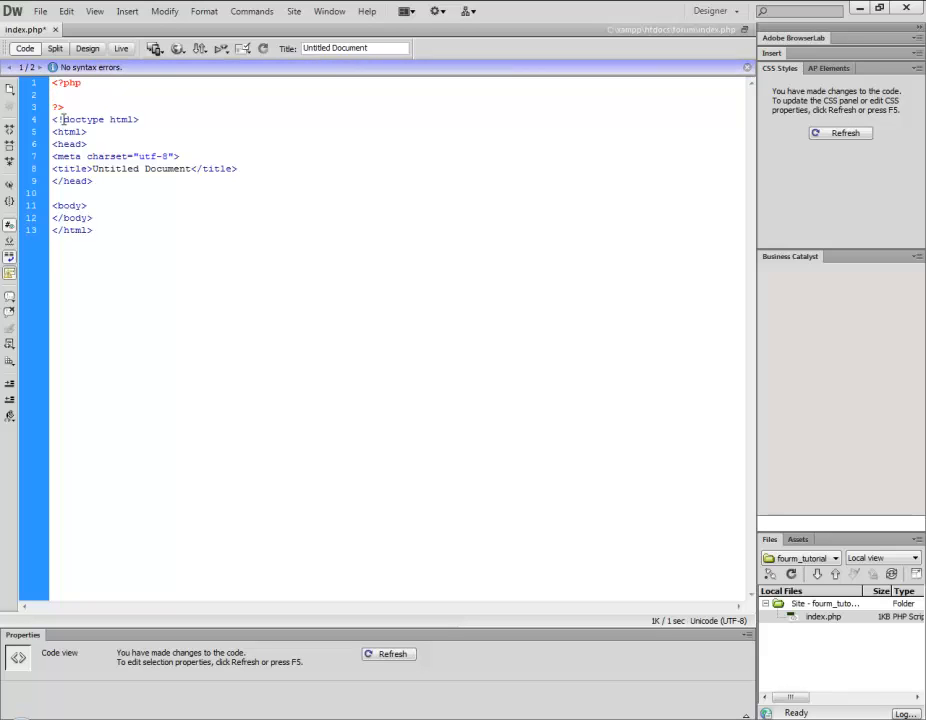
pyautogui.write('$c')
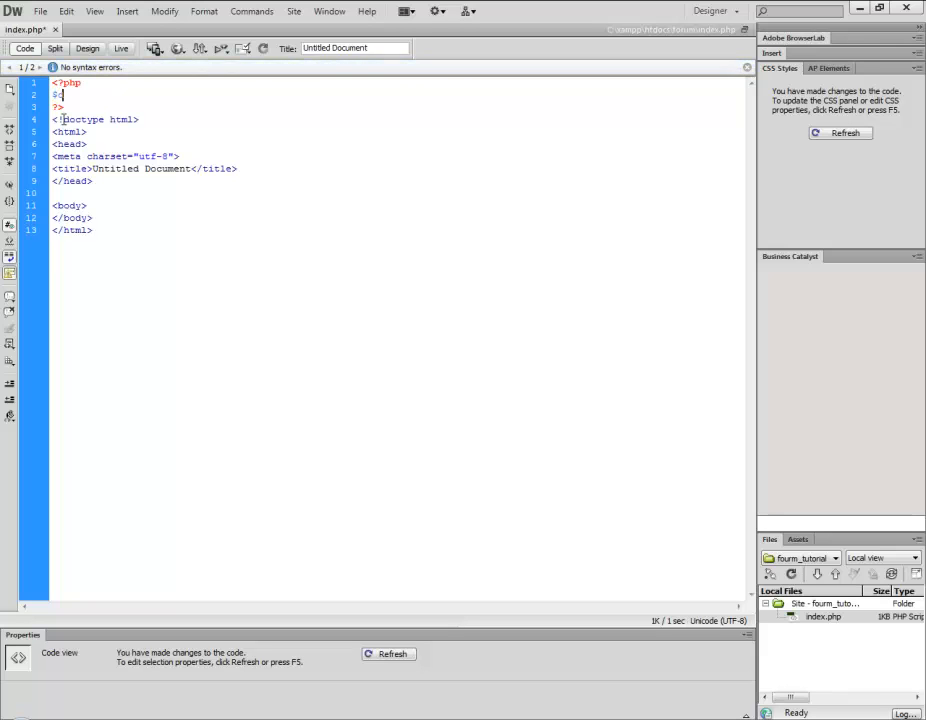
pyautogui.write('db = ne')
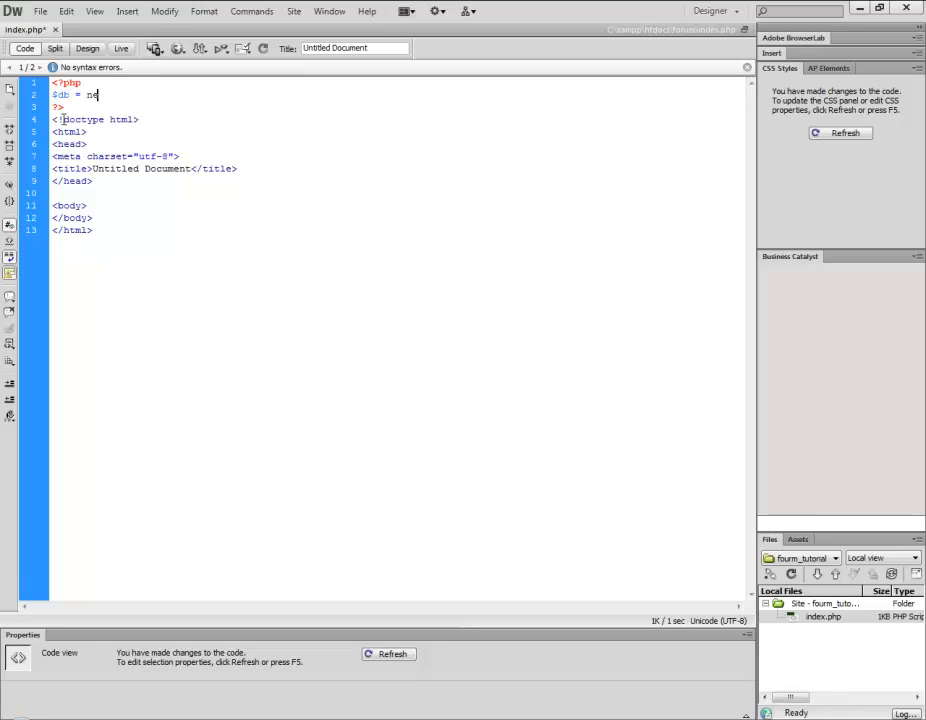
pyautogui.write('w mysqli')
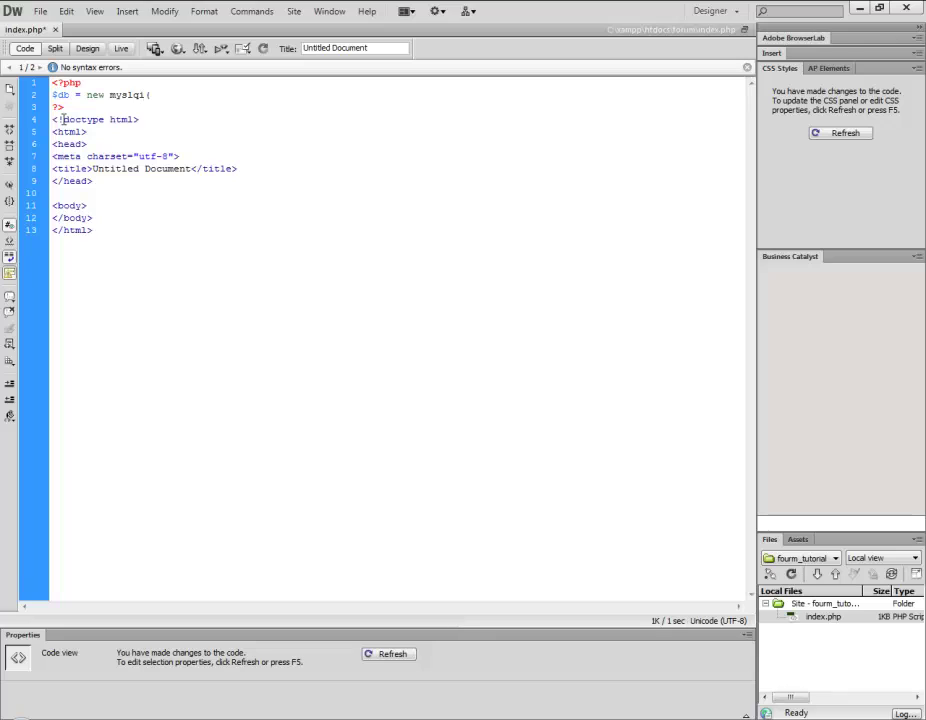
pyautogui.write('("loc')
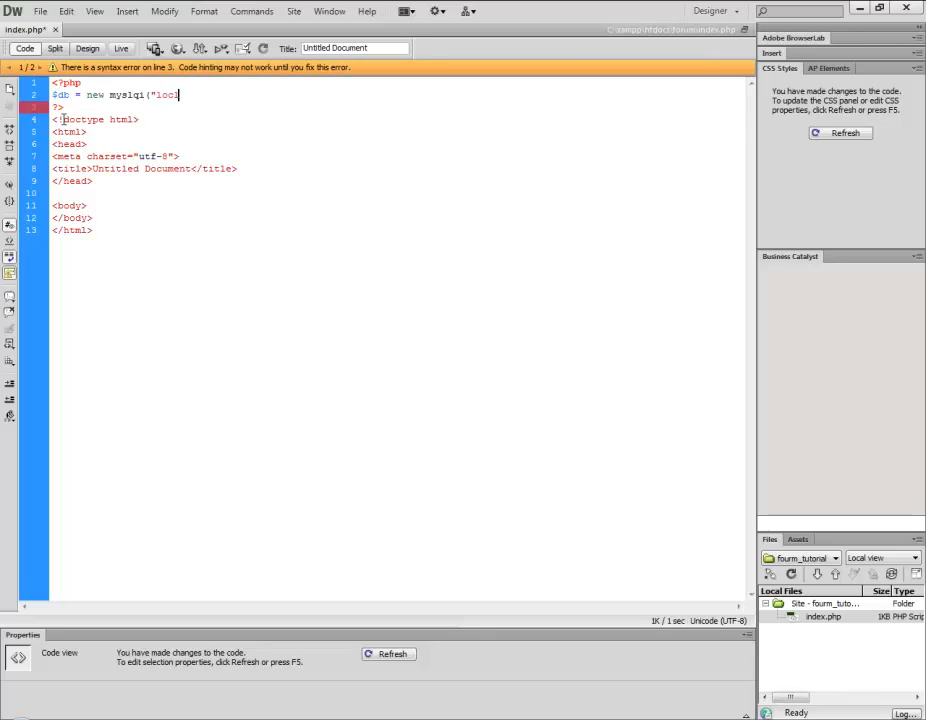
pyautogui.write('host')
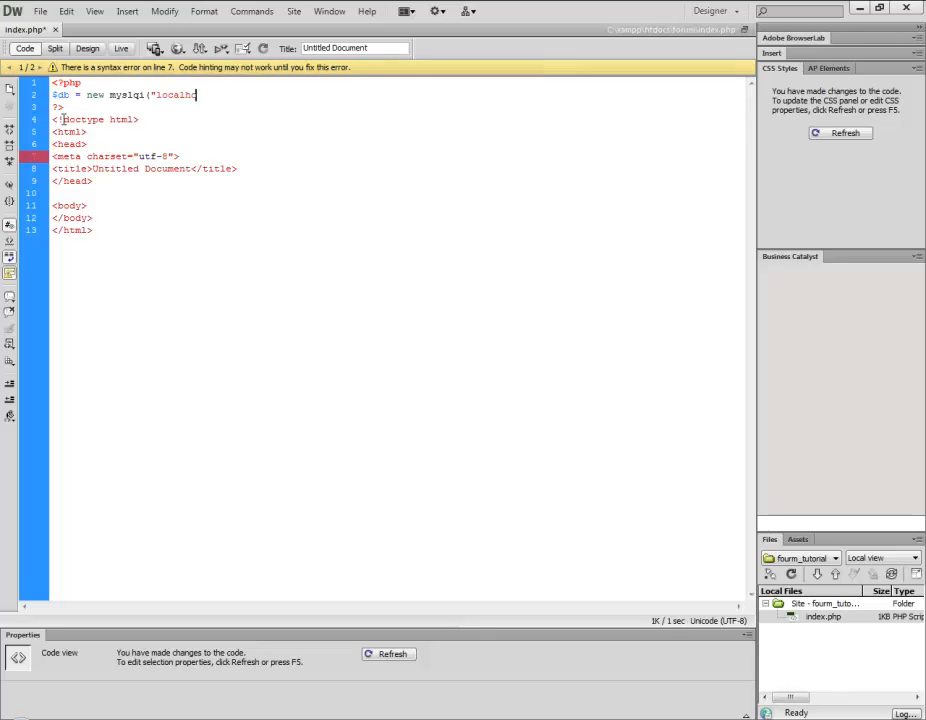
pyautogui.write('t')
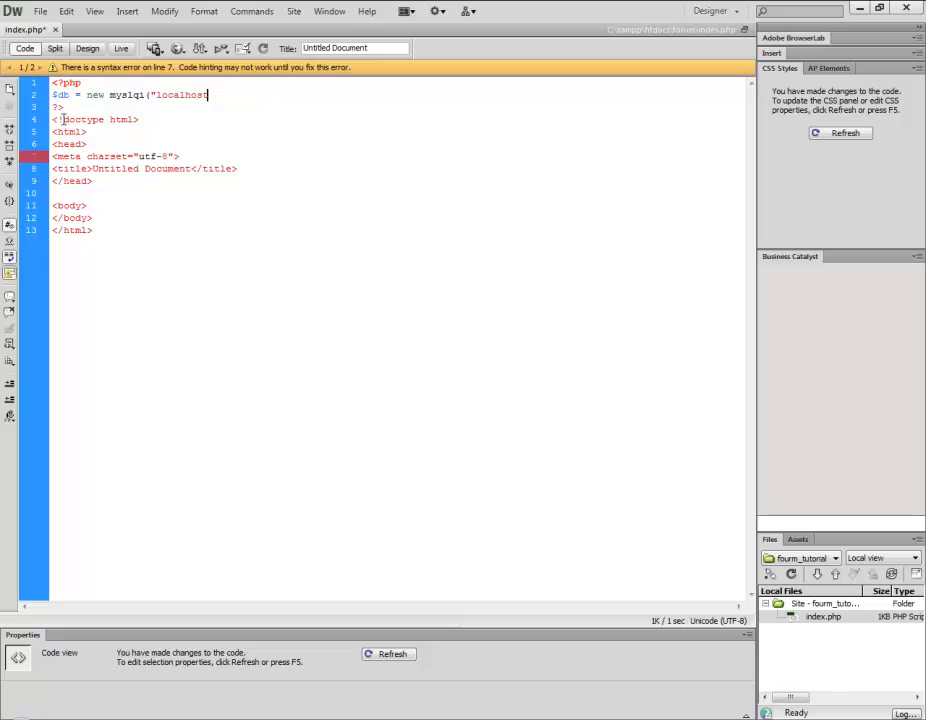
pyautogui.write('<br>')
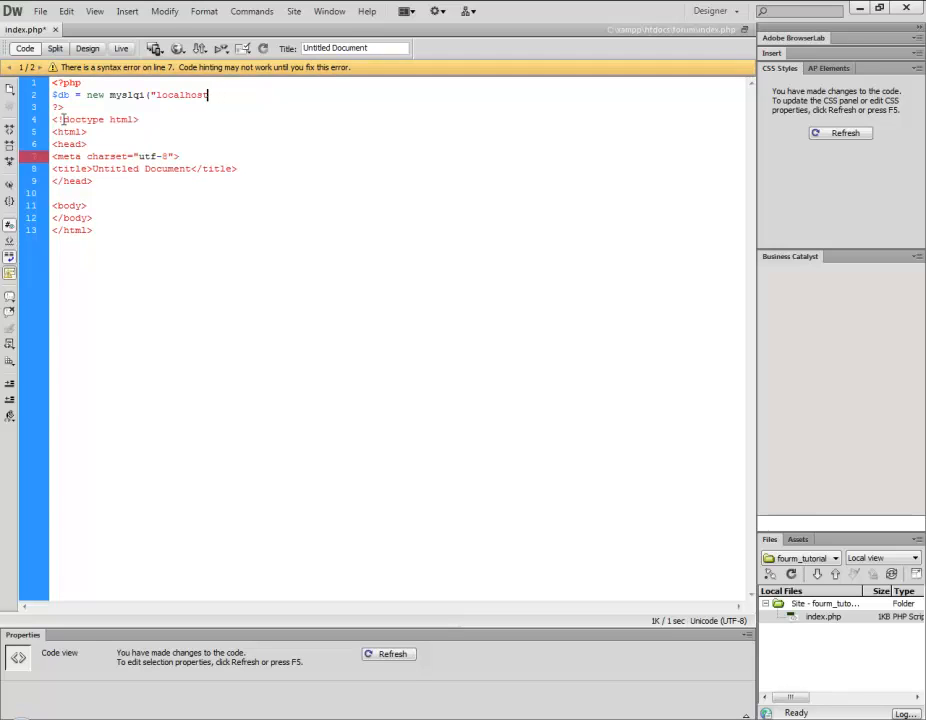
pyautogui.write('",')
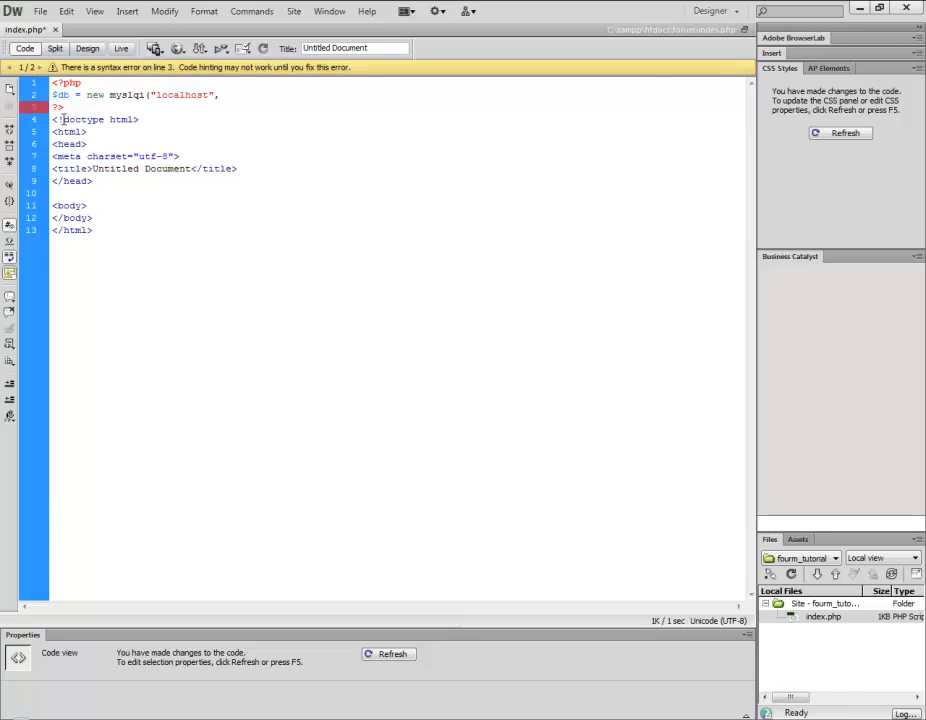
pyautogui.write('"root","","')
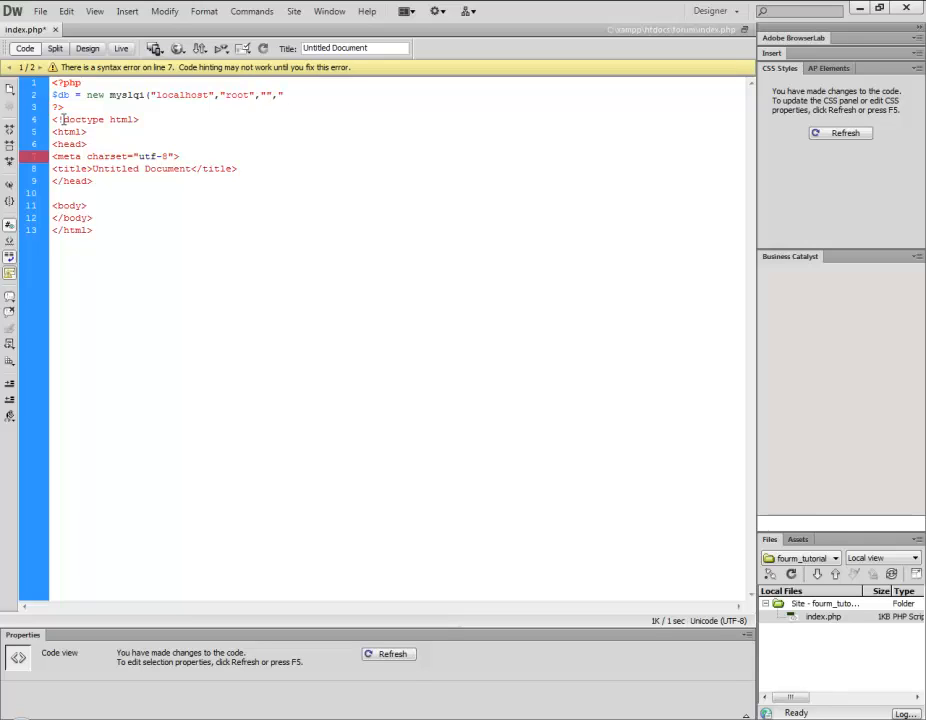
pyautogui.write('forum')
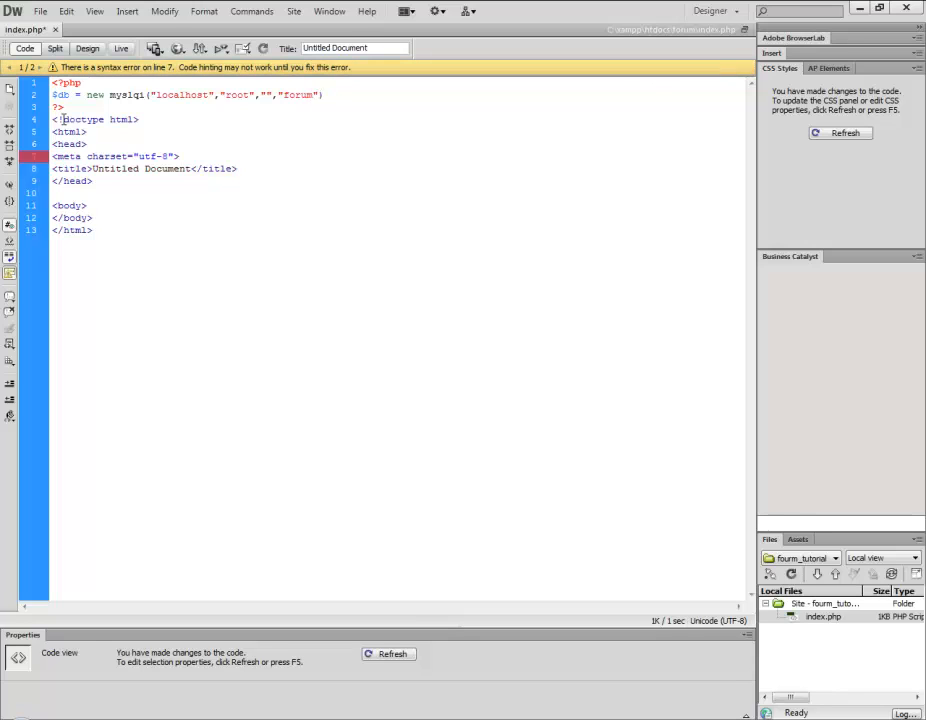
# Append or die("ERROR: With connection"); so a failed connection stops the page
pyautogui.write('or')
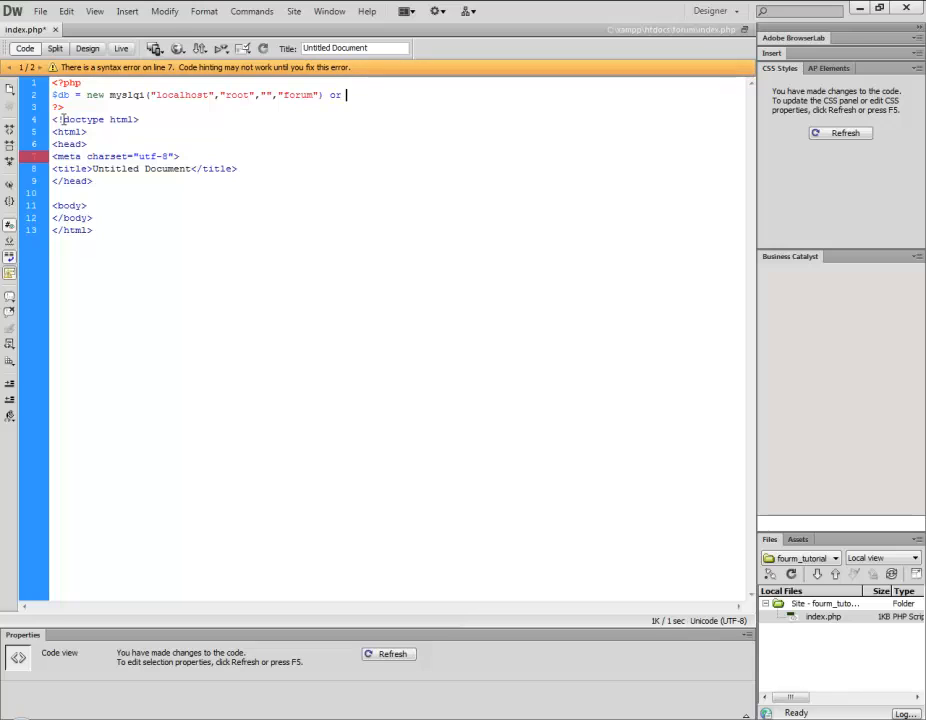
pyautogui.write('die(')
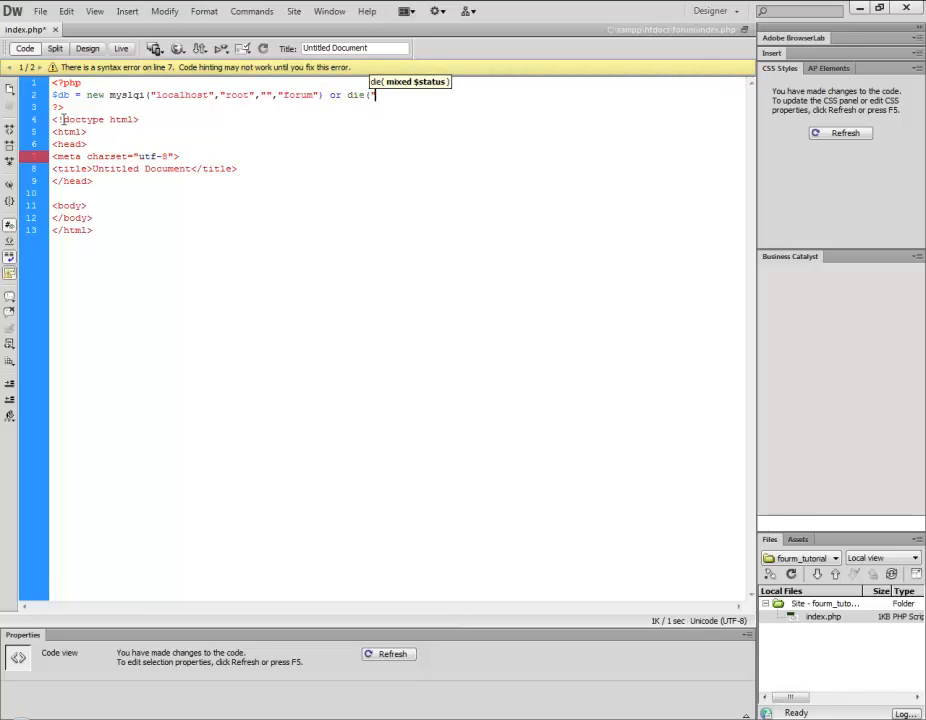
pyautogui.write('ERROR')
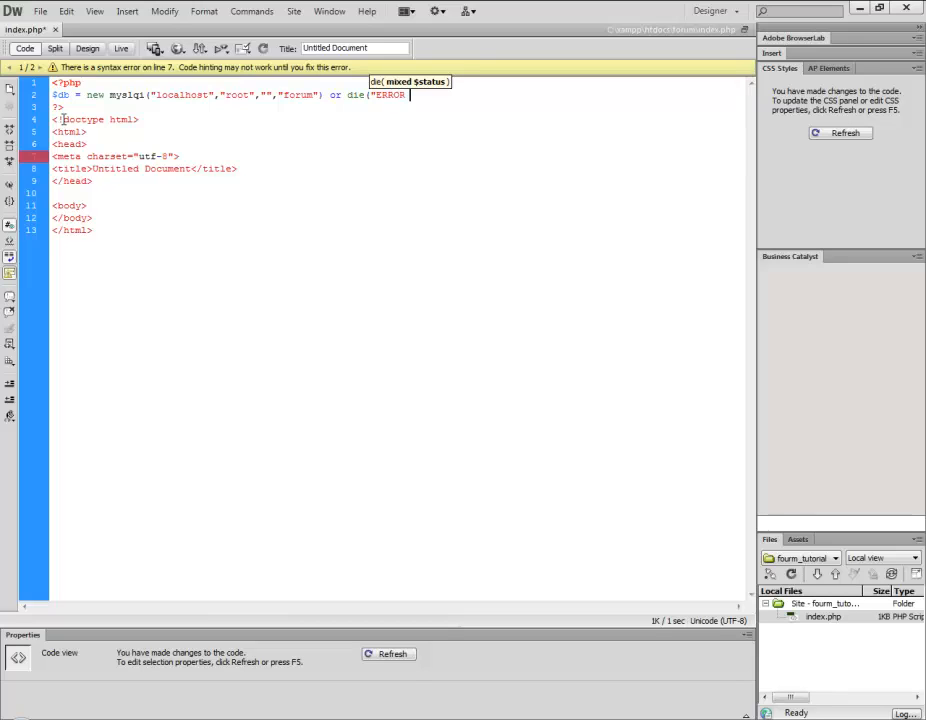
pyautogui.write('<b')
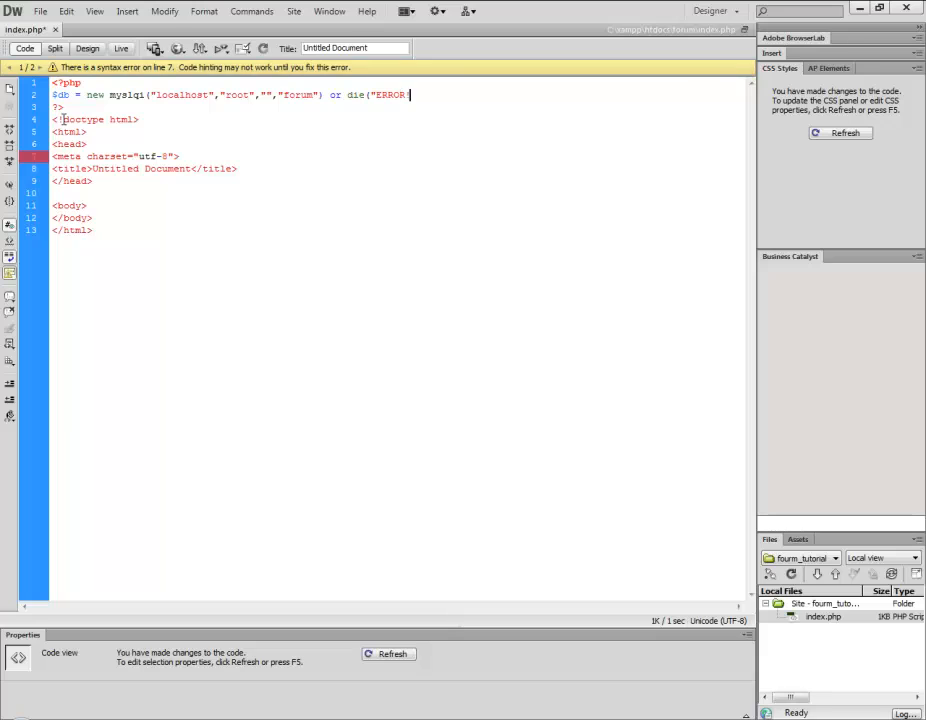
pyautogui.write('W')
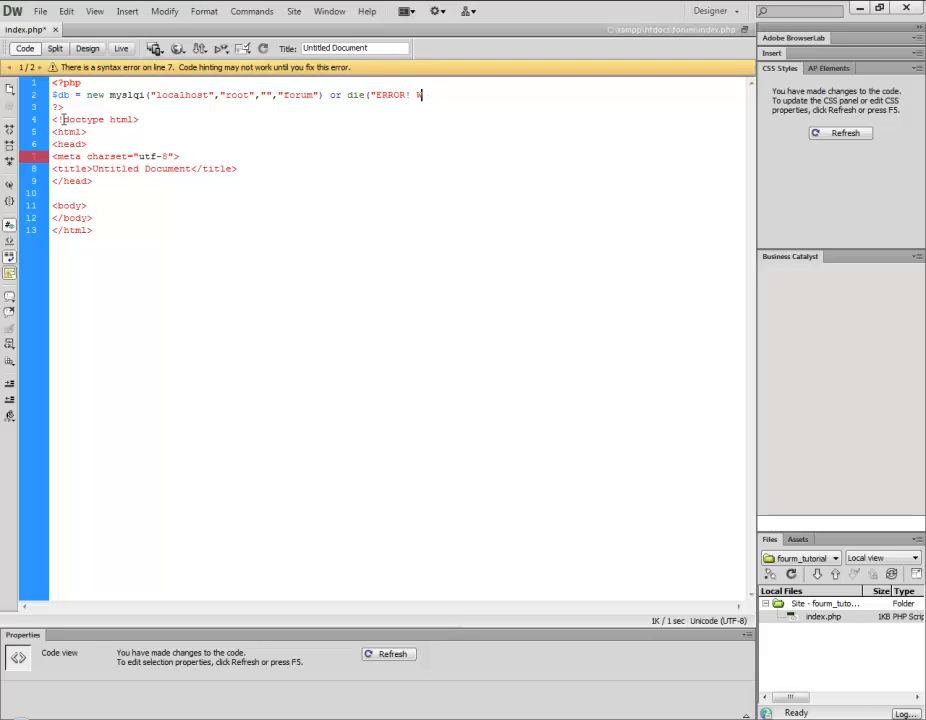
pyautogui.write('With co')
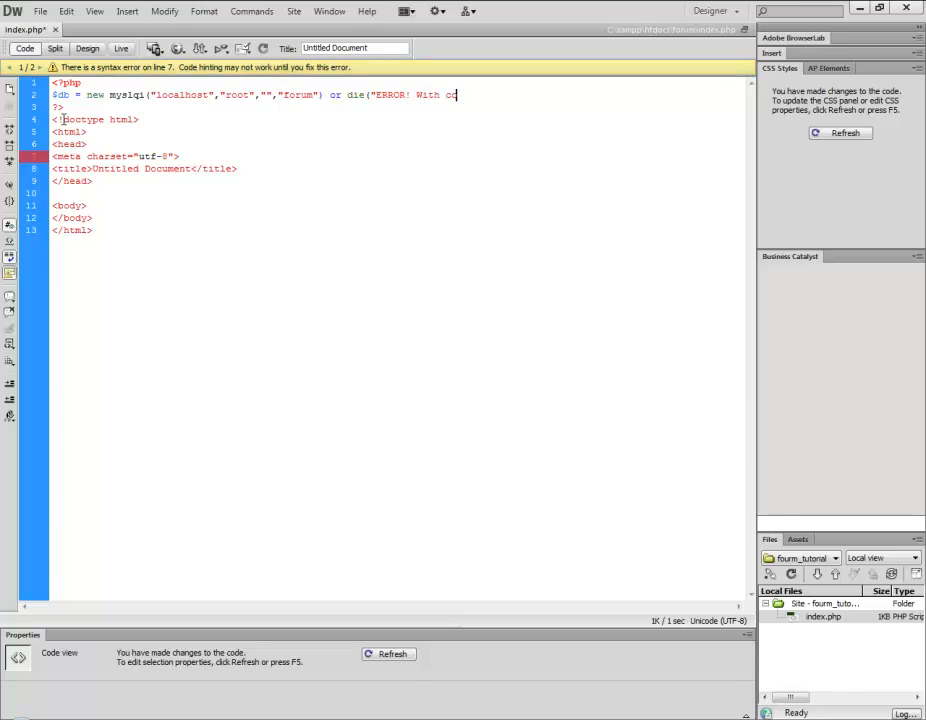
pyautogui.write('onnection')
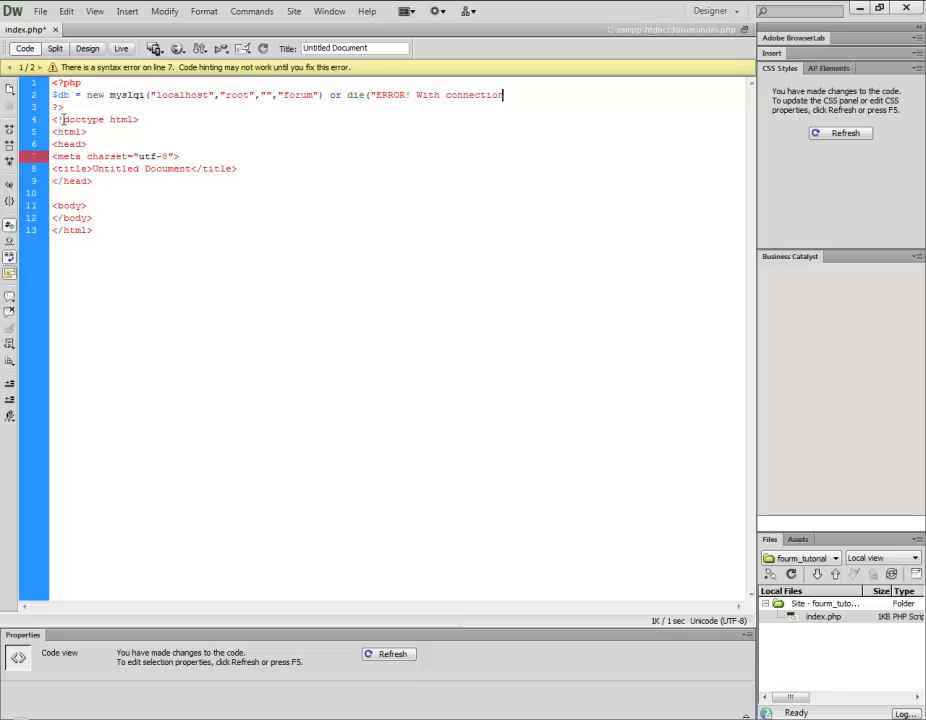
pyautogui.write('"]')
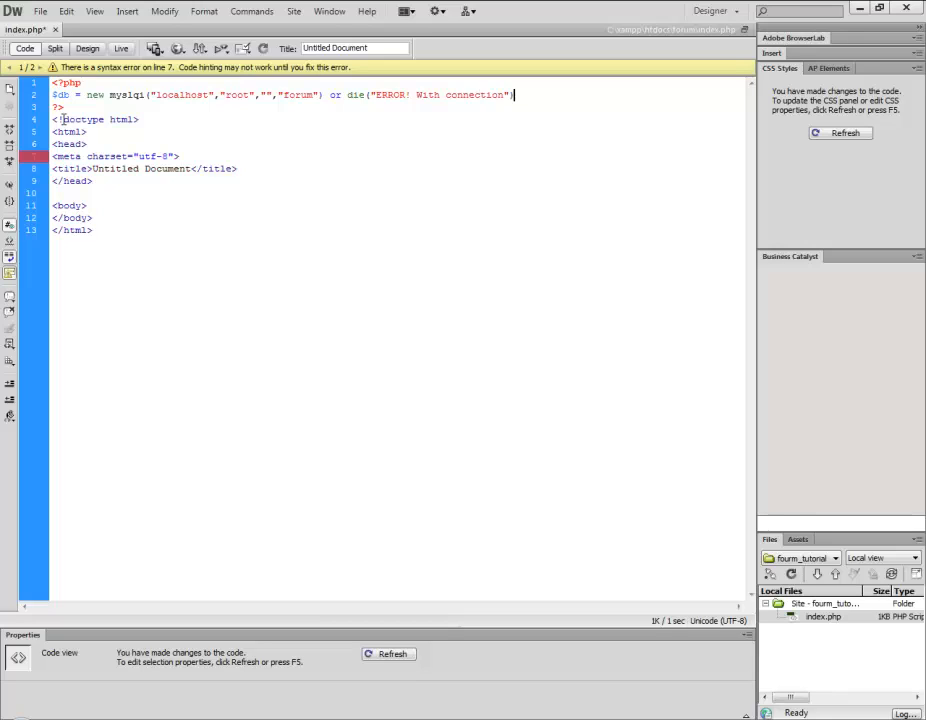
pyautogui.write(';')
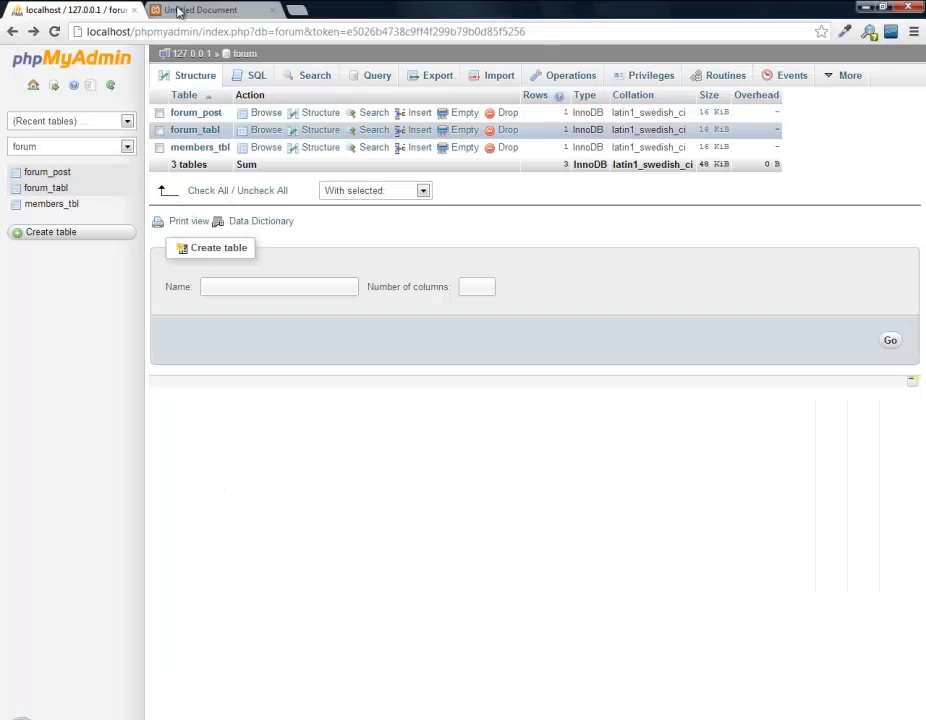
# Switch Chrome from phpMyAdmin to the Untitled Document page tab
pyautogui.click(204, 10)
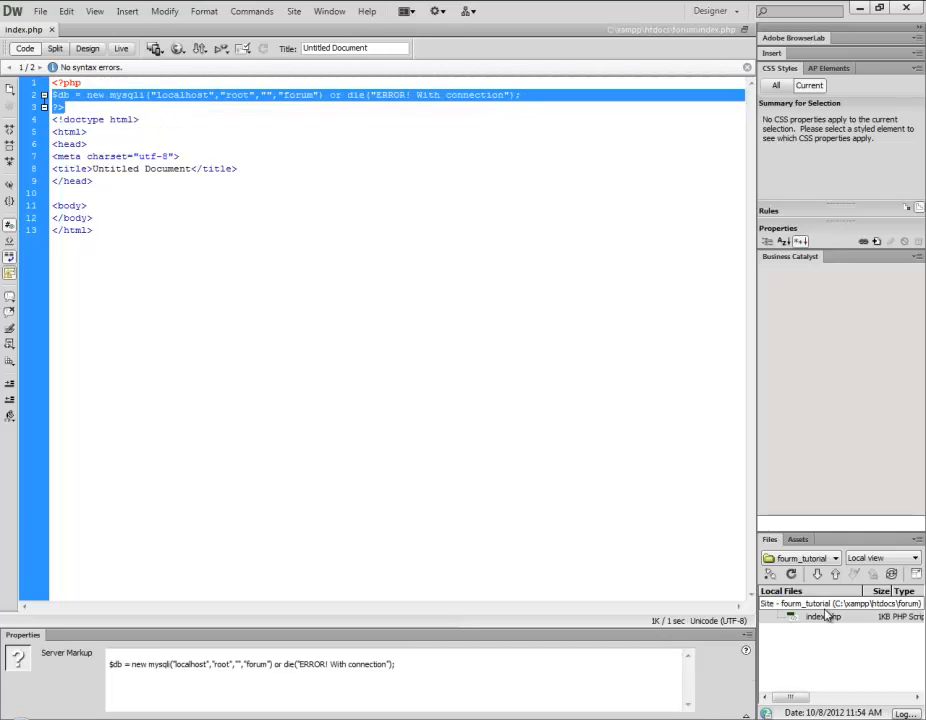
# Create a new file db_connect.php in the site's Files panel and open it for editing
pyautogui.rightClick(824, 598)
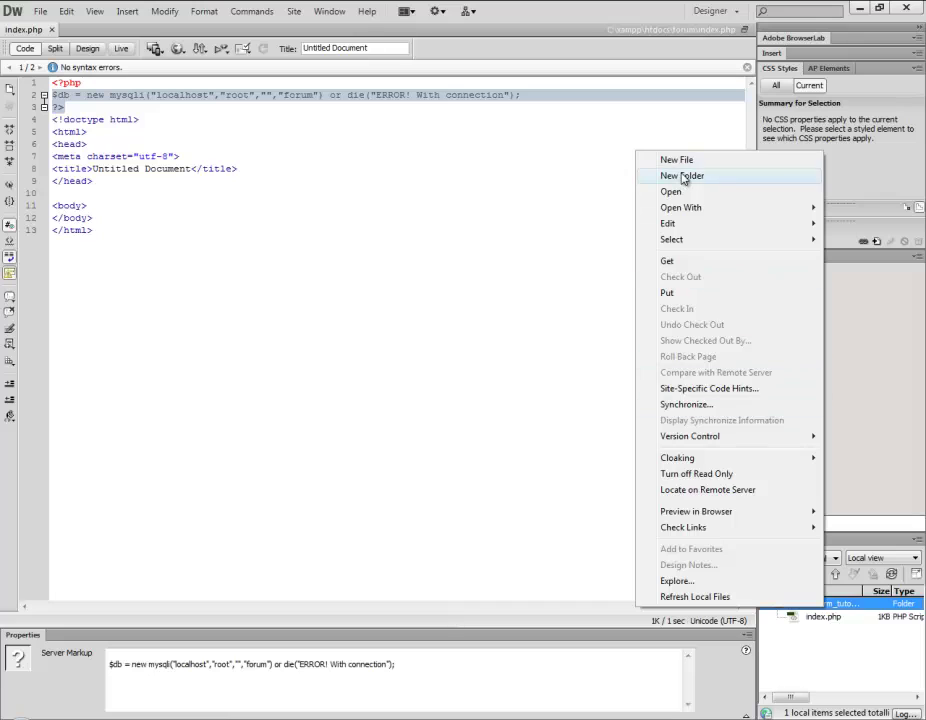
pyautogui.click(674, 160)
pyautogui.write('db_connect')
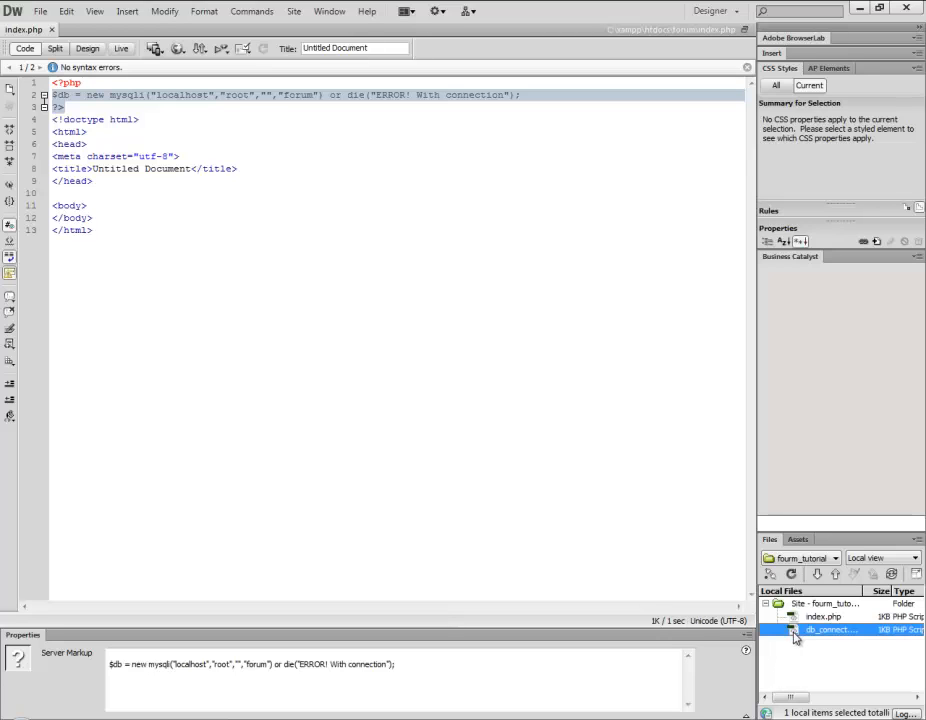
pyautogui.doubleClick(830, 628)
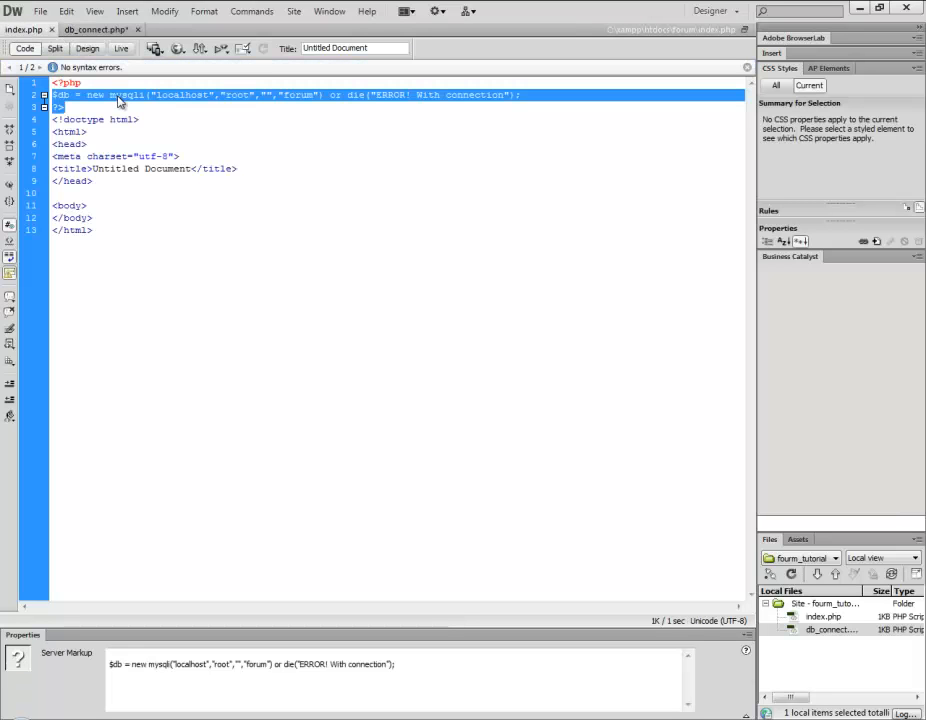
# Paste the mysqli connection line into db_connect.php inside <?php ?> tags
pyautogui.rightClick(120, 96)
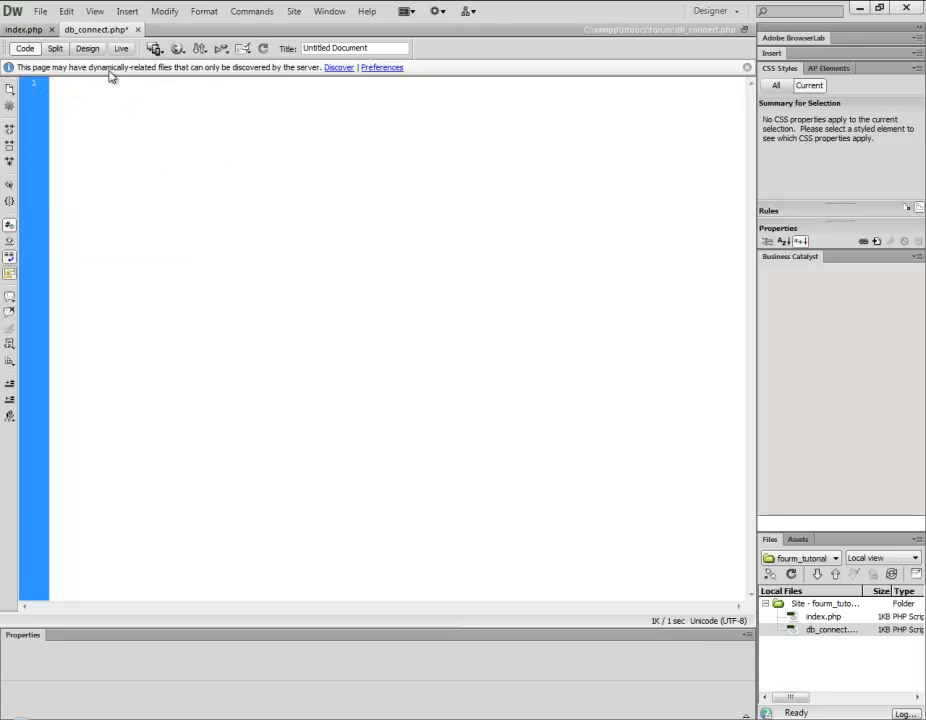
pyautogui.write('$db = new mysqli("localhost","root","","forum") or die("ERROR! With connection");')
pyautogui.write('<')
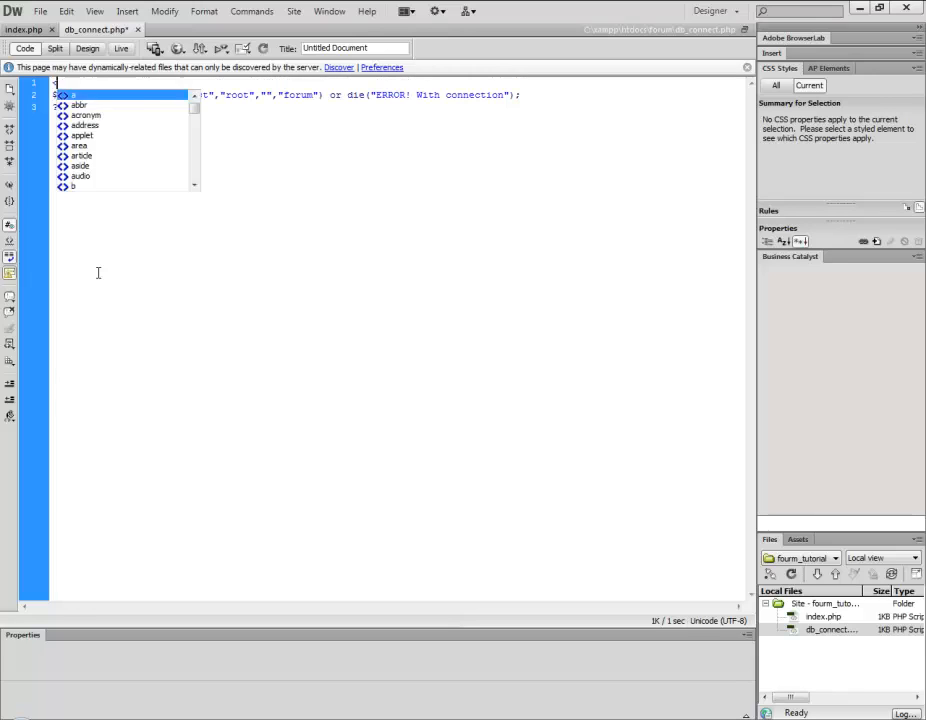
pyautogui.write('php')
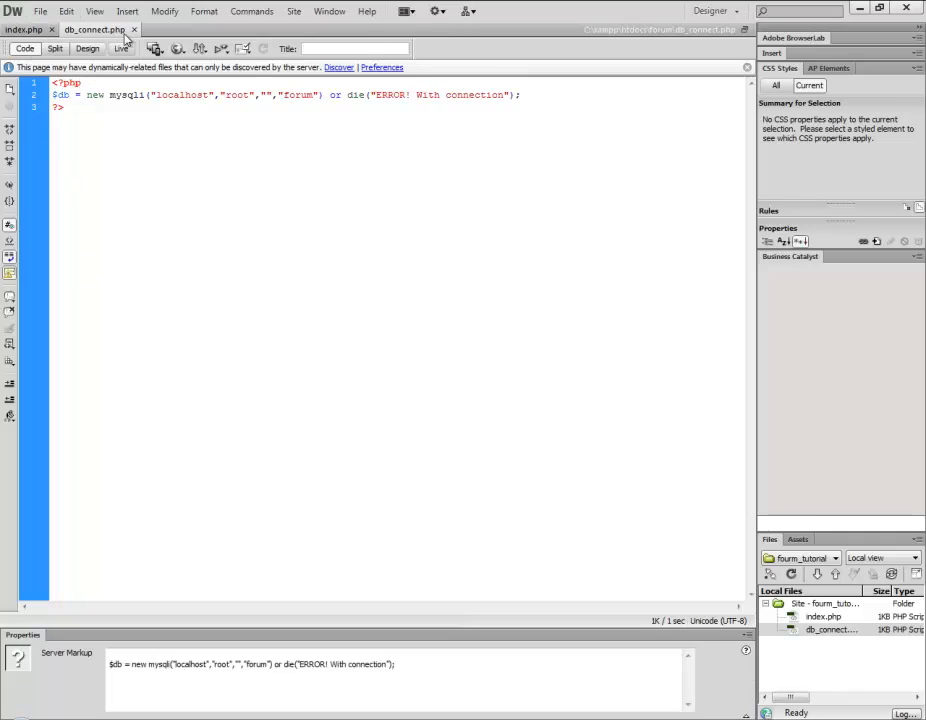
# Replace index.php's inline connection code with require "db_connect.php"; in its PHP block
pyautogui.click(22, 30)
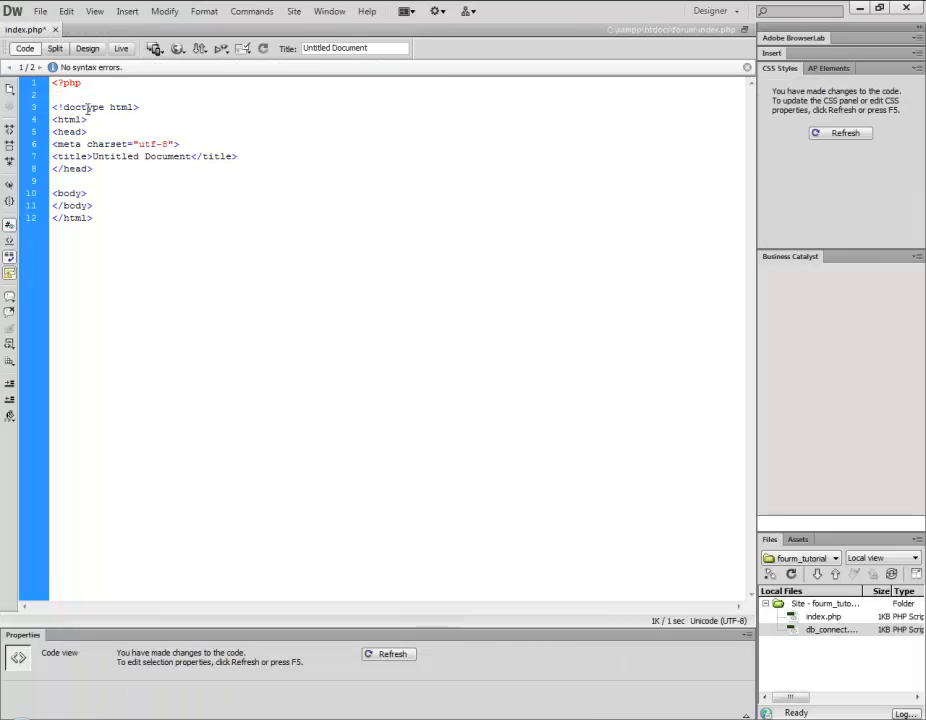
pyautogui.write('?>')
pyautogui.write('require')
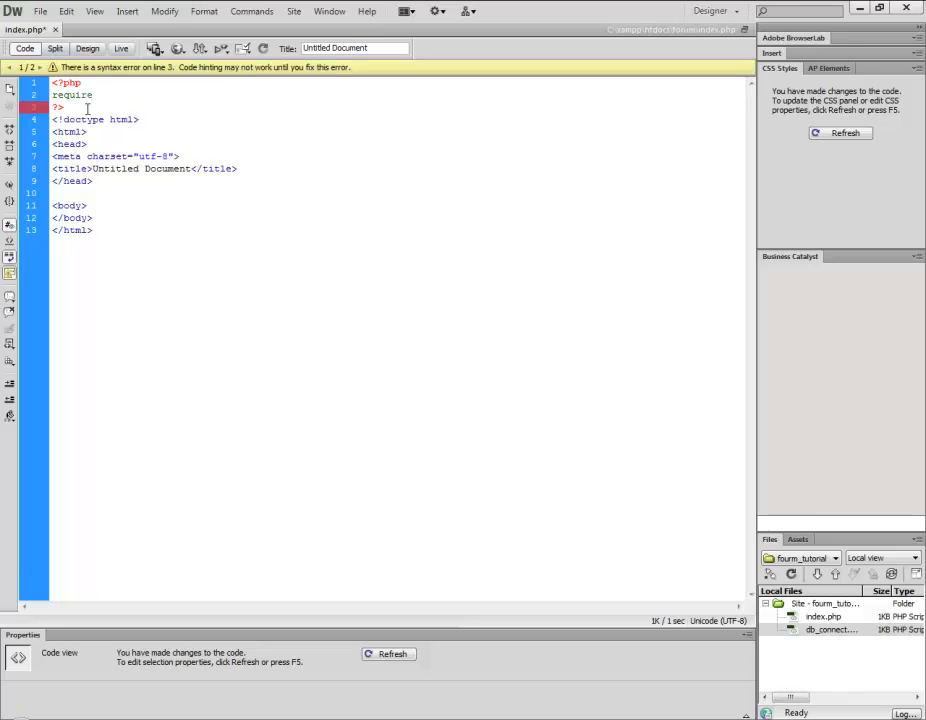
pyautogui.write('"db')
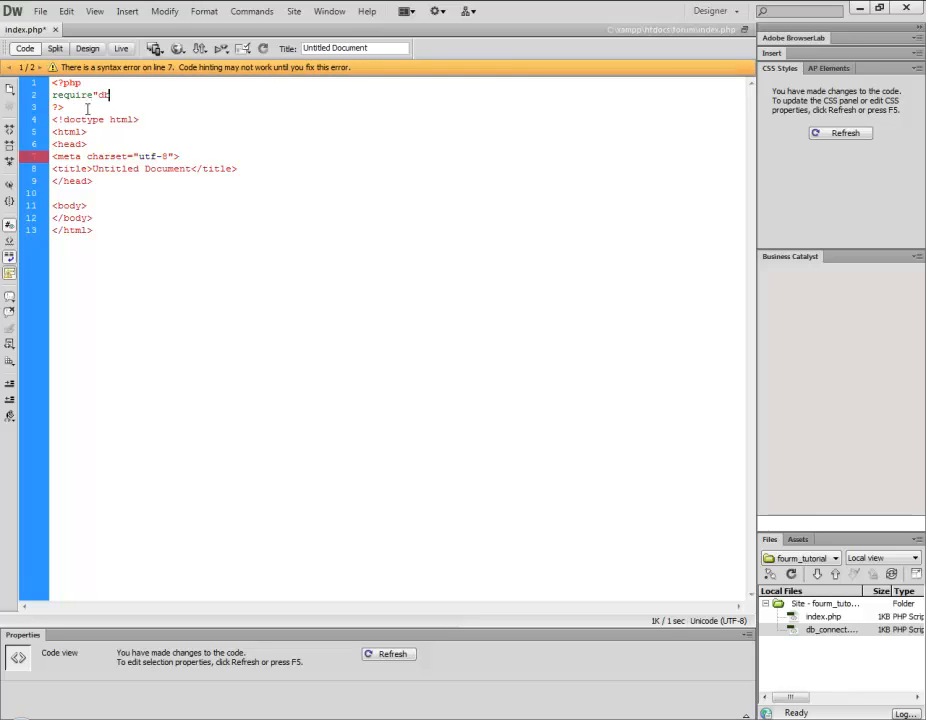
pyautogui.write('_connect')
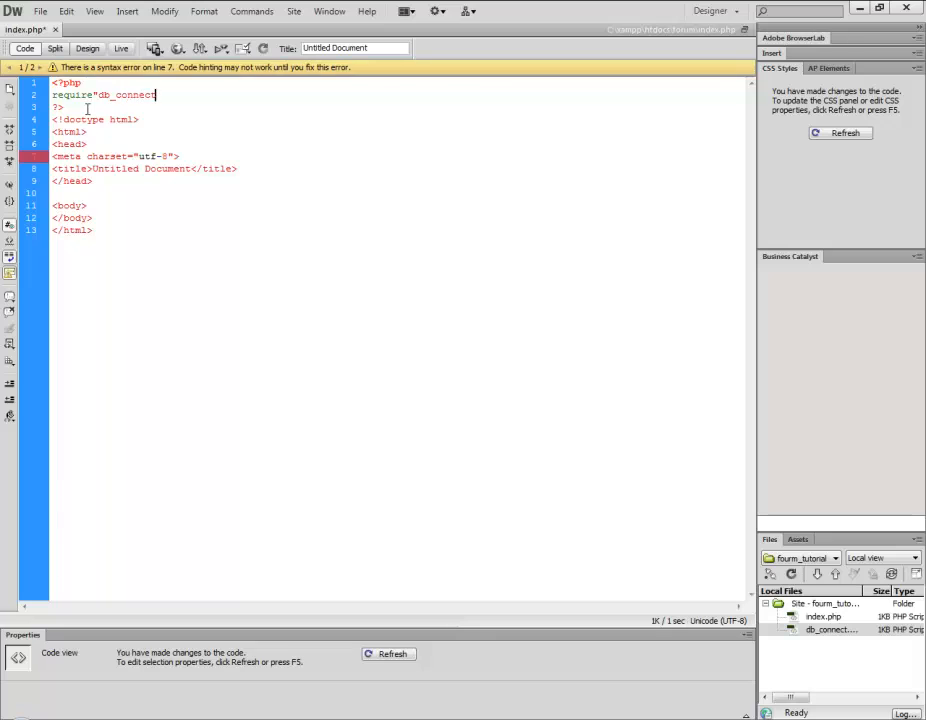
pyautogui.write('.')
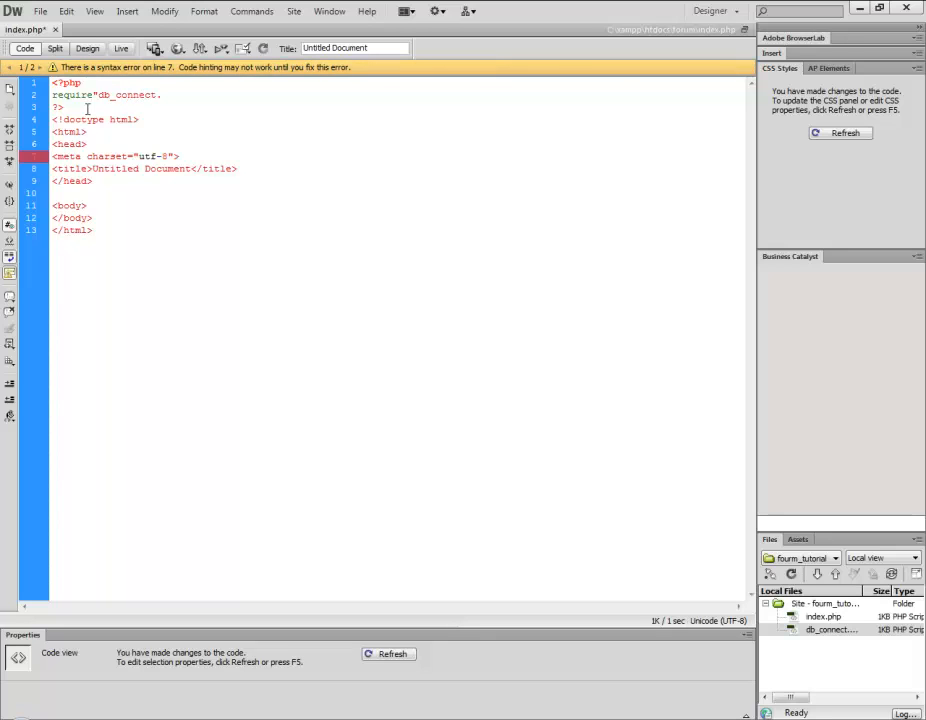
pyautogui.write('php";')
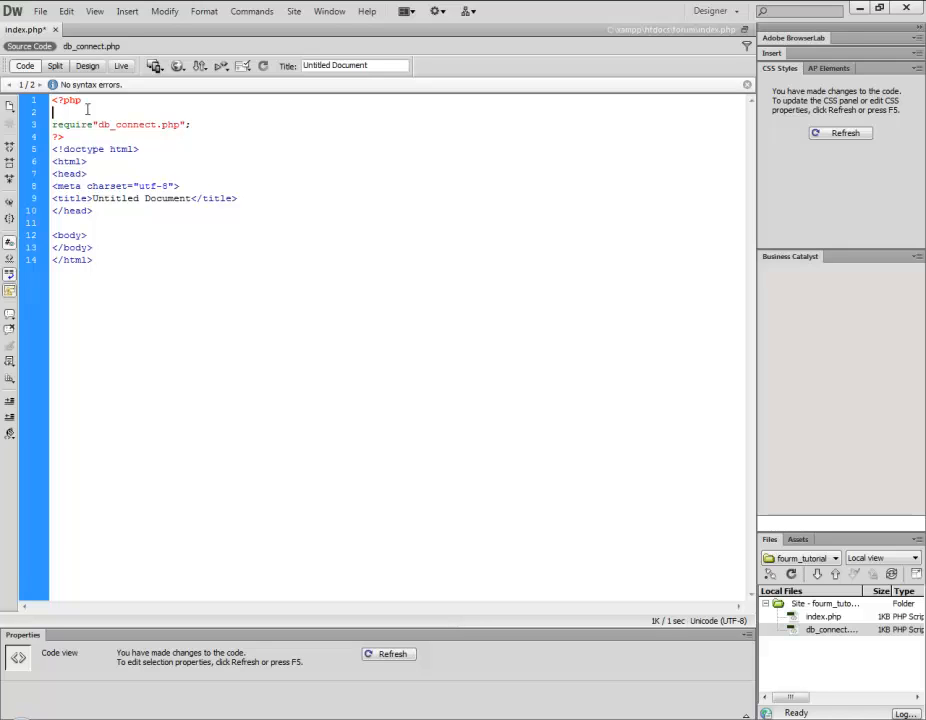
# Add session_start(); above the require line in index.php
pyautogui.write('session')
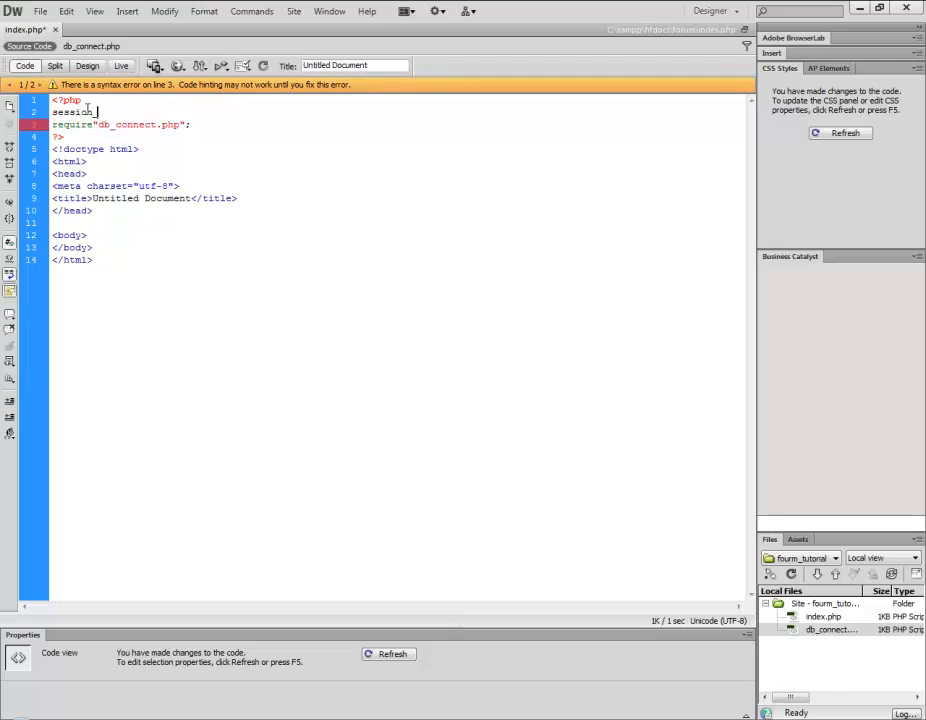
pyautogui.write('_start')
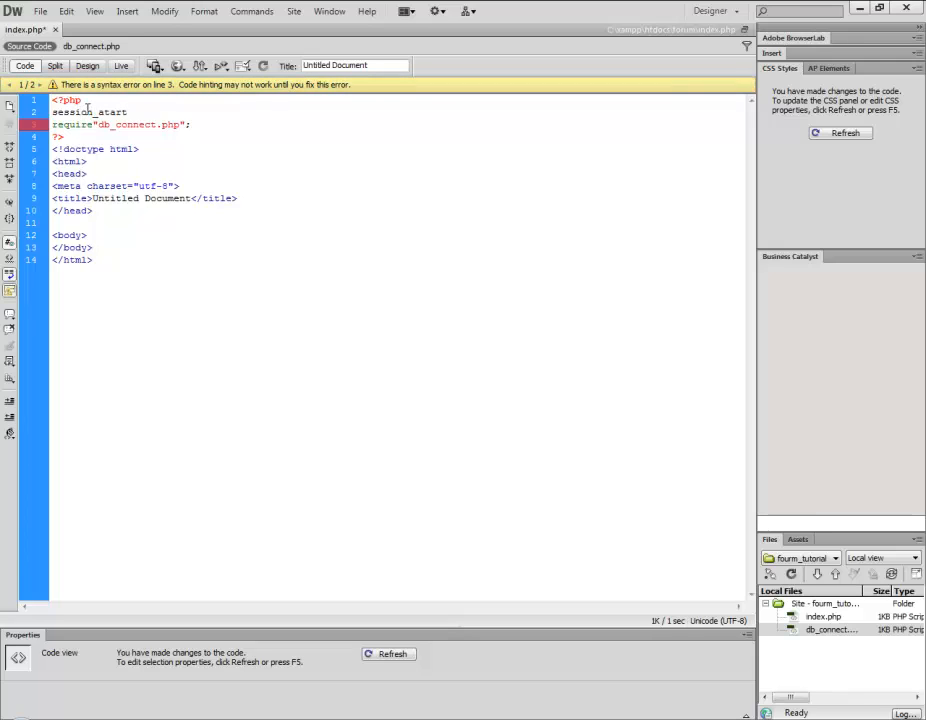
pyautogui.write('()')
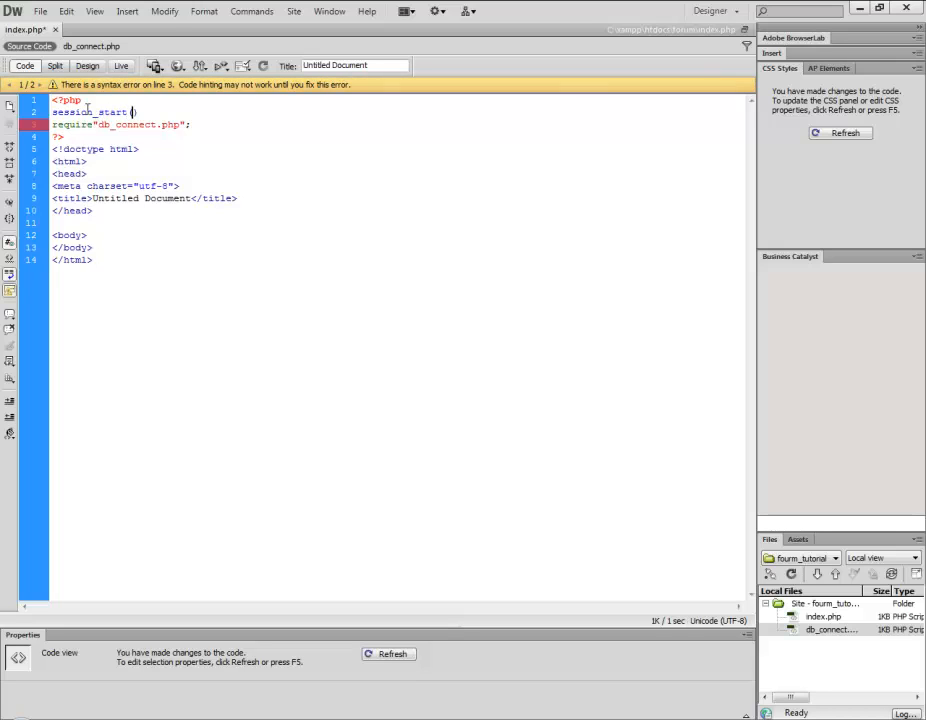
pyautogui.write(');')
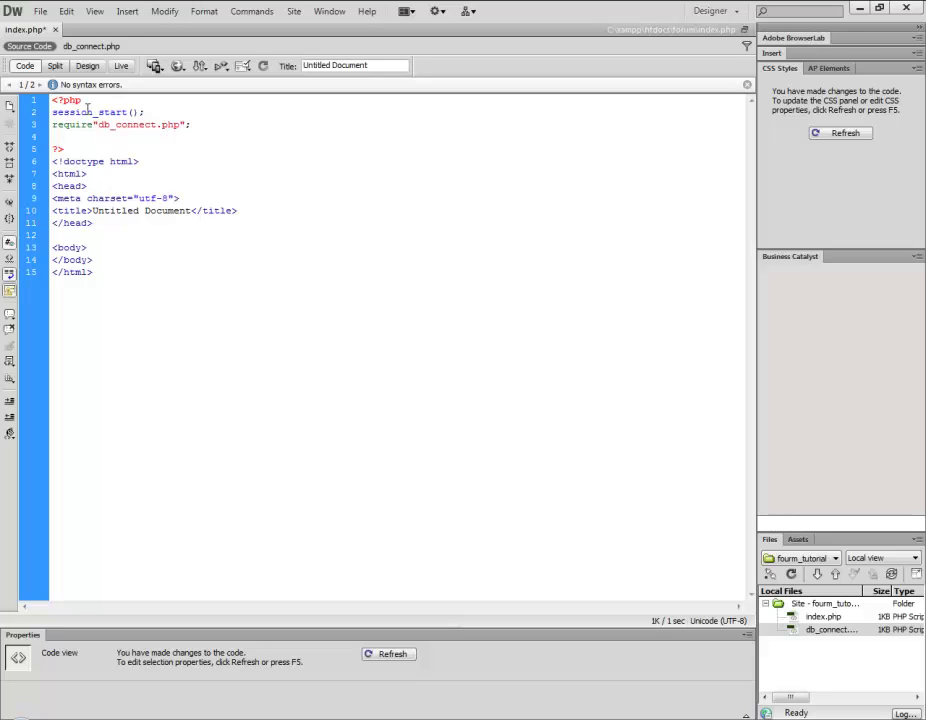
# Start the query string $sql = "SELECT below the require
pyautogui.write('$sql')
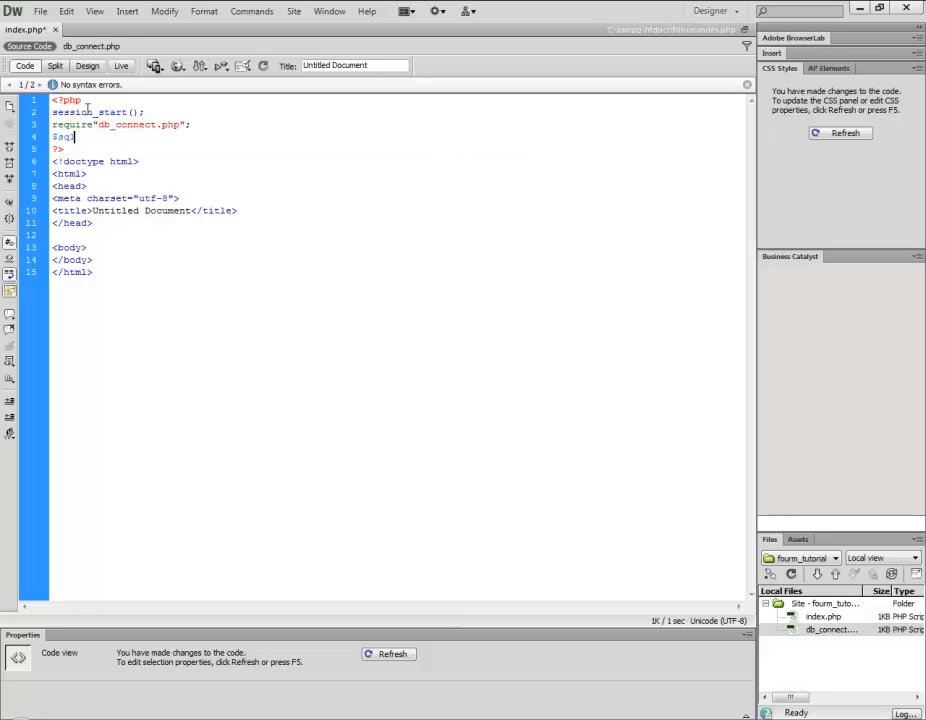
pyautogui.write('= "')
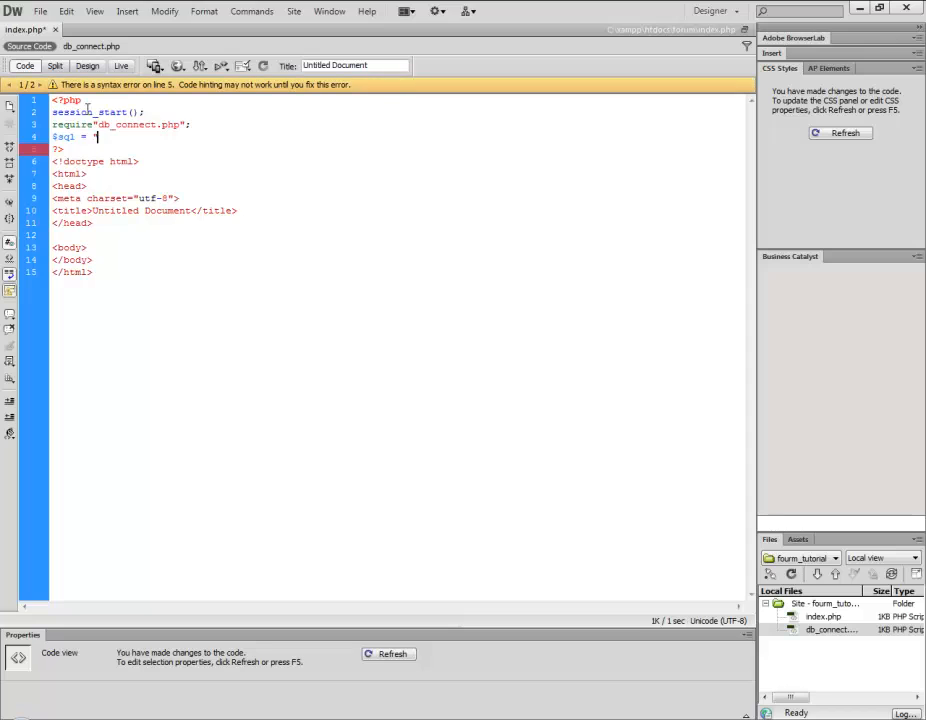
pyautogui.write('"')
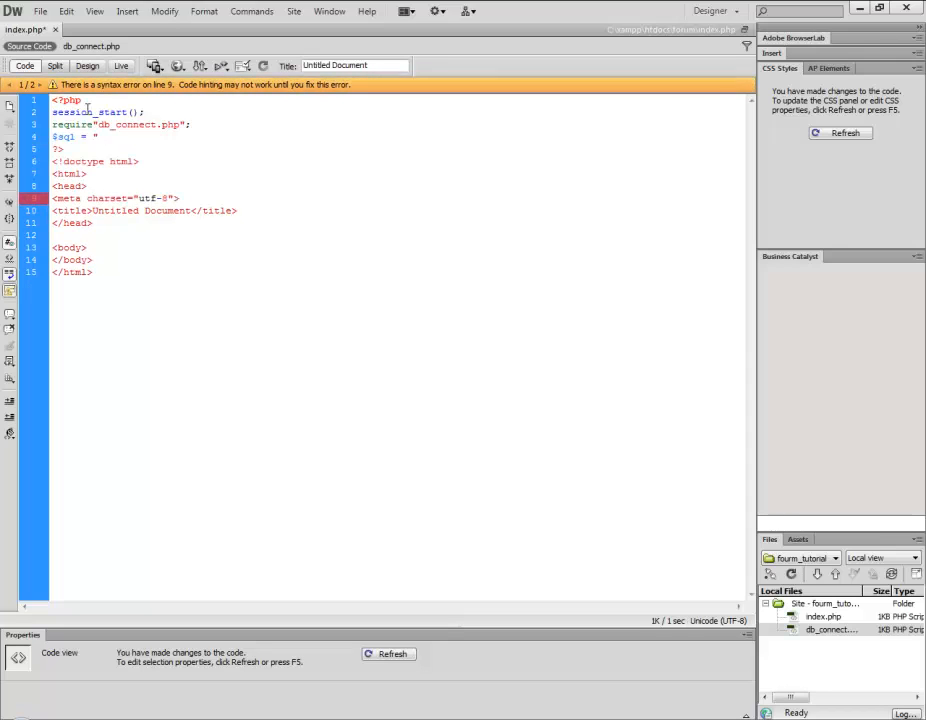
pyautogui.write('SELECT')
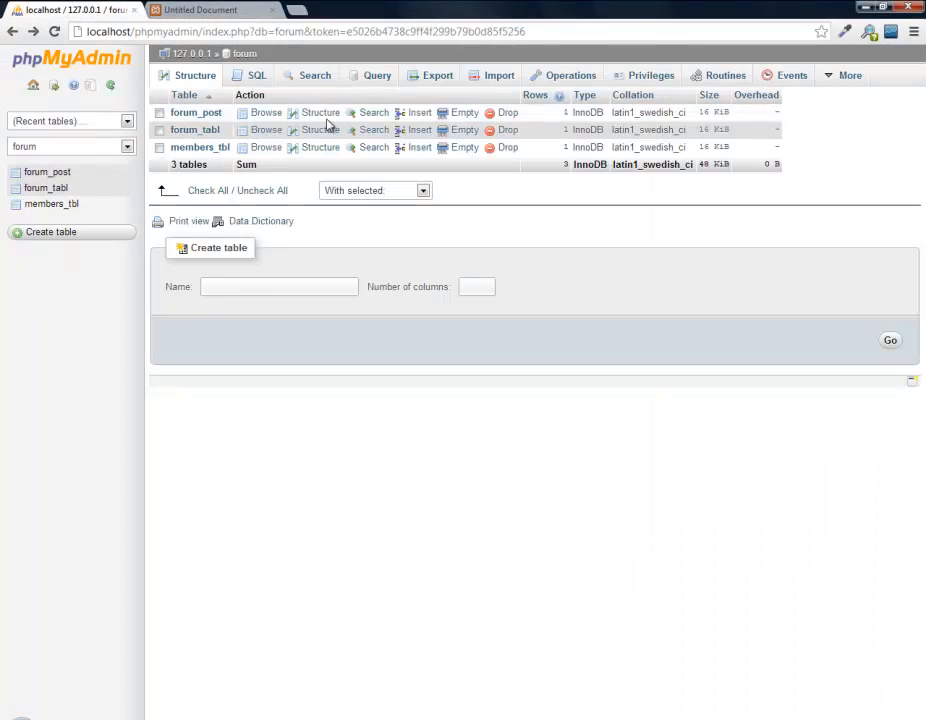
# View the forum table's Structure in phpMyAdmin to check its column names
pyautogui.click(320, 130)
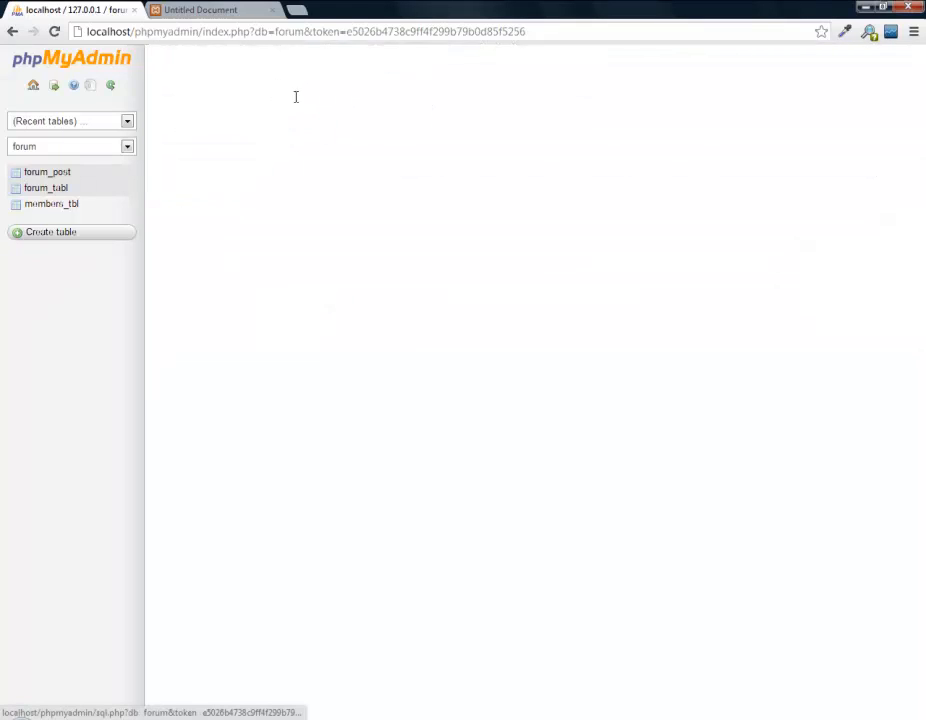
pyautogui.click(46, 188)
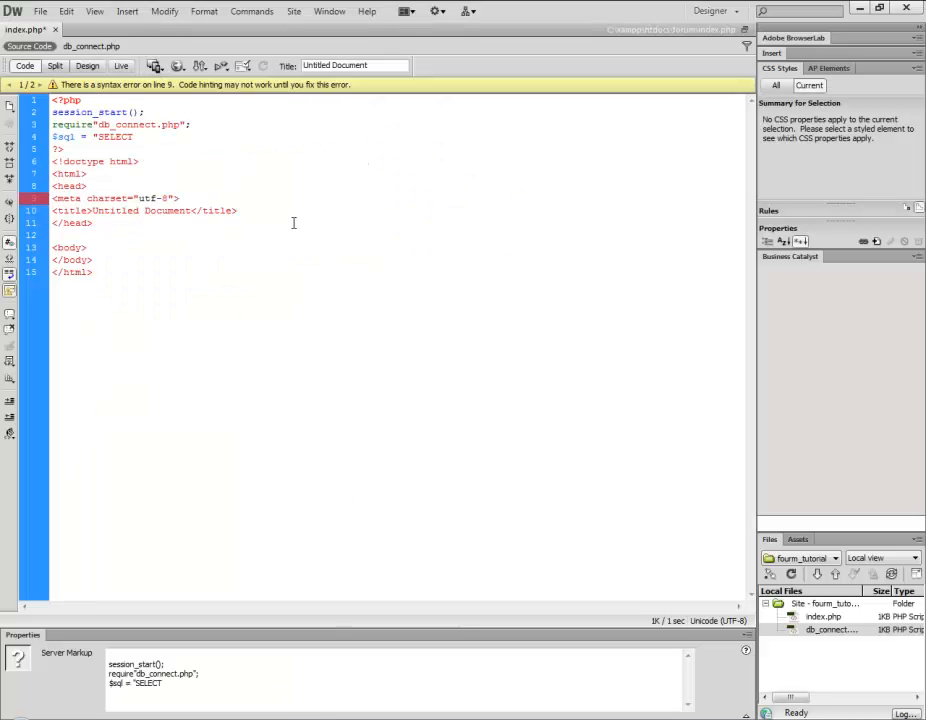
# Finish $sql as SELECT forum_id, forum_name, forum_description FROM forum_table and begin an if line
pyautogui.write('for')
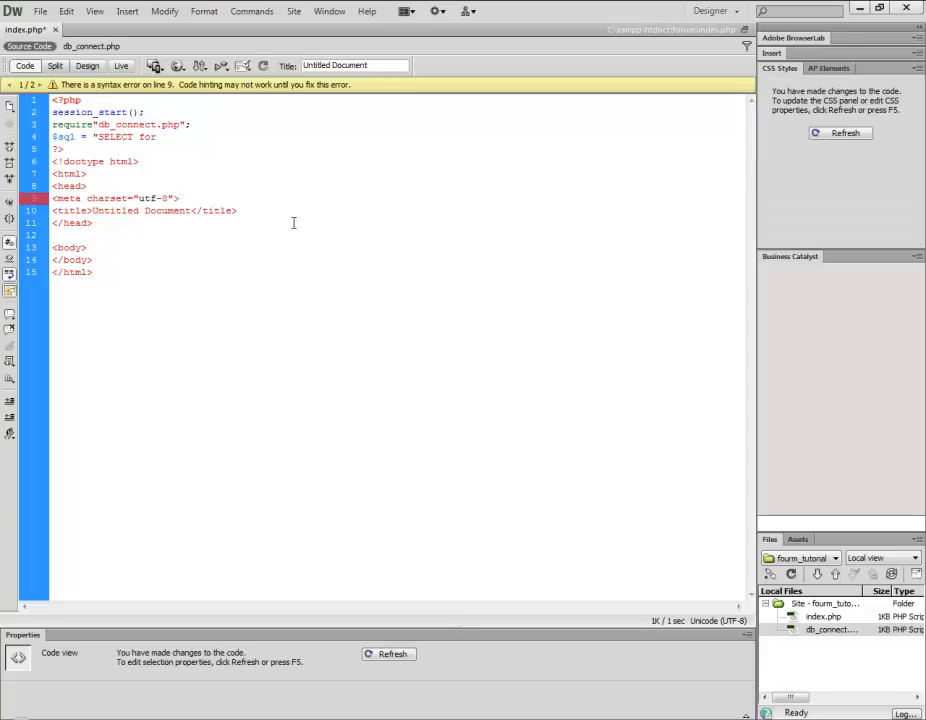
pyautogui.write('forum_id, fo')
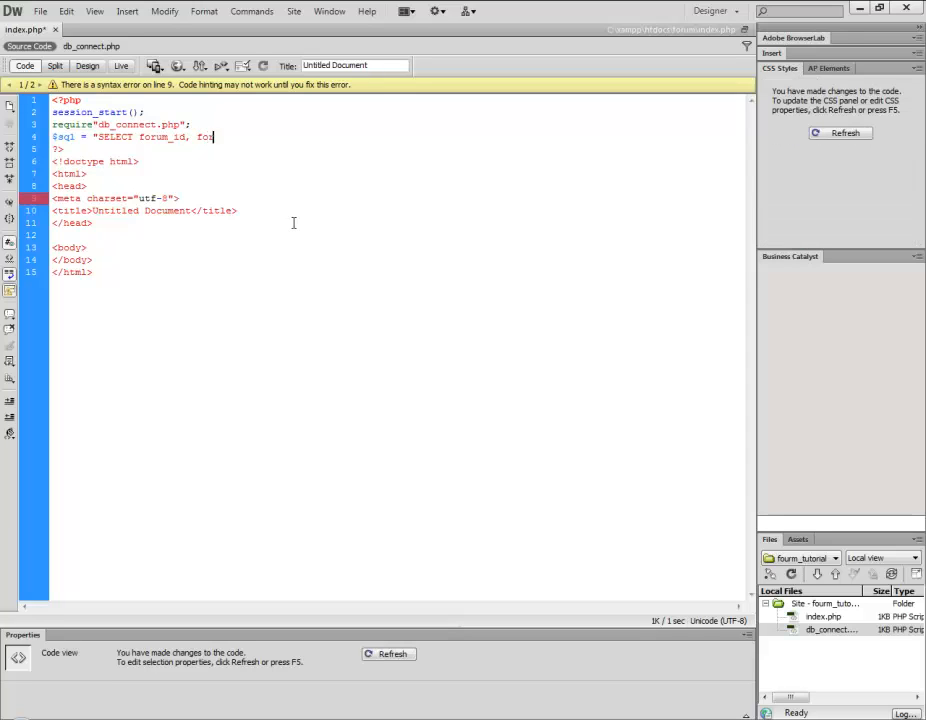
pyautogui.write('rum_name,')
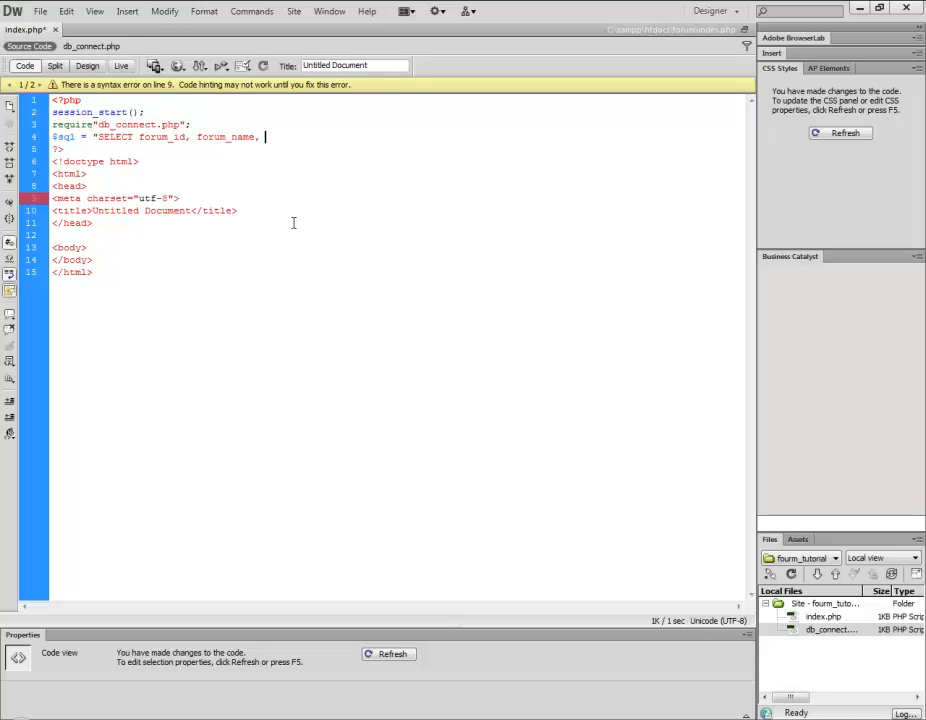
pyautogui.write('forum_')
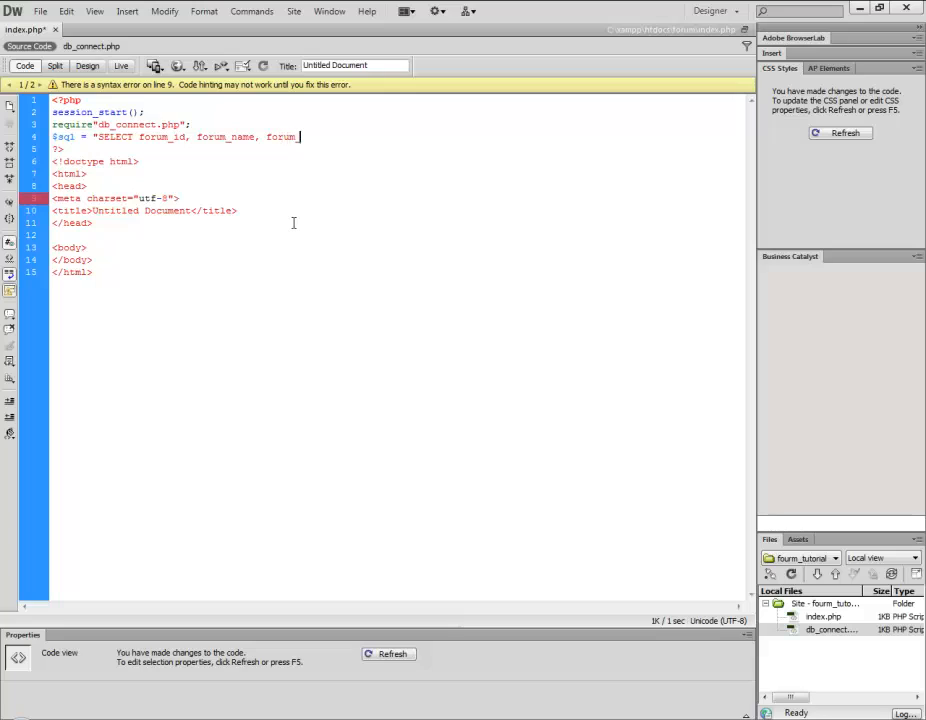
pyautogui.write('descri')
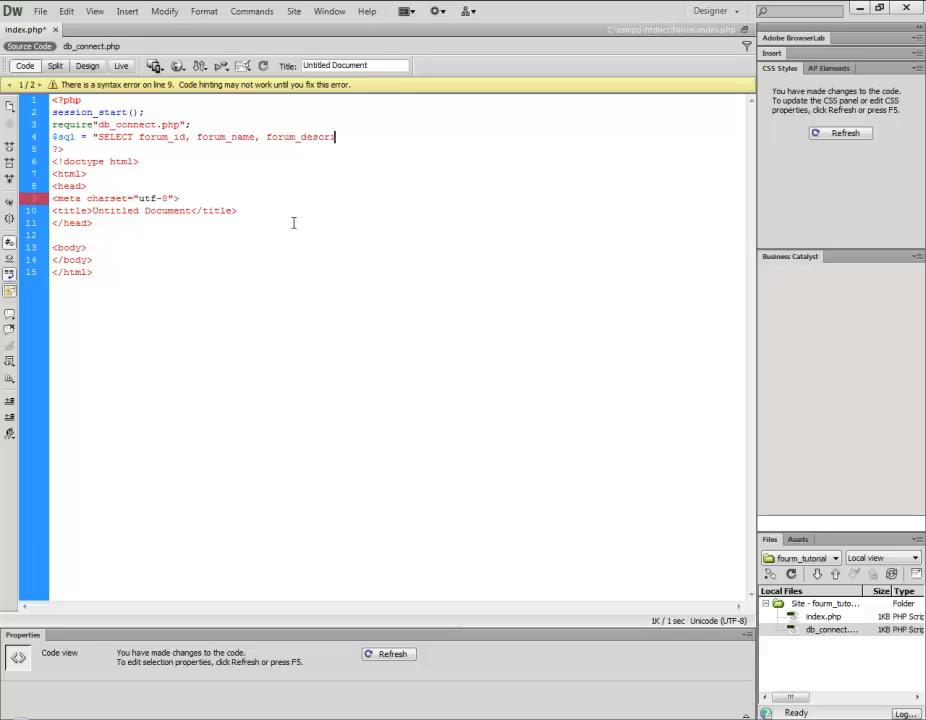
pyautogui.write('ption FROM')
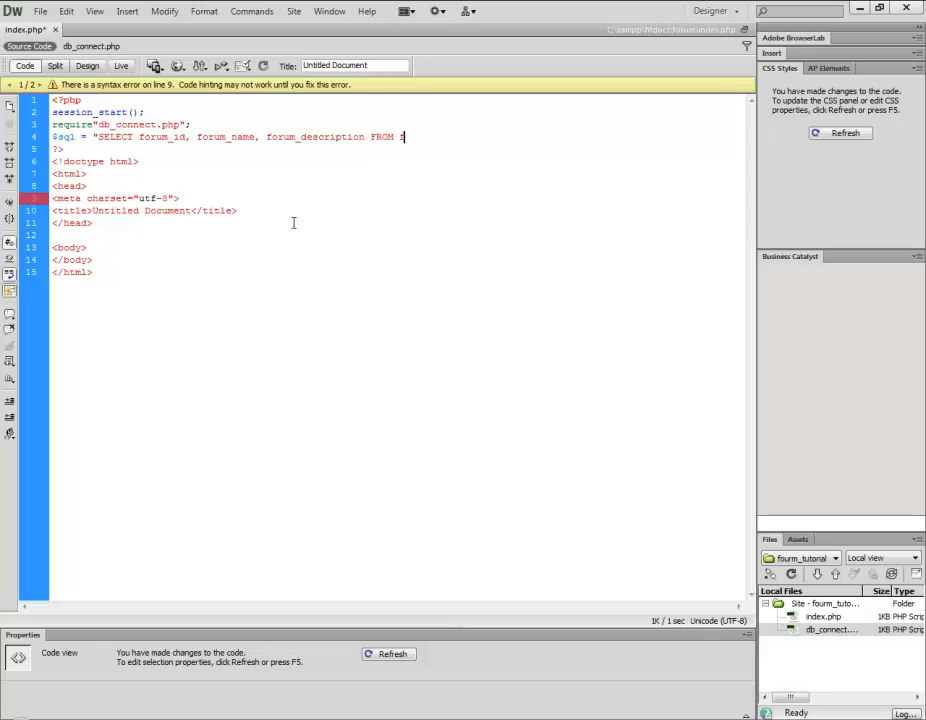
pyautogui.write('fourm')
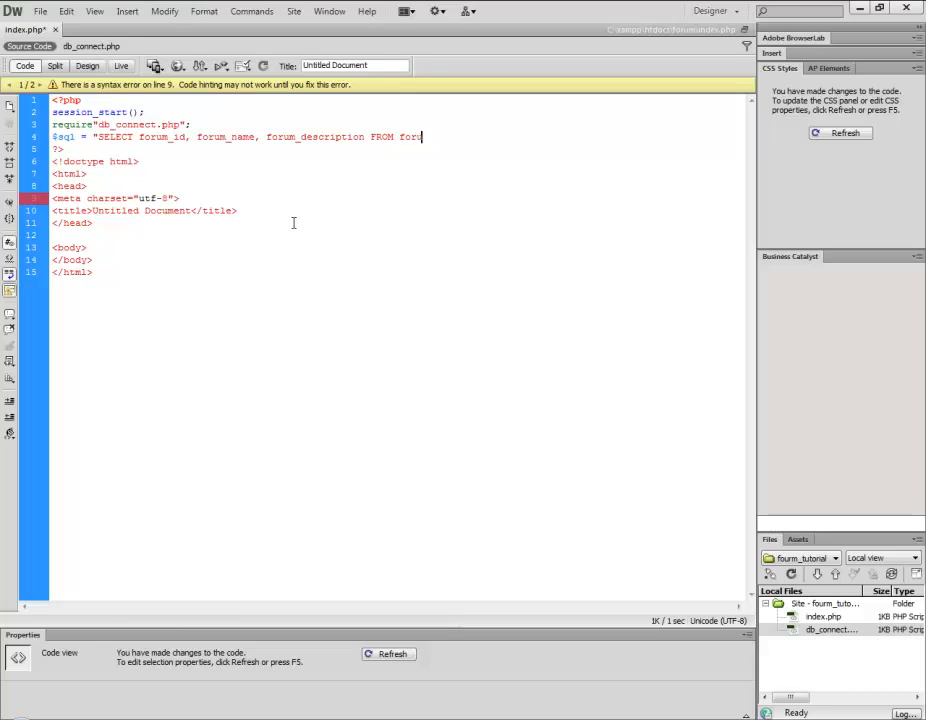
pyautogui.write('m_tabl";')
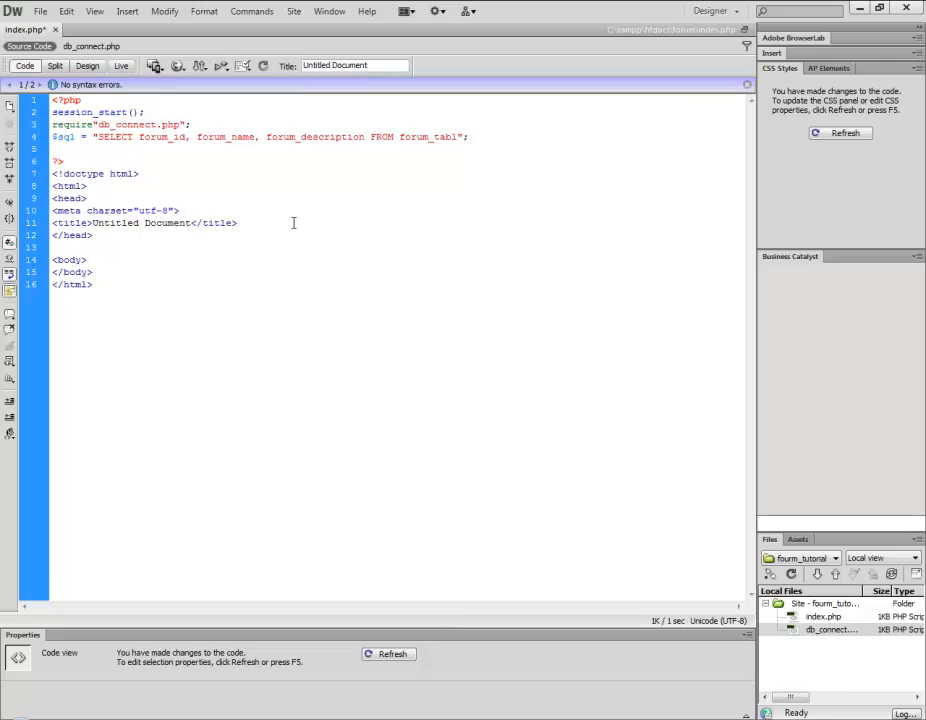
pyautogui.write('if($query = $db->prepare(')
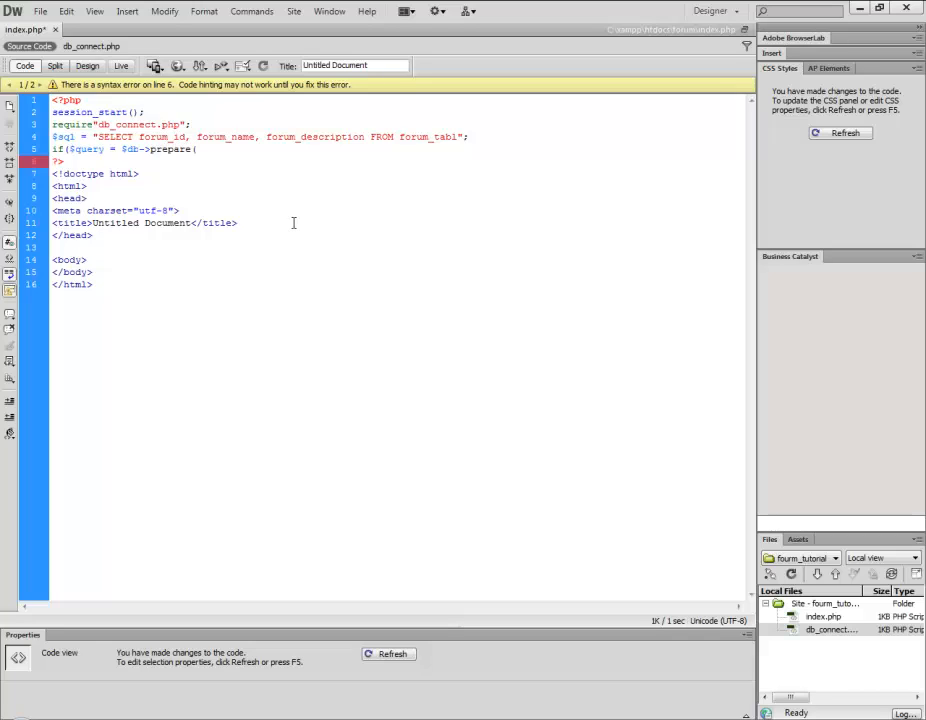
# Write if($query = $db->prepare($sql)){ and start a $query->bind line
pyautogui.write('$sql)){')
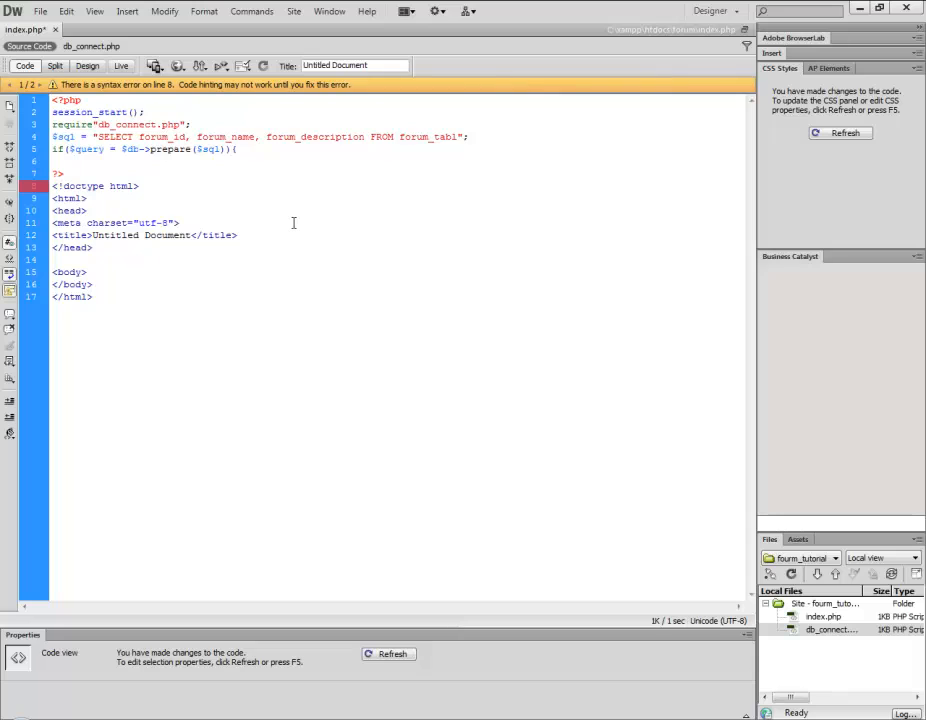
pyautogui.write('$query')
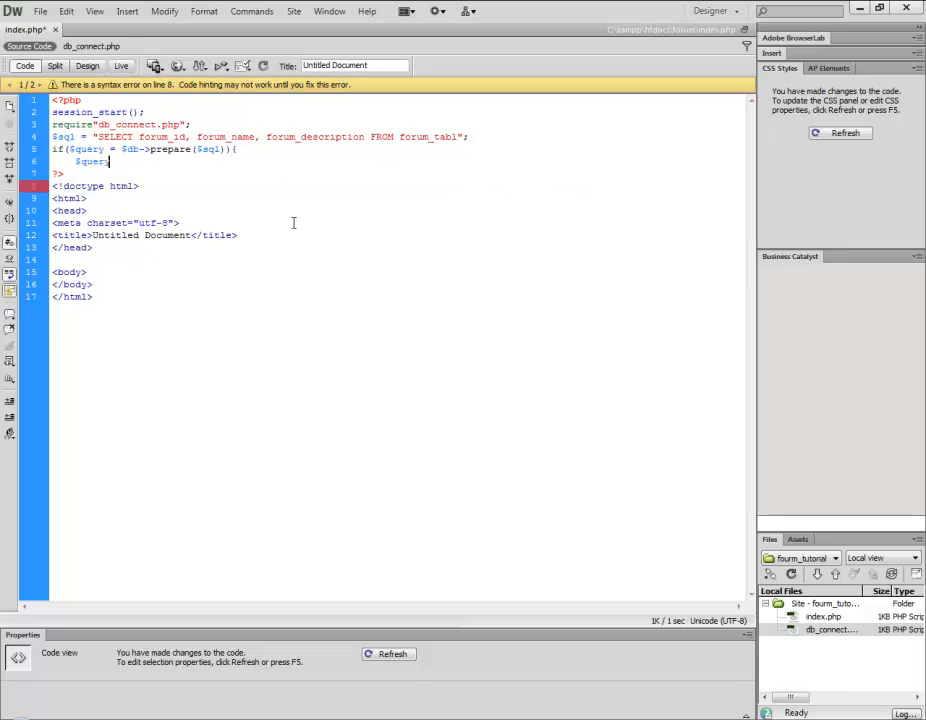
pyautogui.write('->bind_result($f_id,')
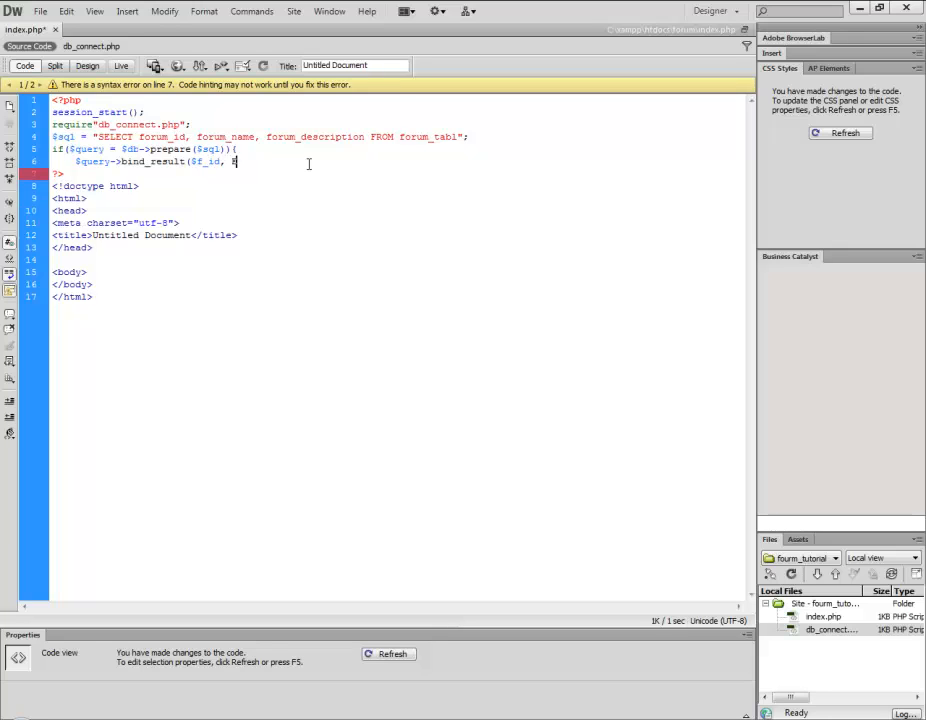
# Bind the results to $f_id, $f_name, dropping forum_description from the SELECT
pyautogui.write('$')
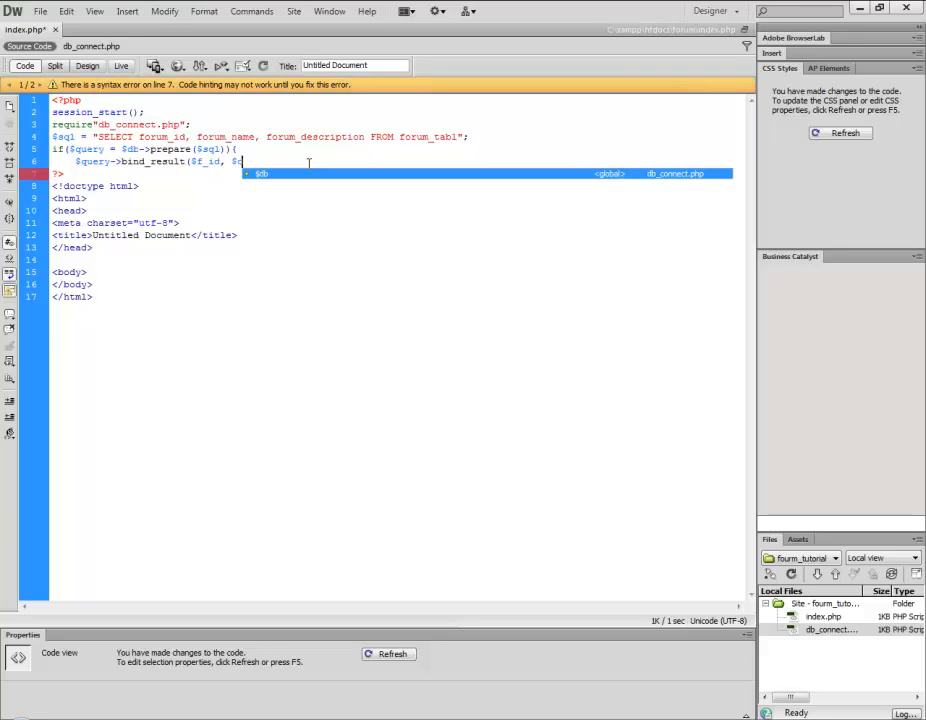
pyautogui.write('f_name')
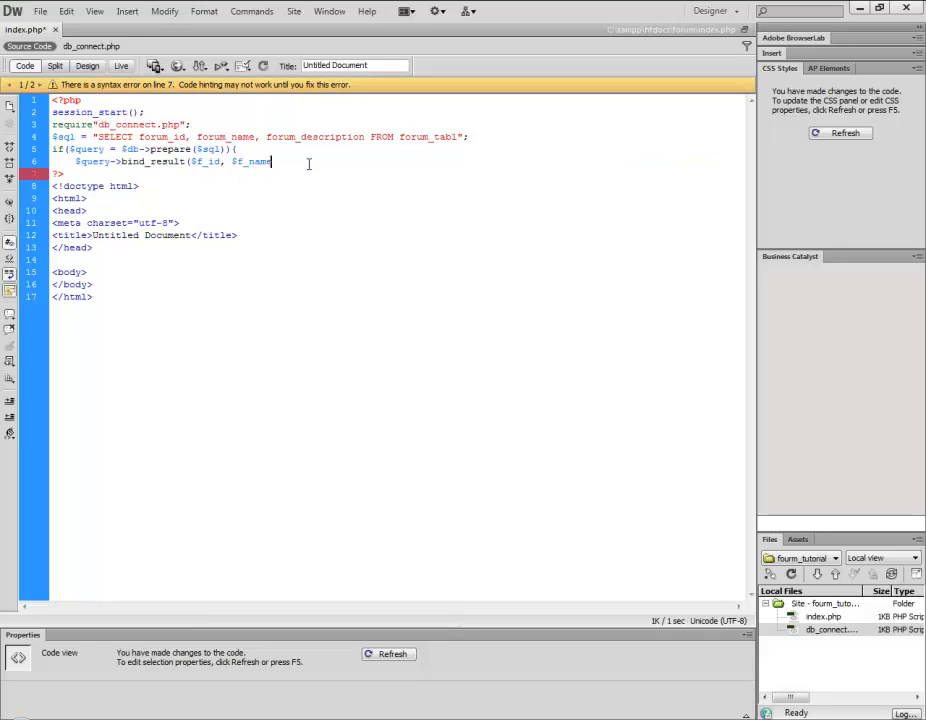
pyautogui.press('BackSpace')
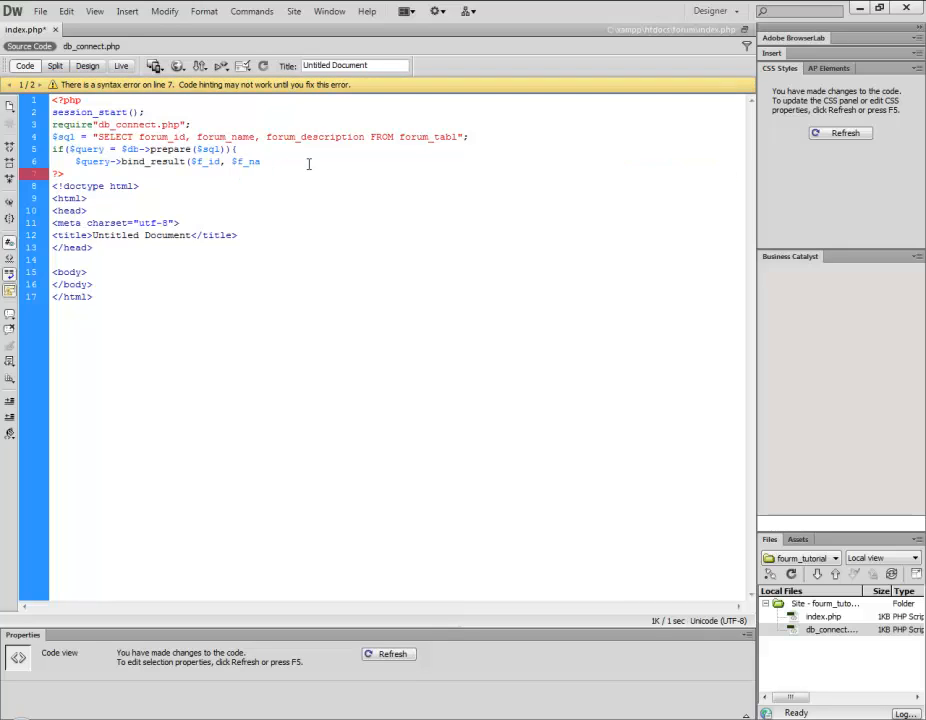
pyautogui.write('me')
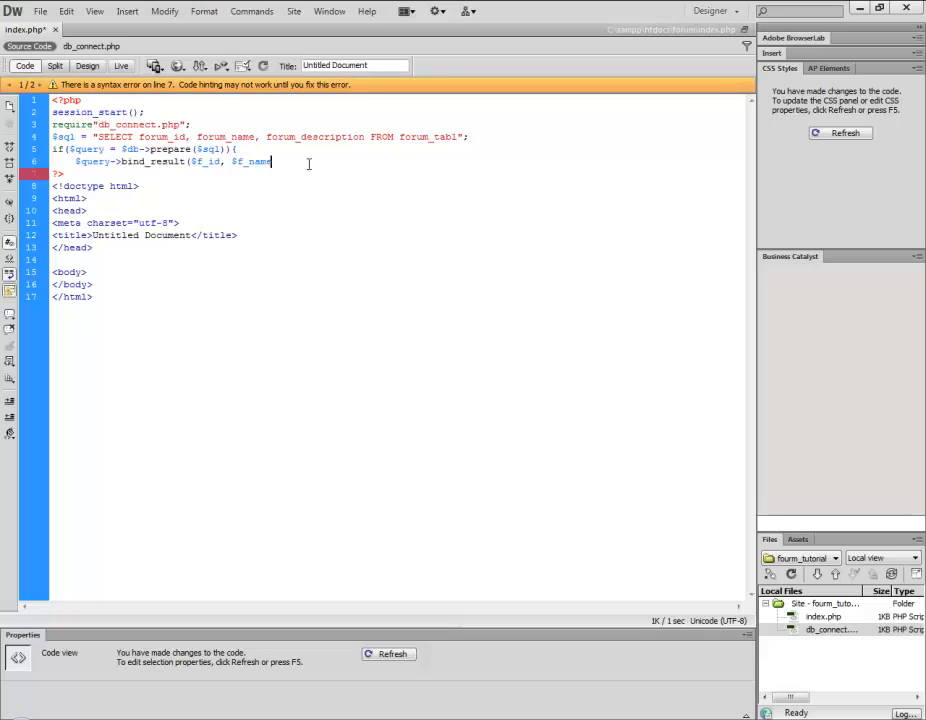
pyautogui.write('$f_')
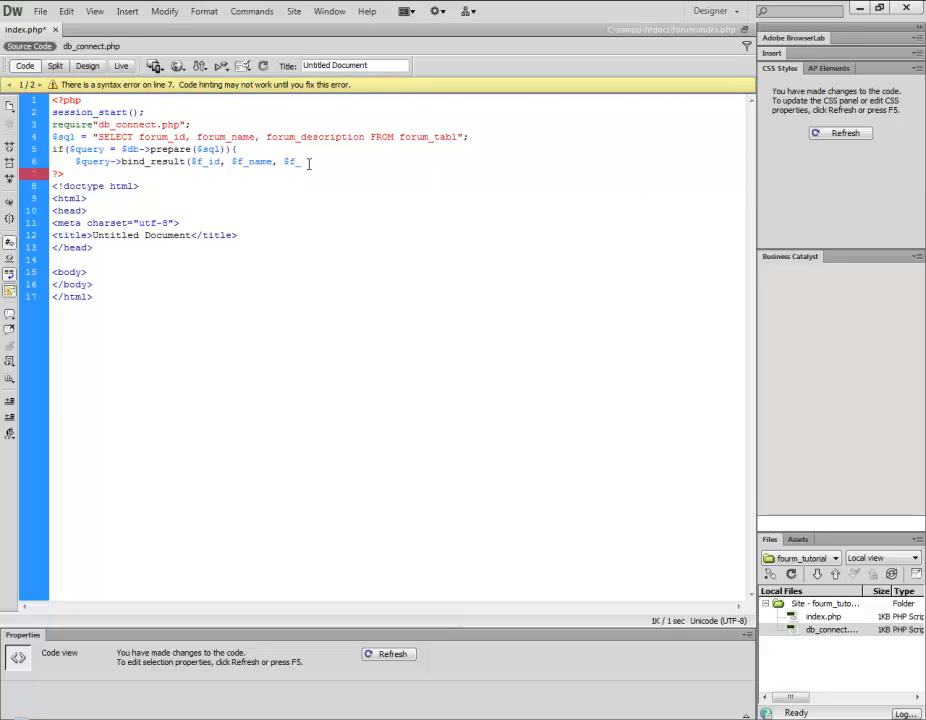
pyautogui.write('descr')
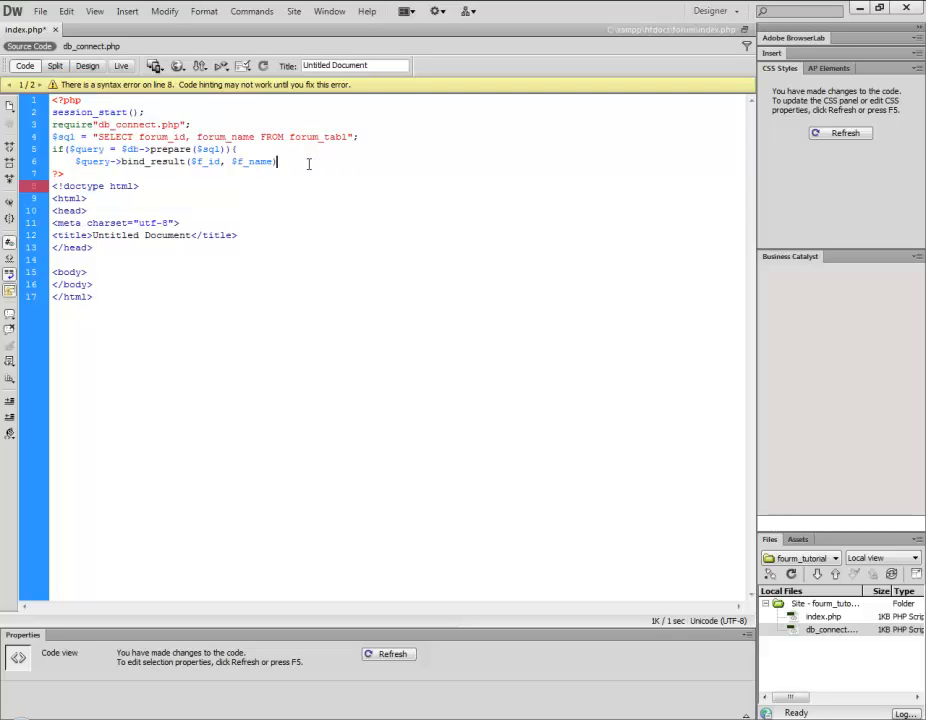
# Add $query->execute(); after the bind_result line
pyautogui.press('Enter')
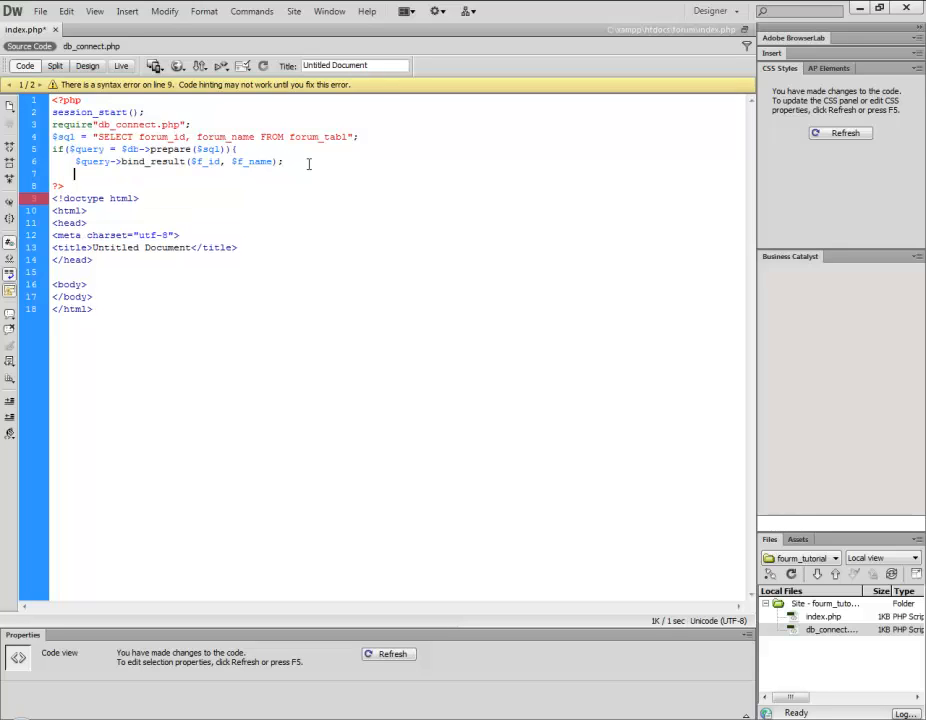
pyautogui.write('$query->')
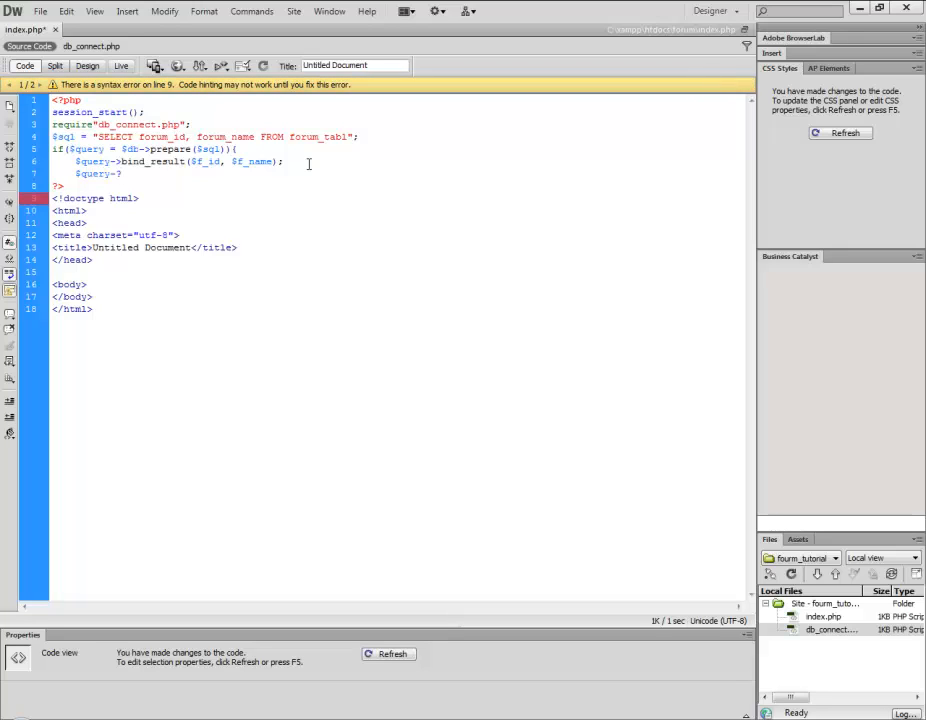
pyautogui.write('ex')
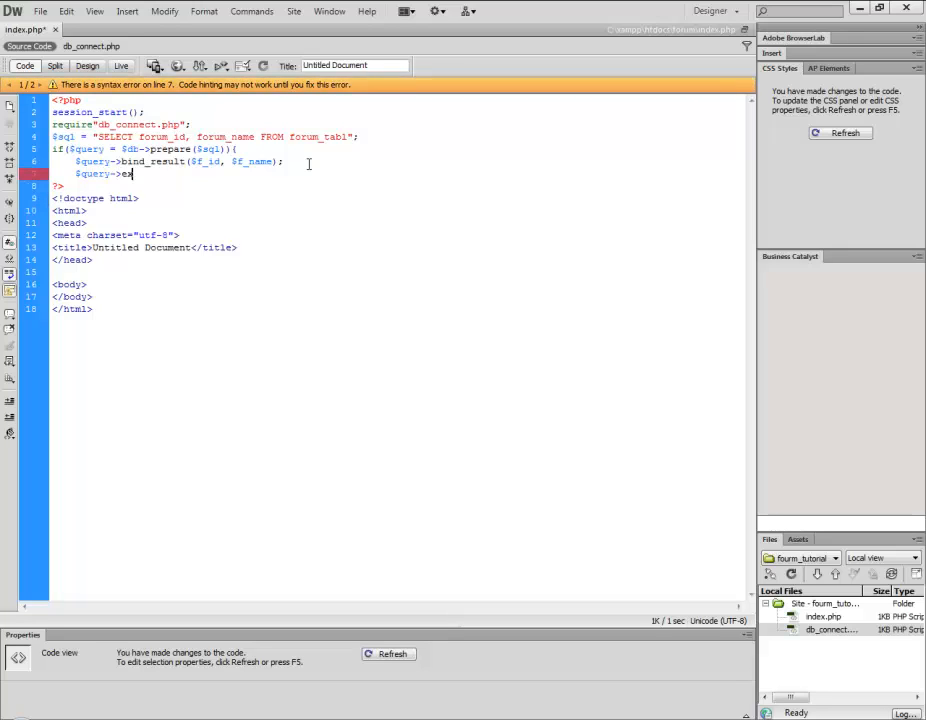
pyautogui.write('ec')
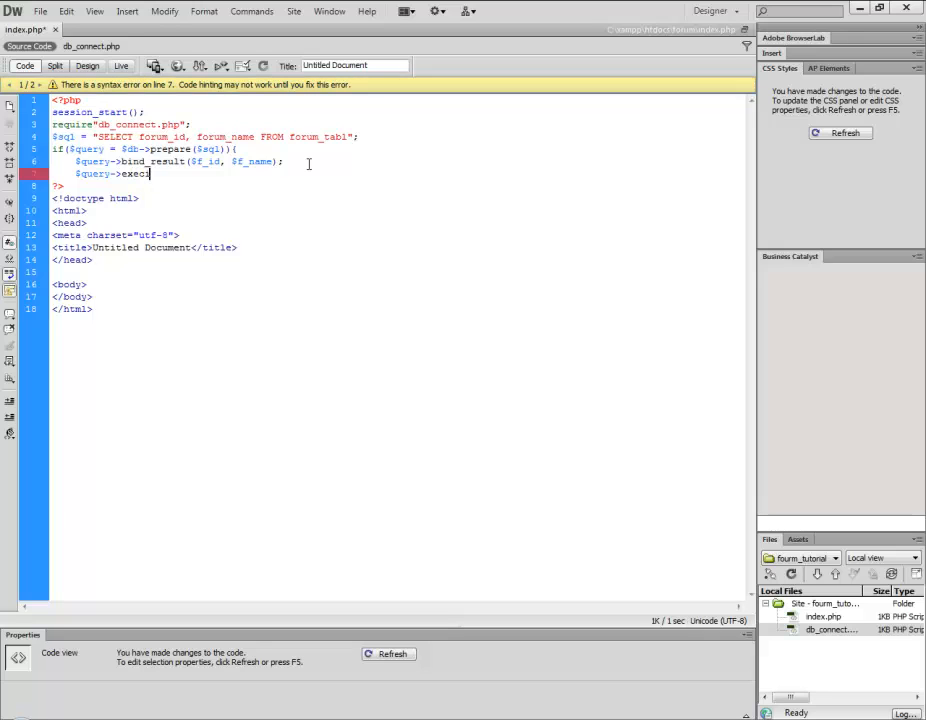
pyautogui.write('e();')
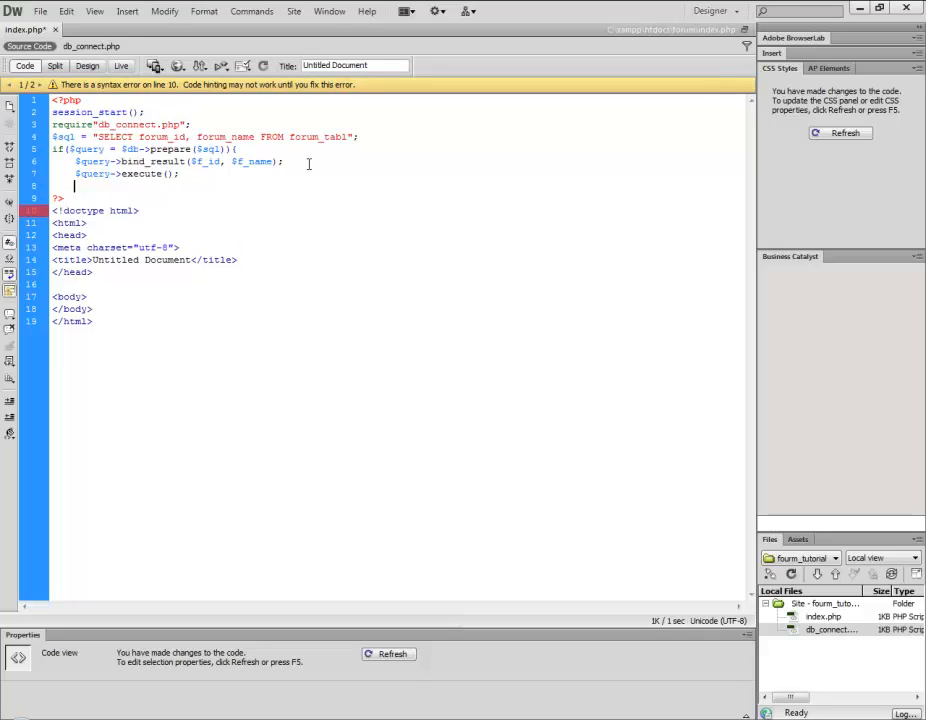
# Close the if with }else{ echo $db->error; } before the closing PHP tag
pyautogui.write('}else{')
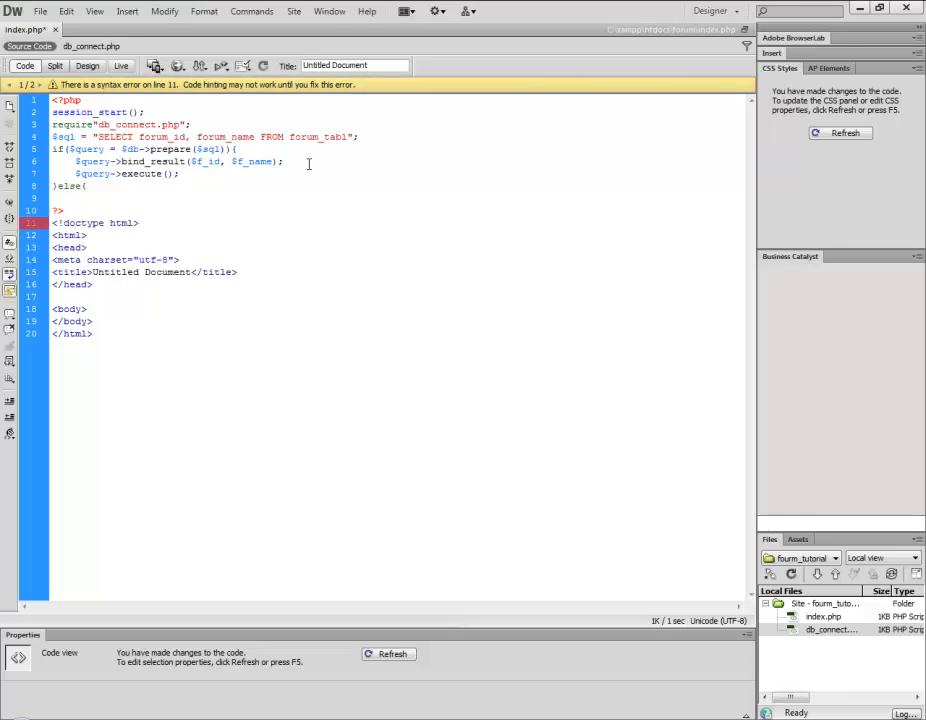
pyautogui.write('e<')
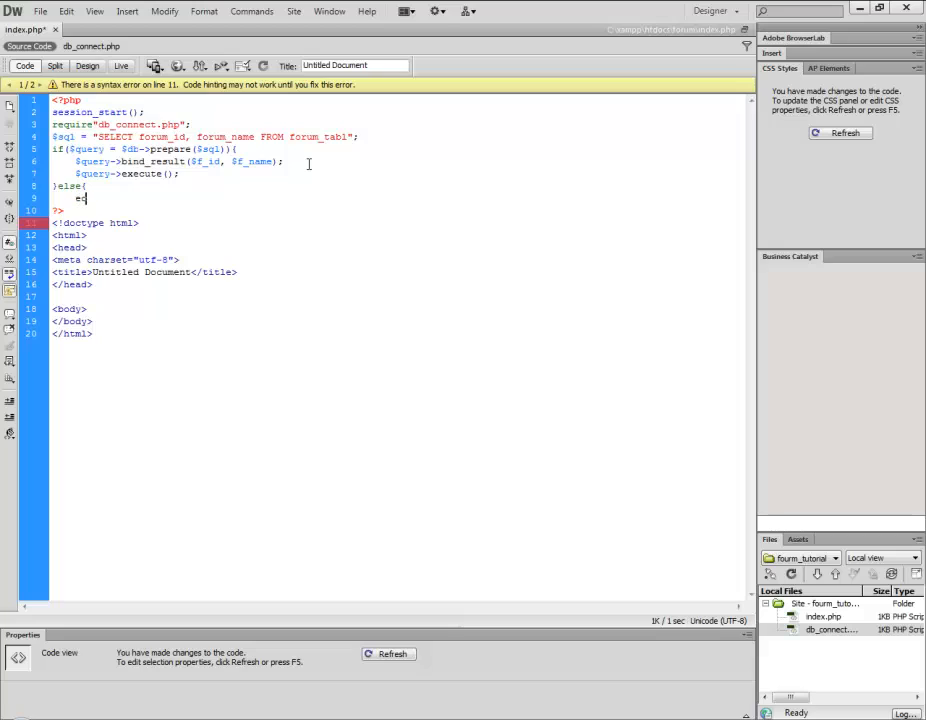
pyautogui.write('cho')
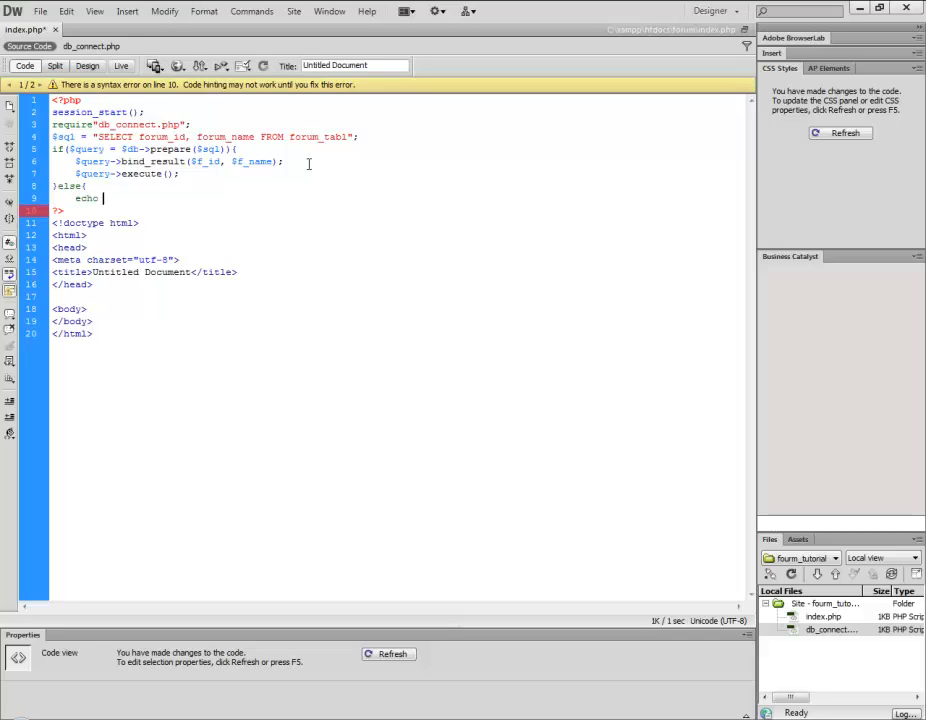
pyautogui.write('$db-')
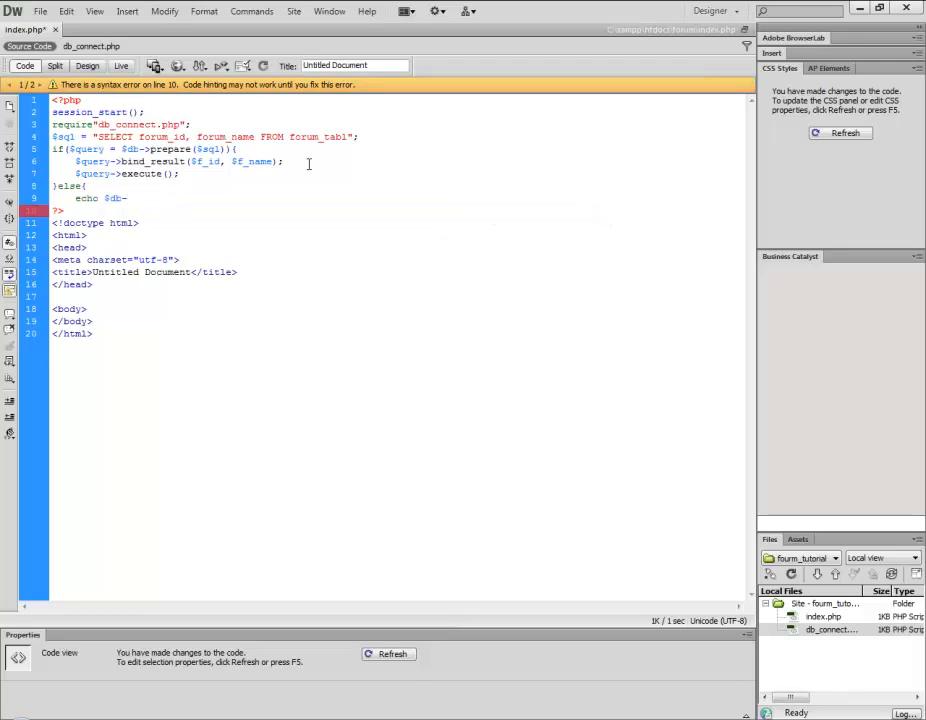
pyautogui.write('error;')
pyautogui.write('}')
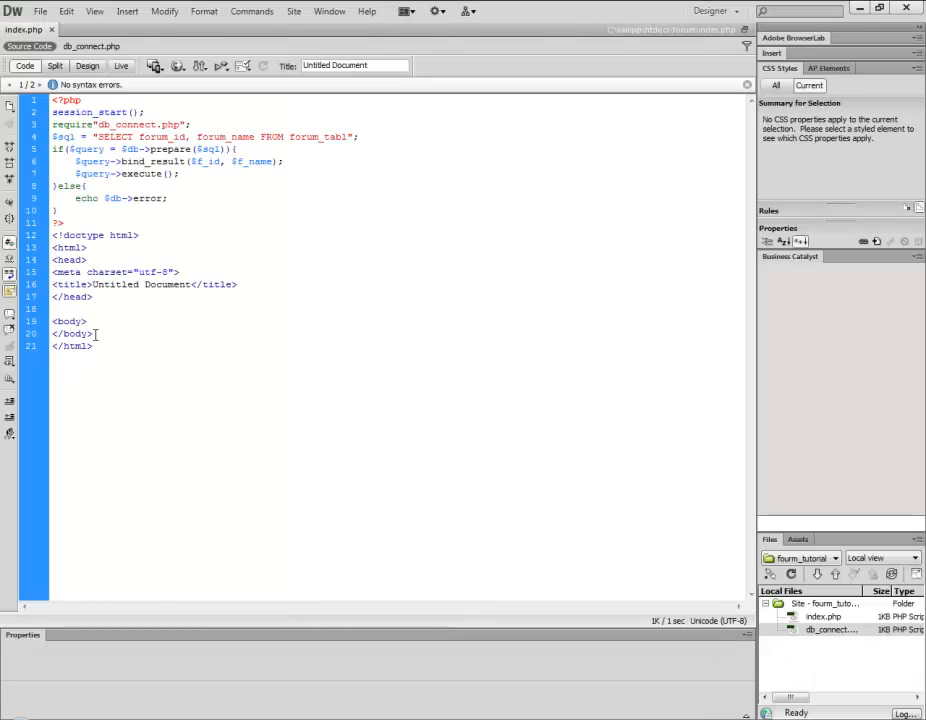
# Add a <div id="container"> in the body holding a <table>
pyautogui.click(88, 320)
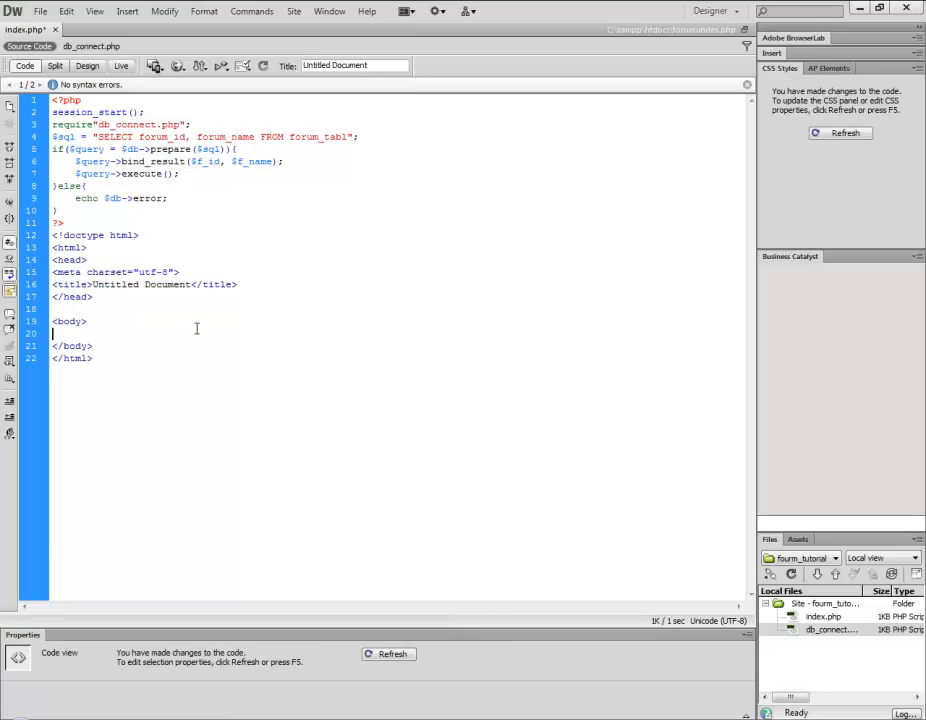
pyautogui.write('<?')
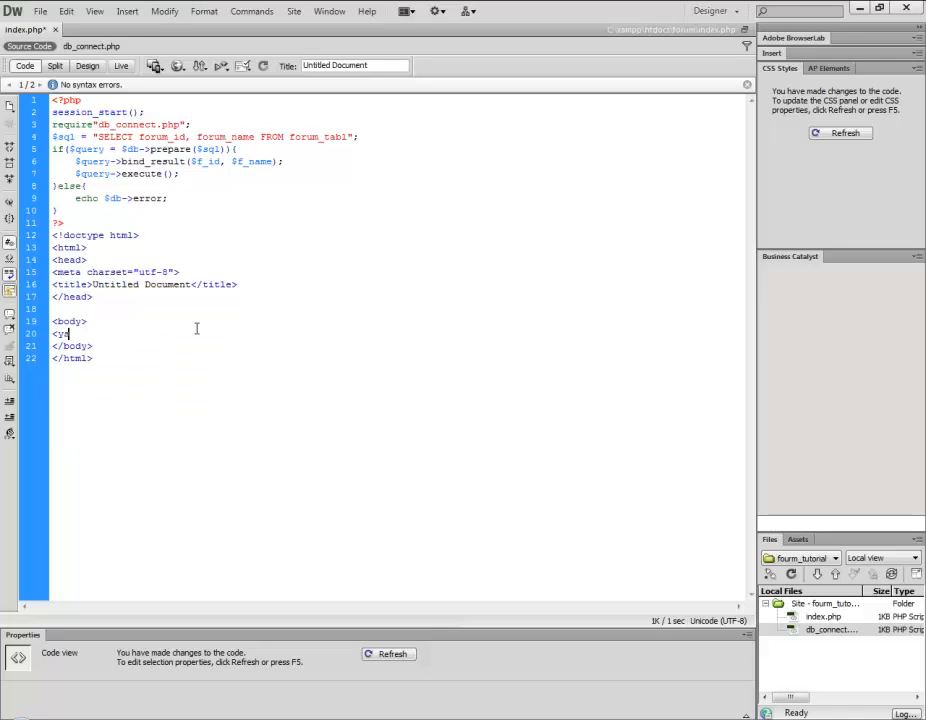
pyautogui.write('div')
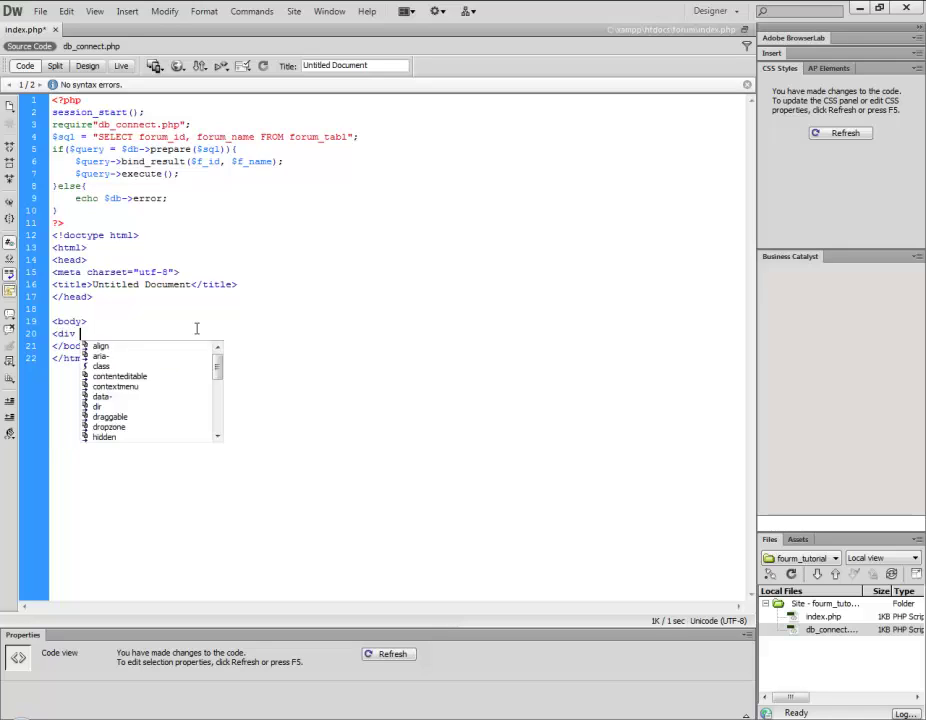
pyautogui.write('id="')
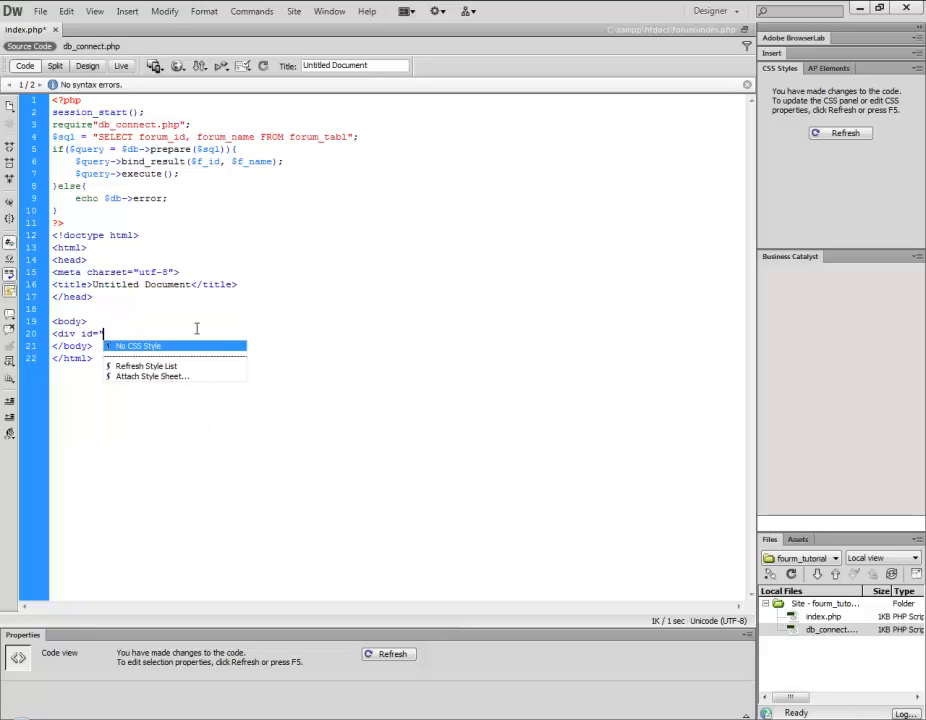
pyautogui.write('container">')
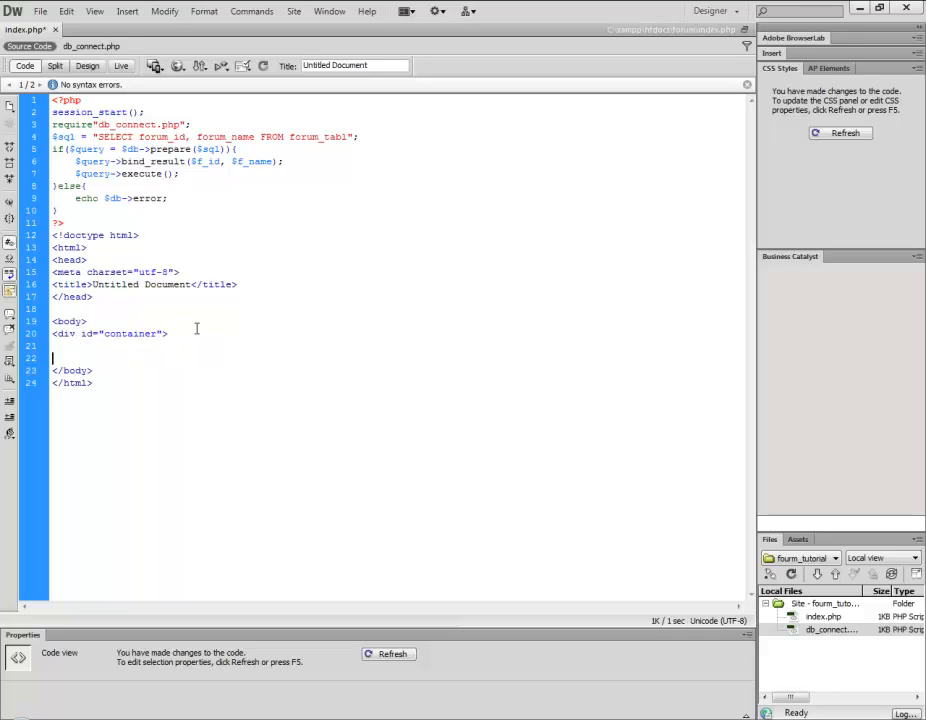
pyautogui.write('</div>')
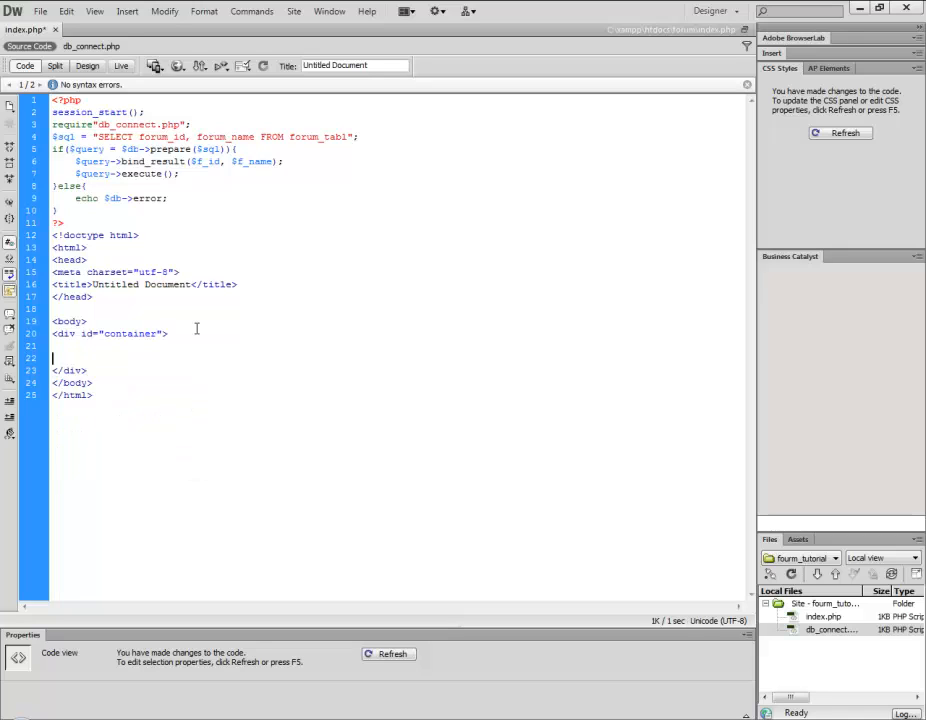
pyautogui.write('<table>')
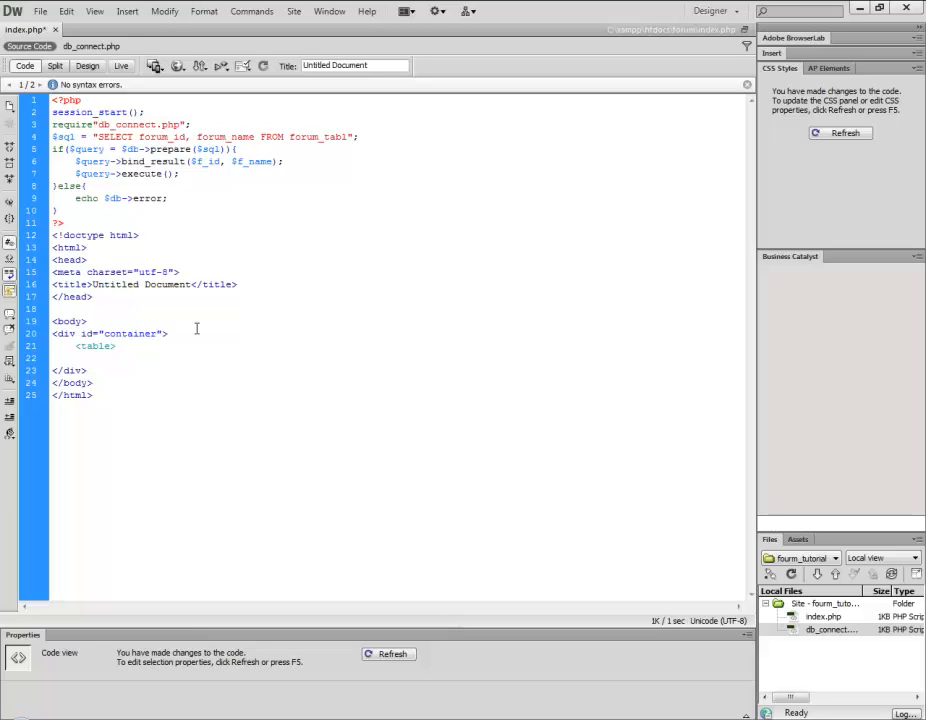
pyautogui.click(116, 346)
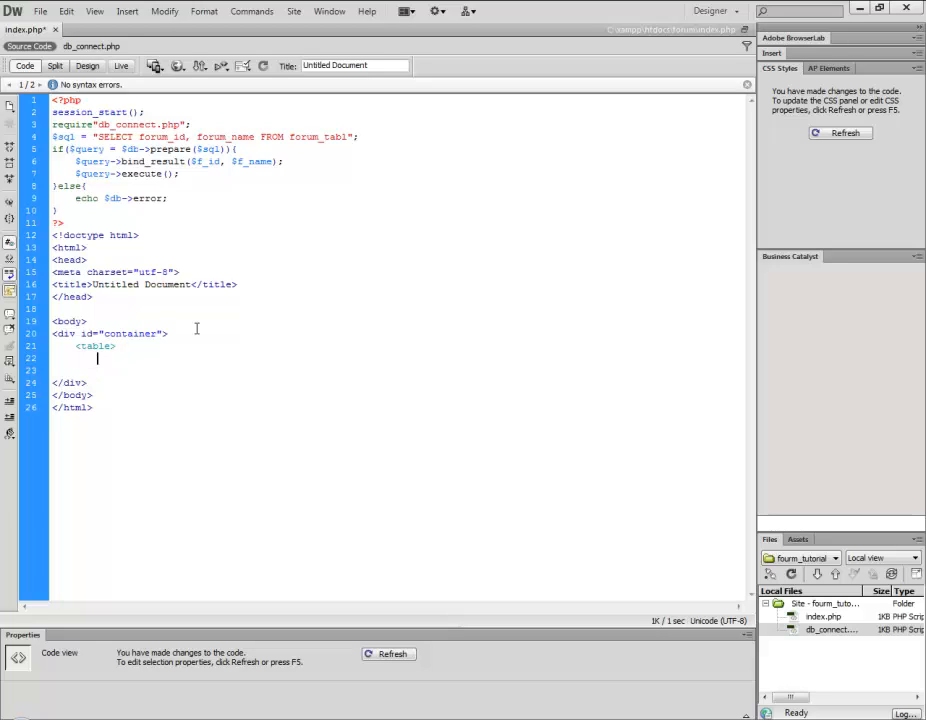
# Inside the table write <?php if($query->num_rows > 0): while($row = $query->fetch()): ?>
pyautogui.write('<?')
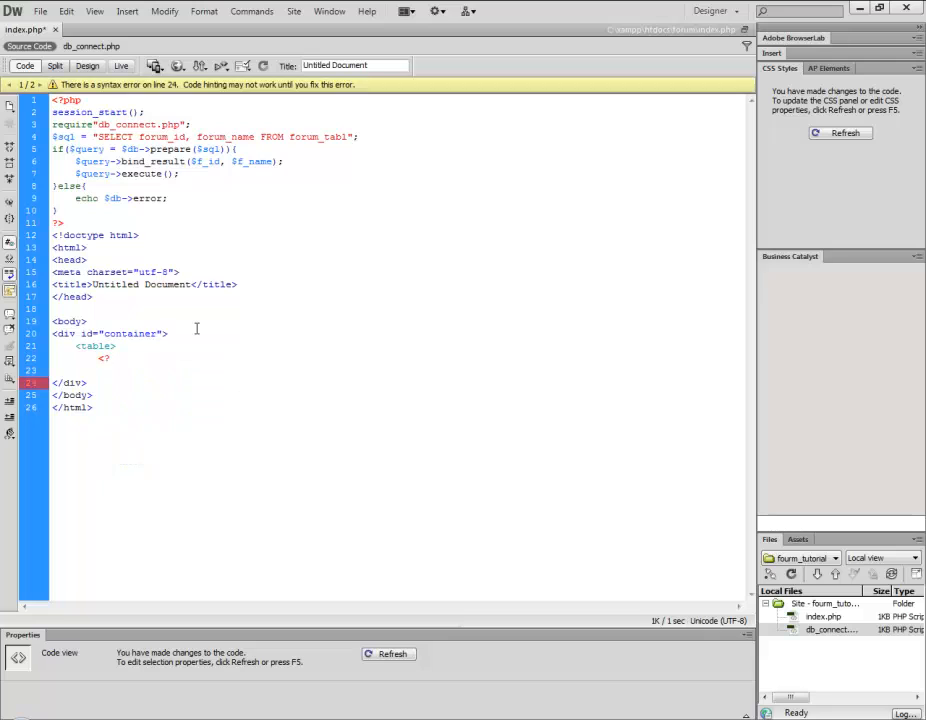
pyautogui.write('php')
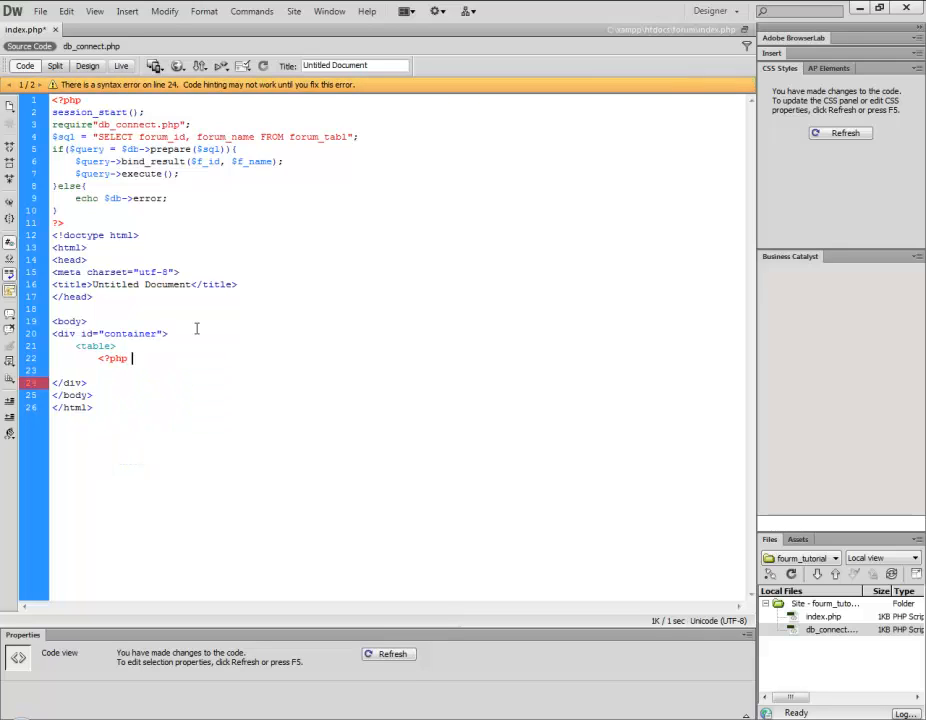
pyautogui.write('if($query->')
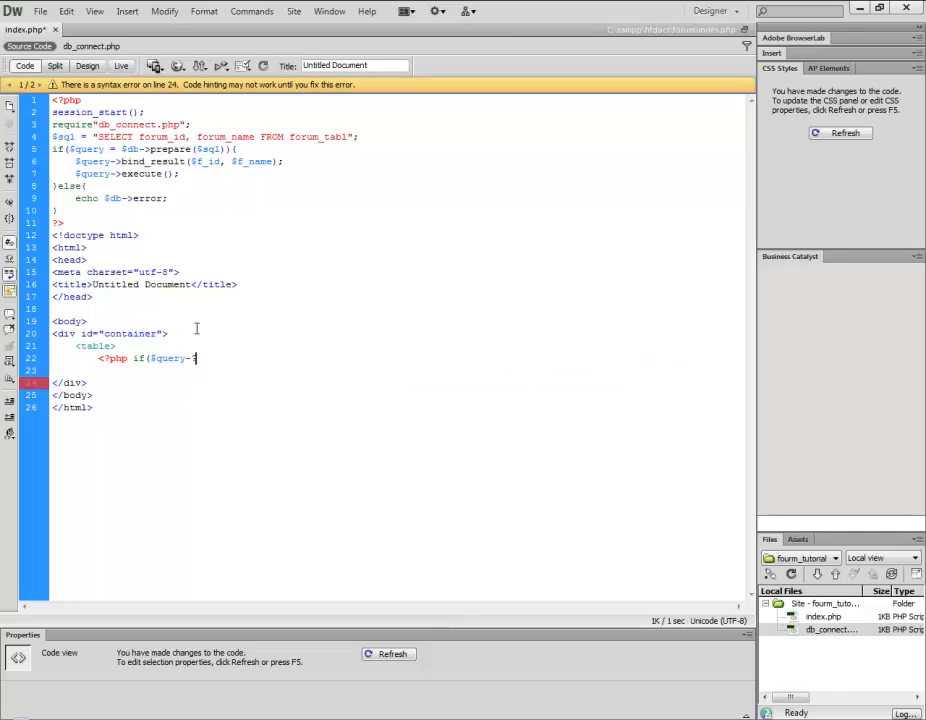
pyautogui.write('num')
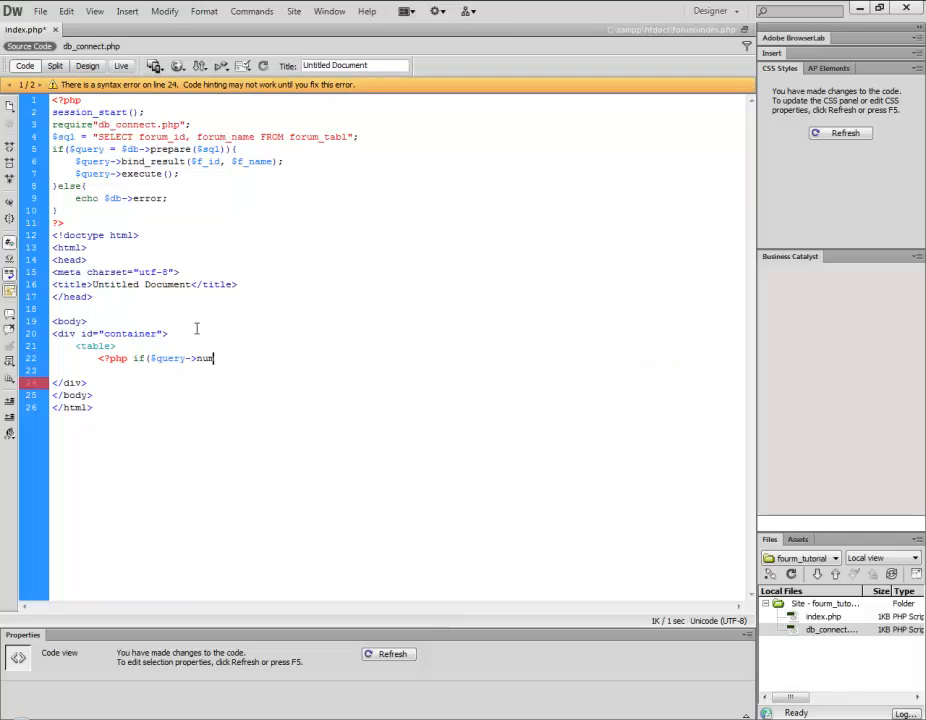
pyautogui.write('_rows !==')
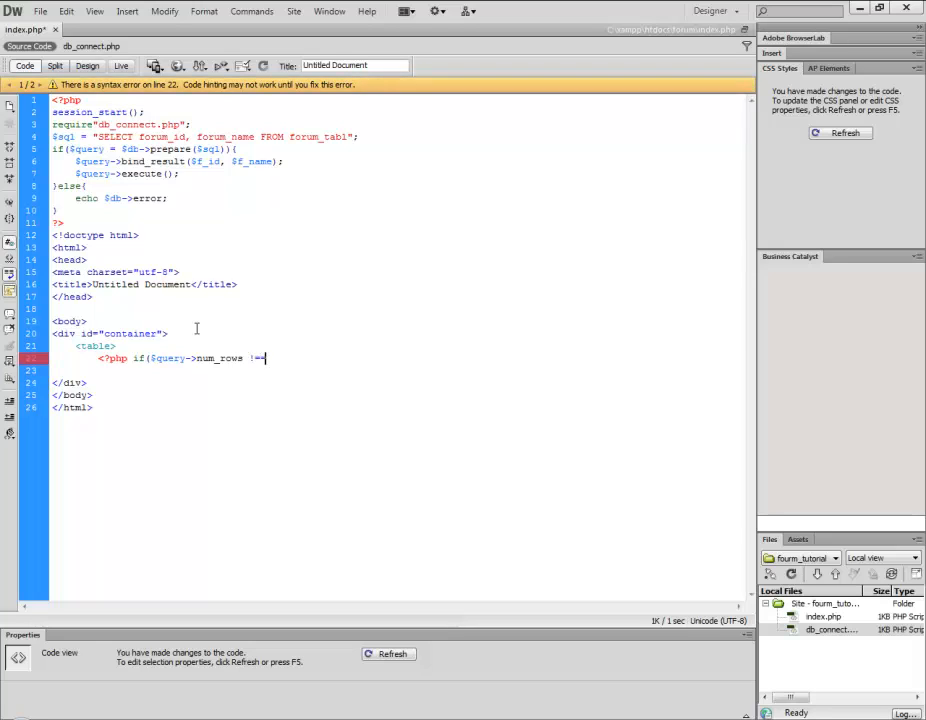
pyautogui.write('0)')
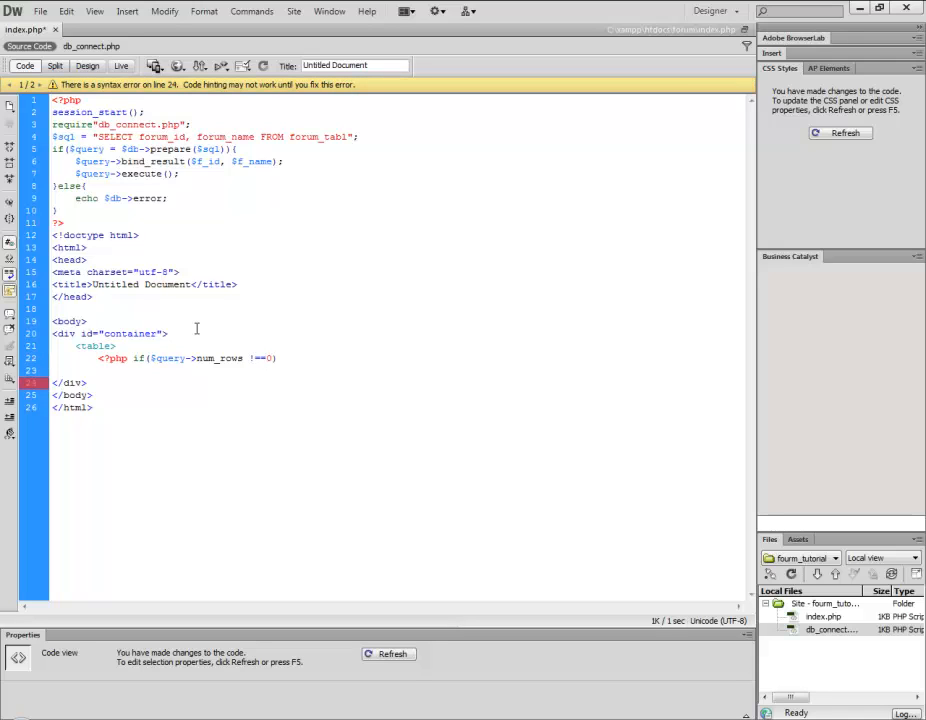
pyautogui.write(':')
pyautogui.write('?>')
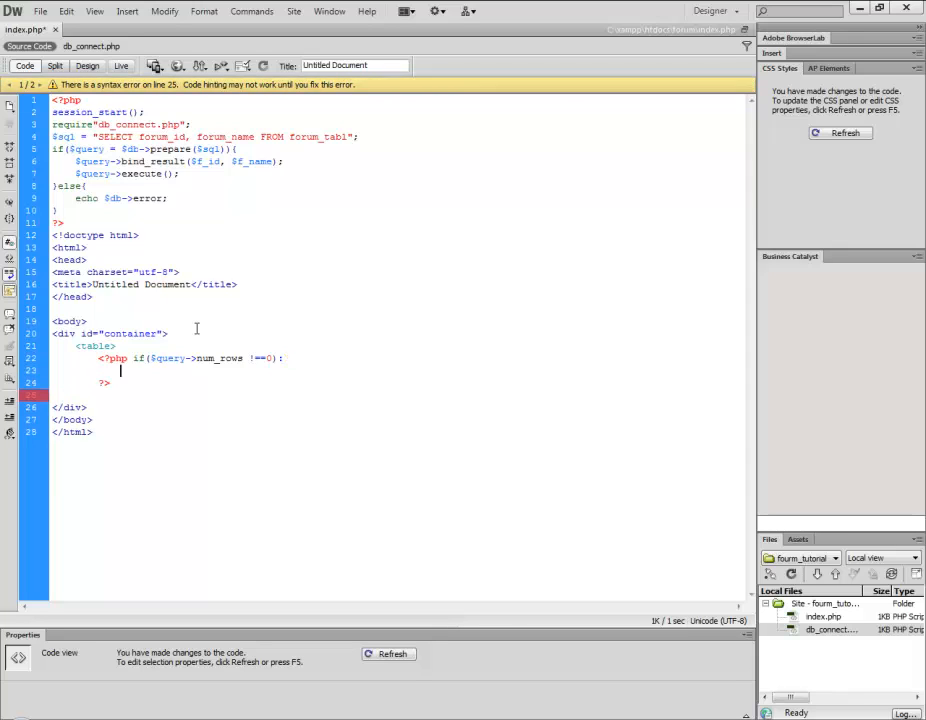
pyautogui.write('whil')
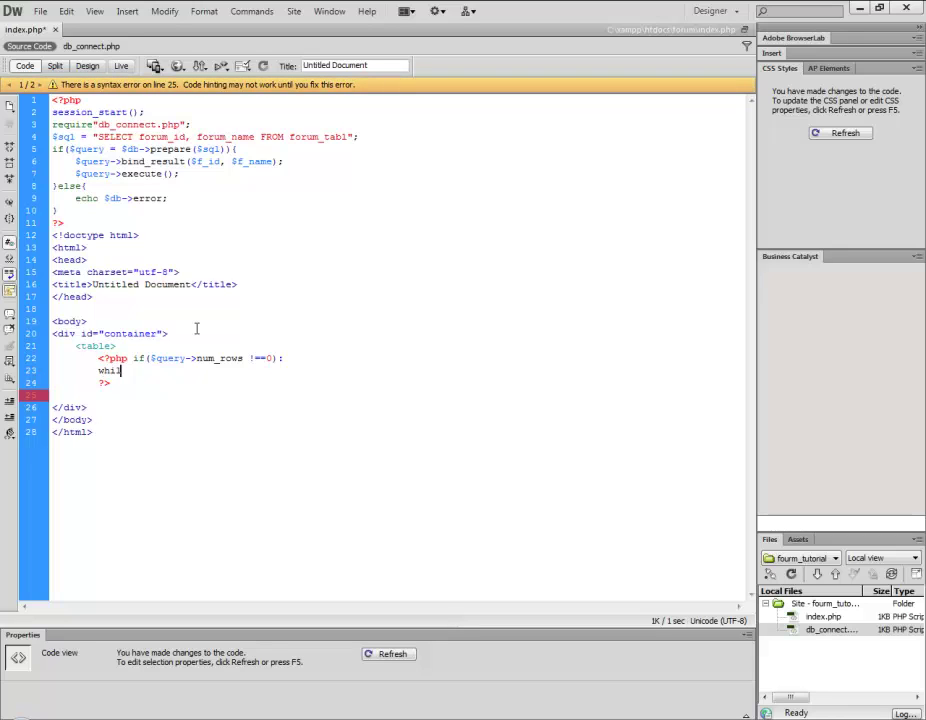
pyautogui.write('e')
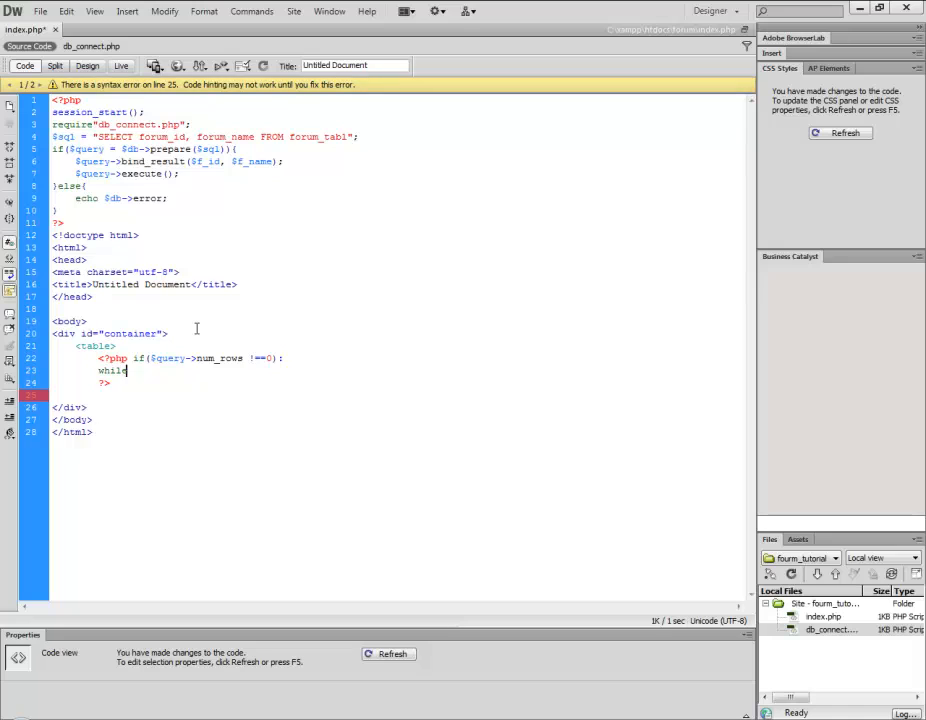
pyautogui.write('(')
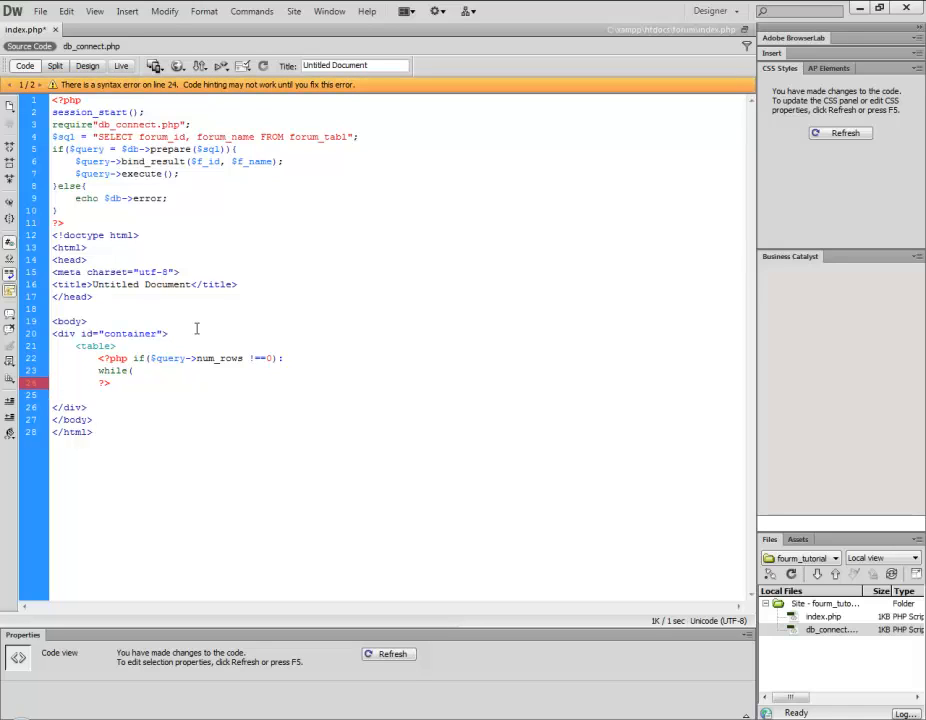
pyautogui.write('$row =')
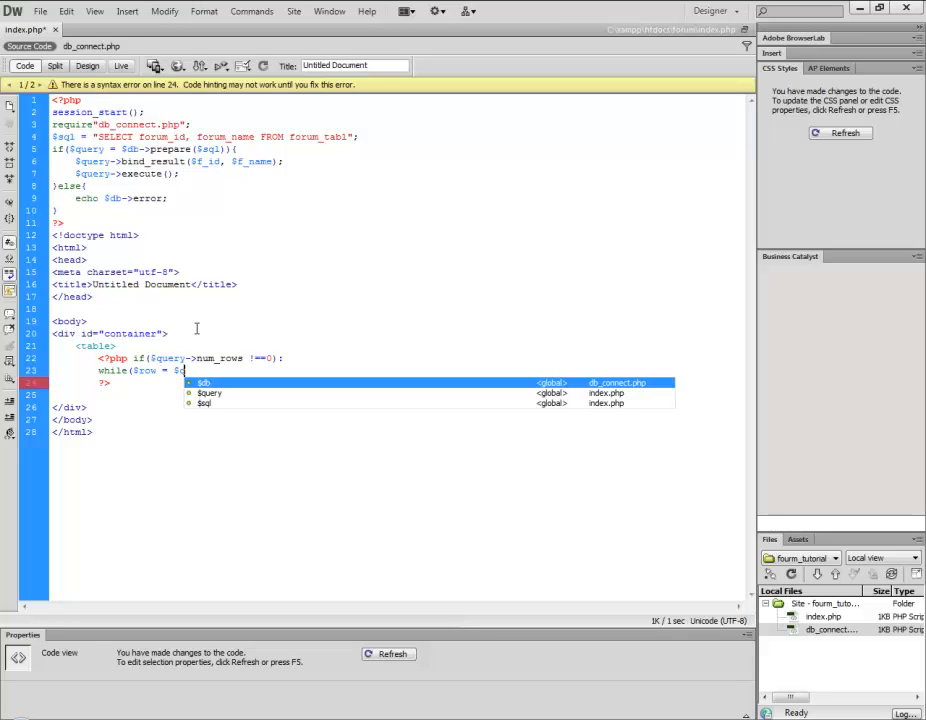
pyautogui.write('$query->')
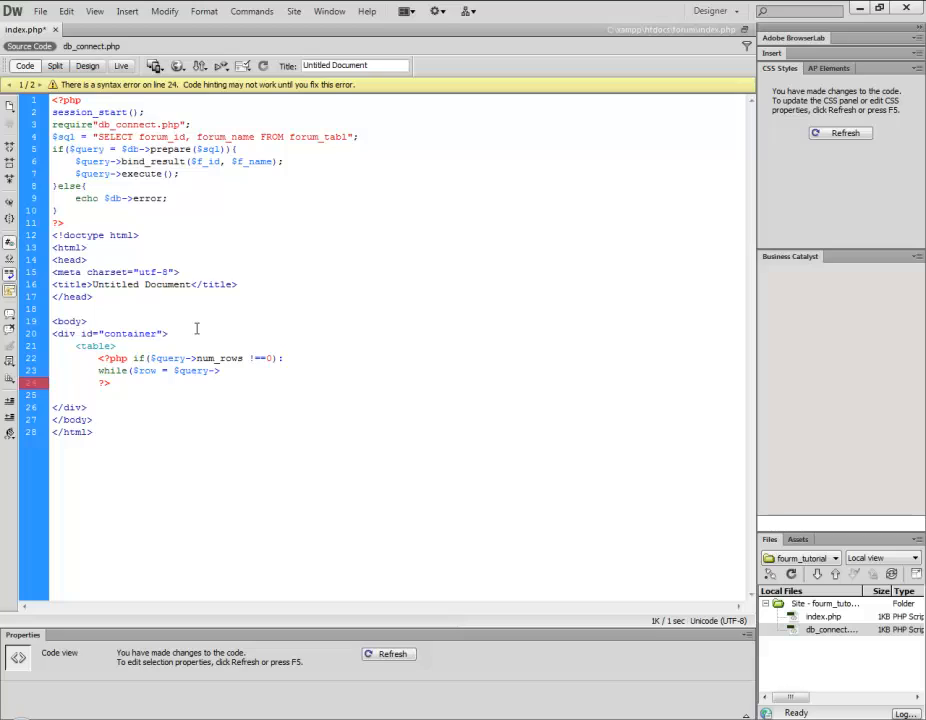
pyautogui.write('fetch()):')
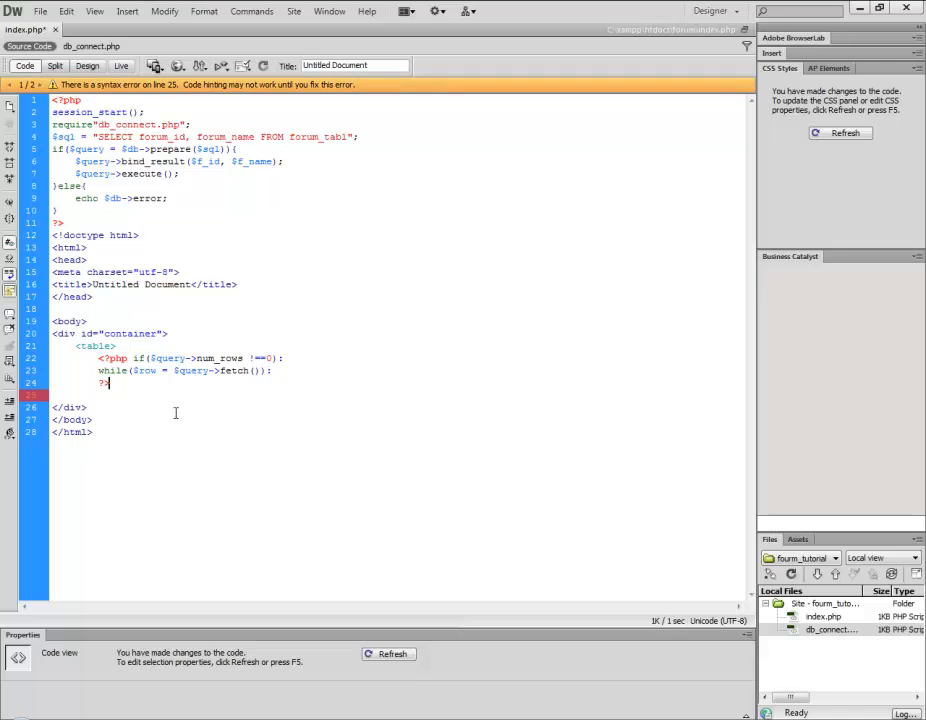
pyautogui.moveTo(214, 552)
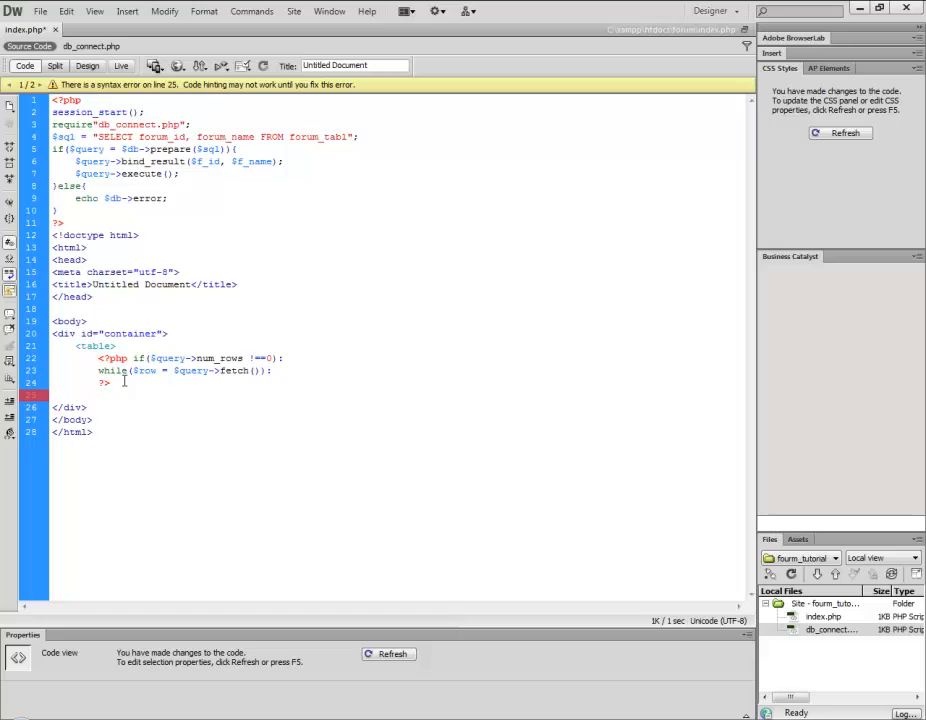
# Add a <tr><td><?= $f_name ?></td></tr> row echoing each forum name
pyautogui.write('<tr>')
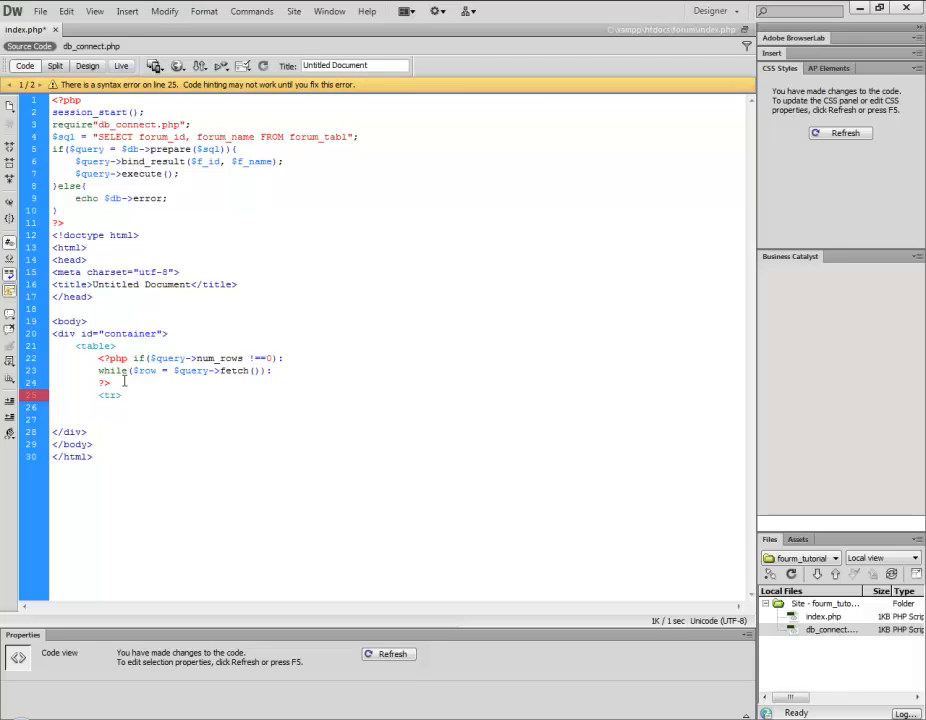
pyautogui.write('<td><')
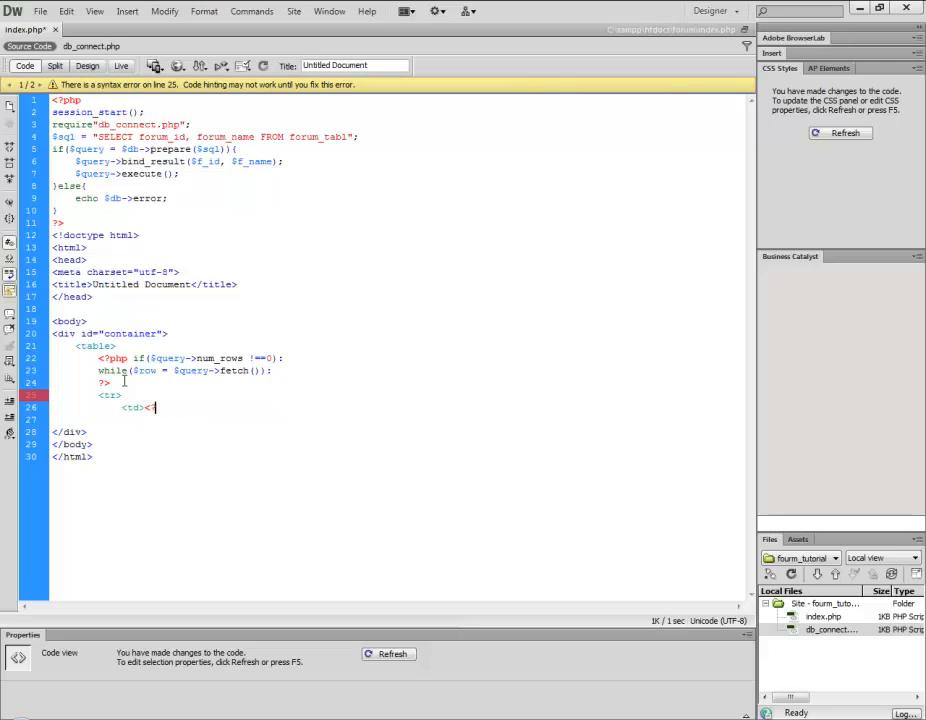
pyautogui.write('?')
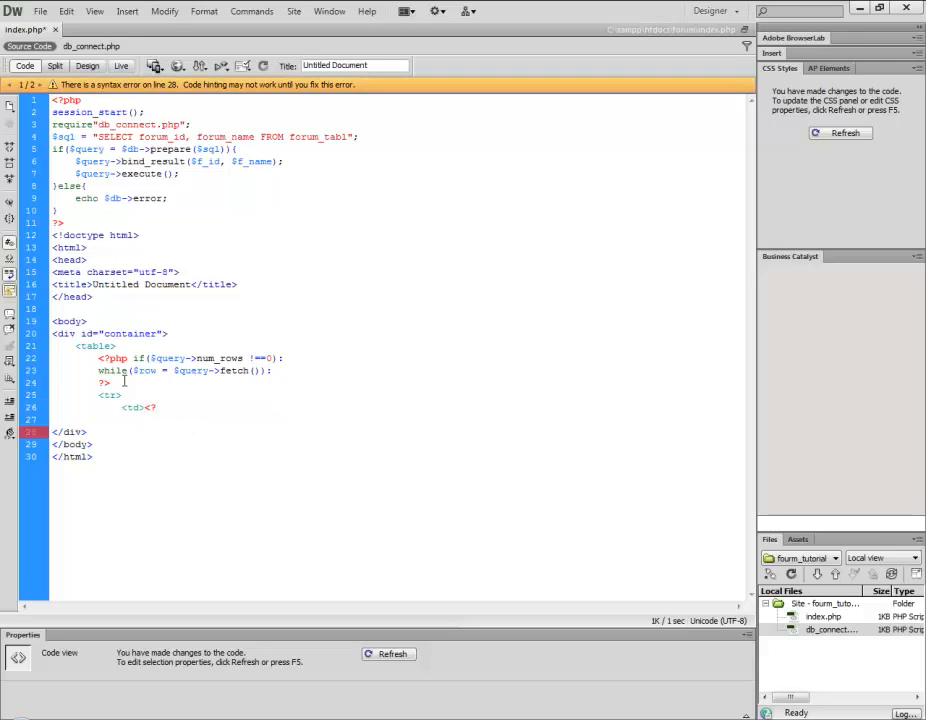
pyautogui.write('=')
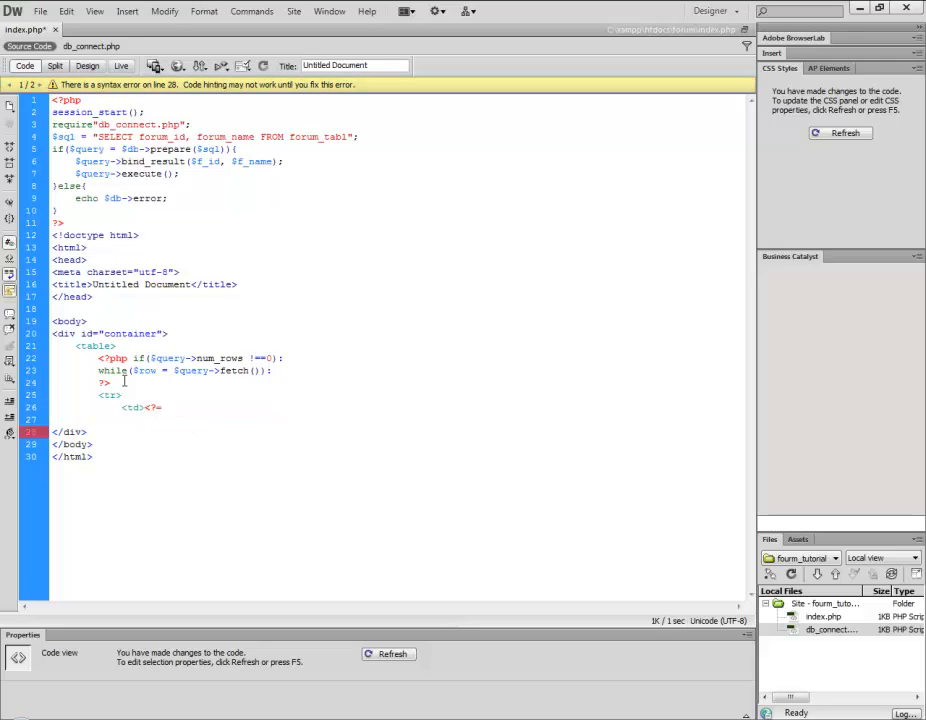
pyautogui.write('$')
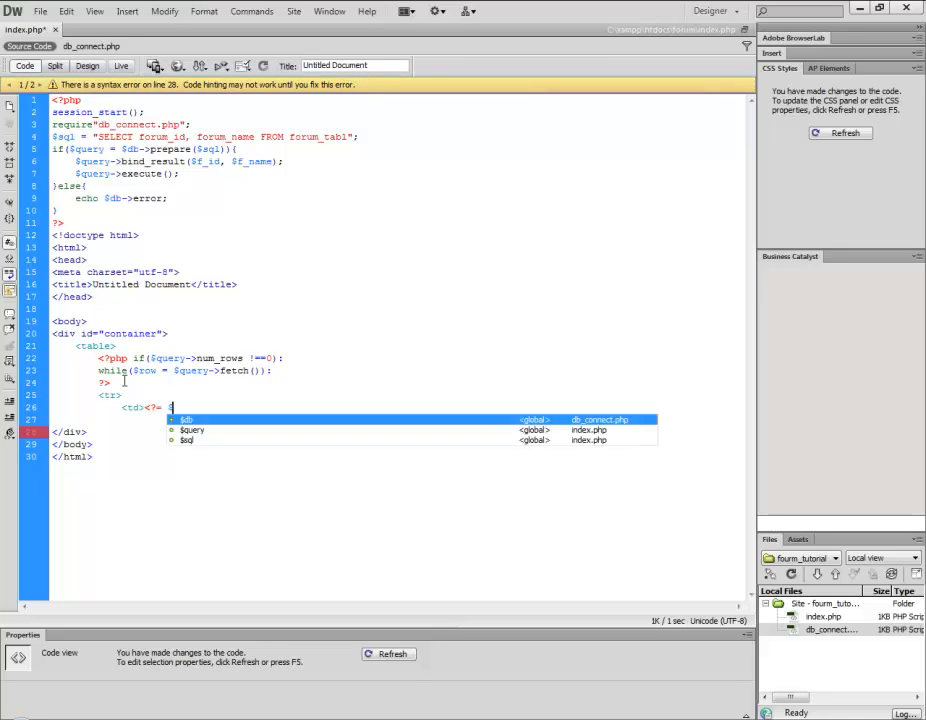
pyautogui.write('$f_')
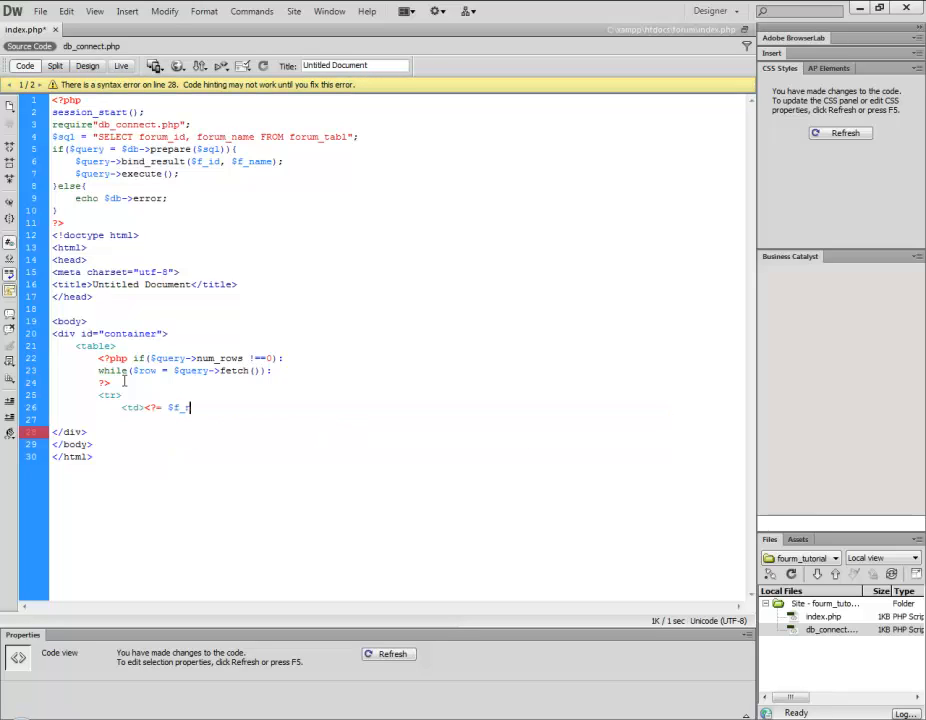
pyautogui.write('name')
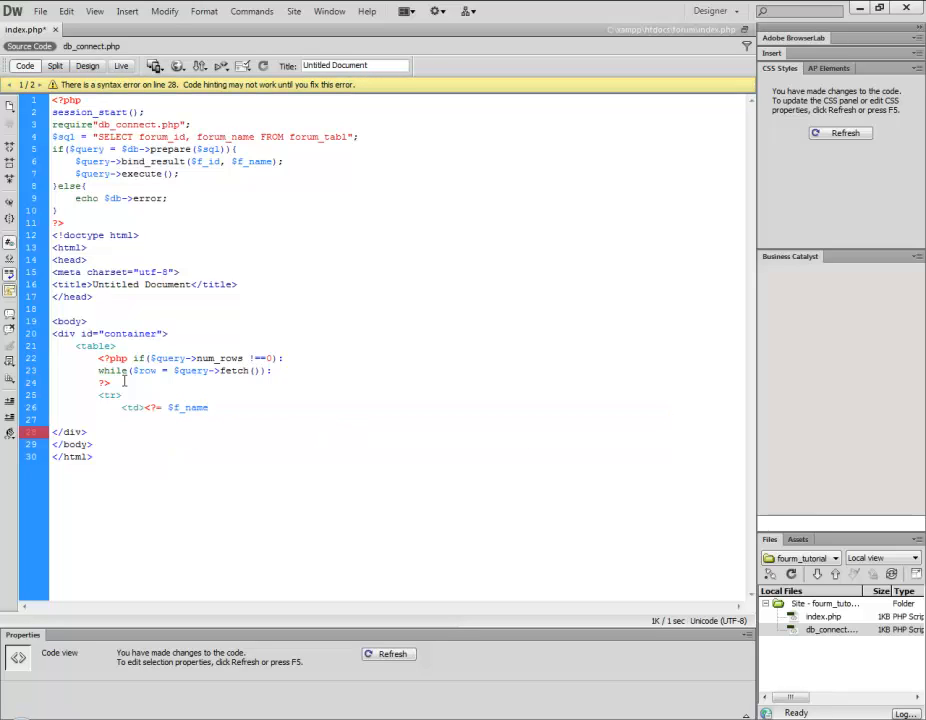
pyautogui.write('?></td>')
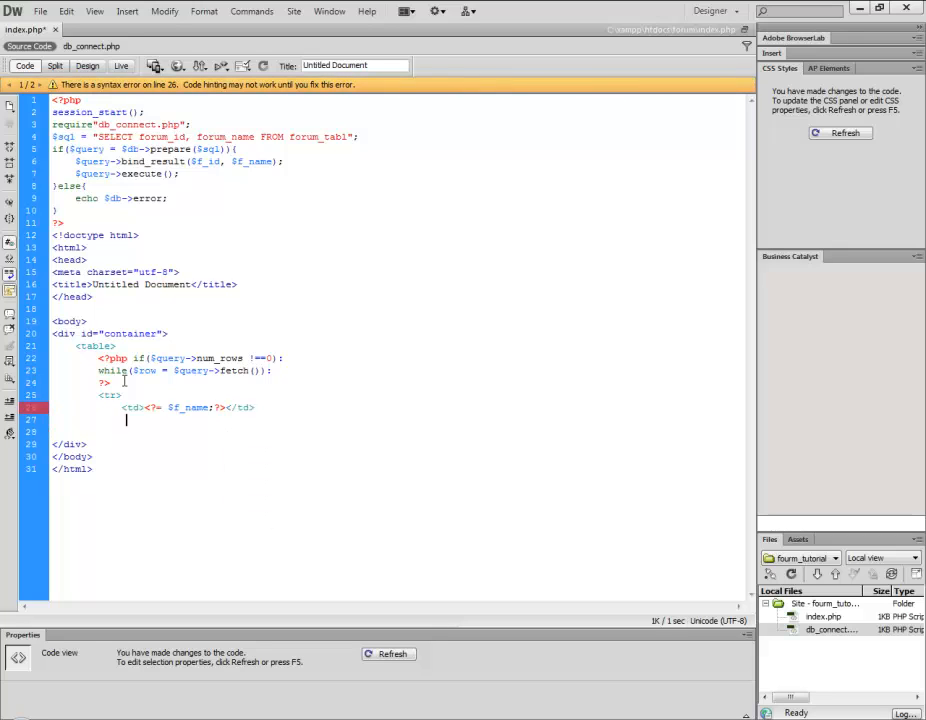
pyautogui.write('</tr>')
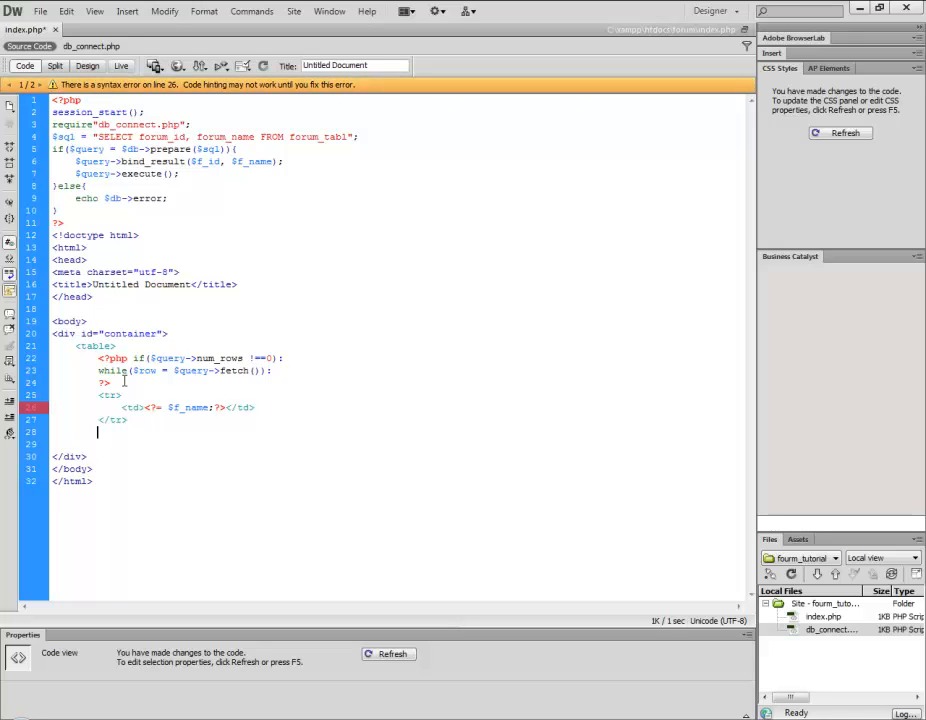
# Close the loop and condition with <?php endwhile; endif; ?> after the row
pyautogui.write('<?php')
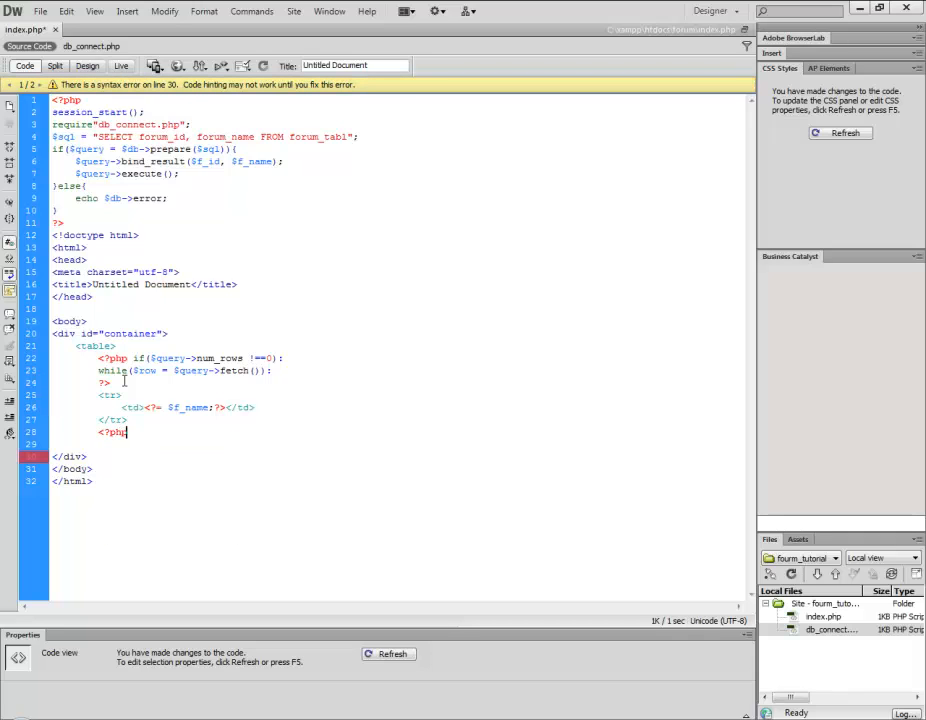
pyautogui.write('endwhile')
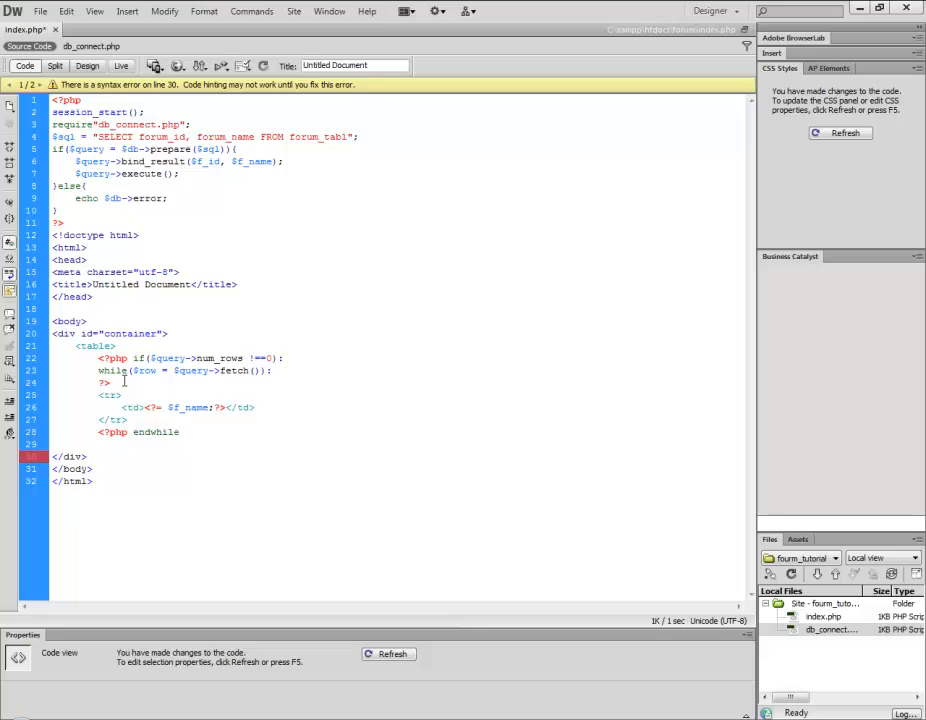
pyautogui.write('; endif;?>')
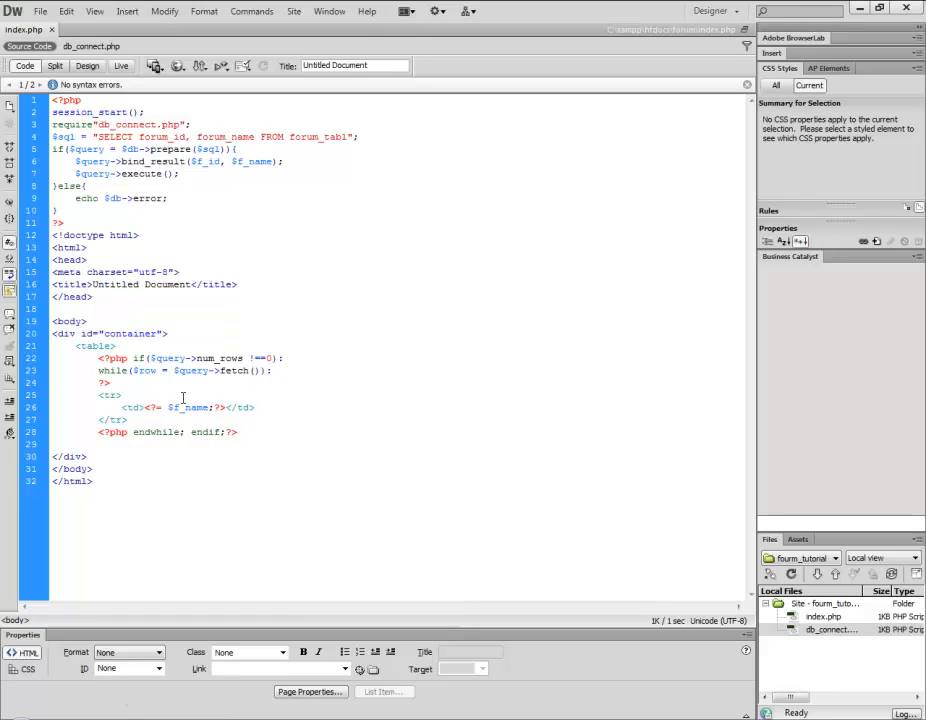
# Replace the shorthand in the <td> with a full <?php echo $f_name;?> tag
pyautogui.click(158, 408)
pyautogui.write(' e')
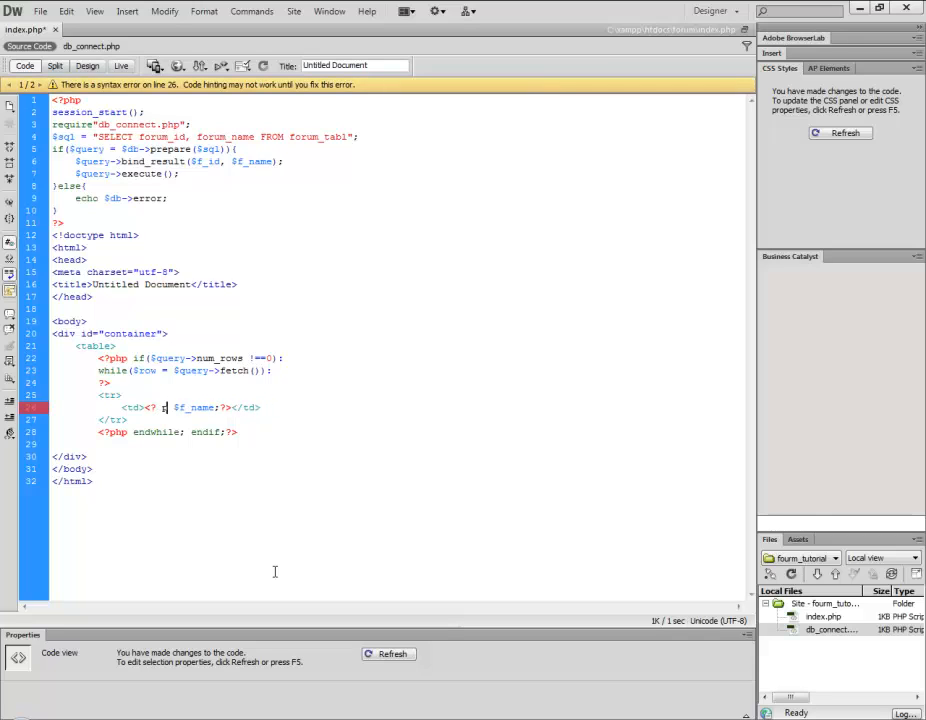
pyautogui.write('php')
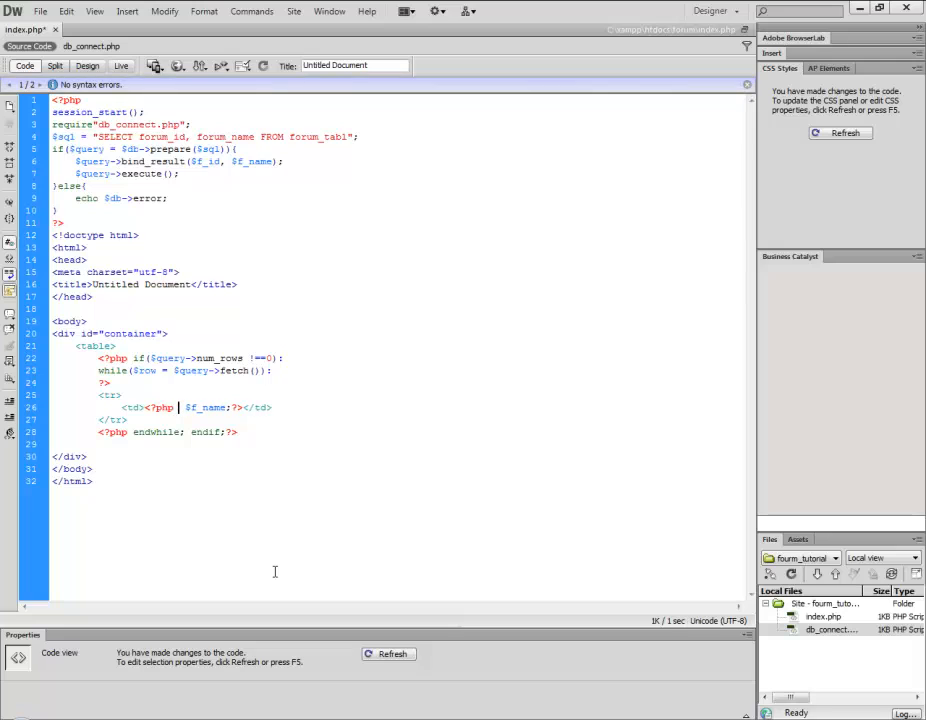
pyautogui.write('echo')
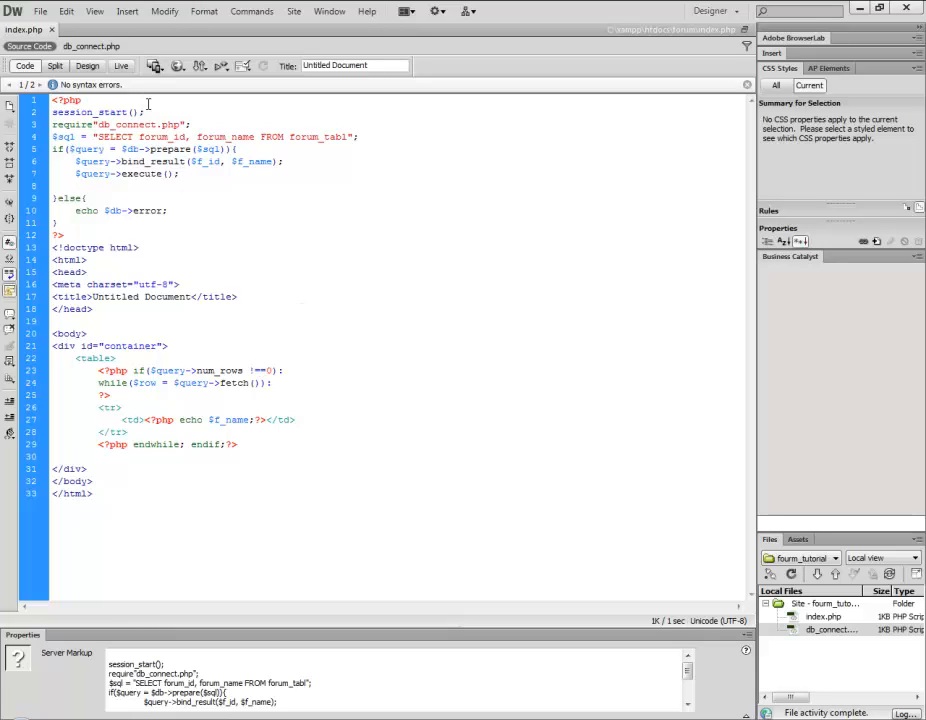
# Add $query->store_result(); after execute() so 'web design' shows on the index page
pyautogui.write('$query->s')
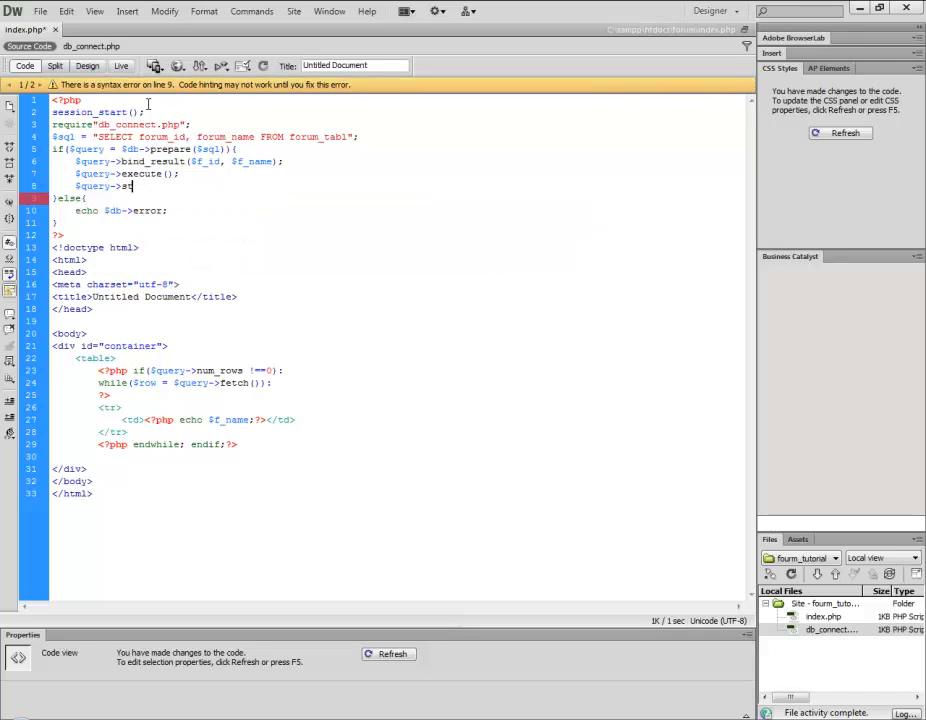
pyautogui.write('tore_result()')
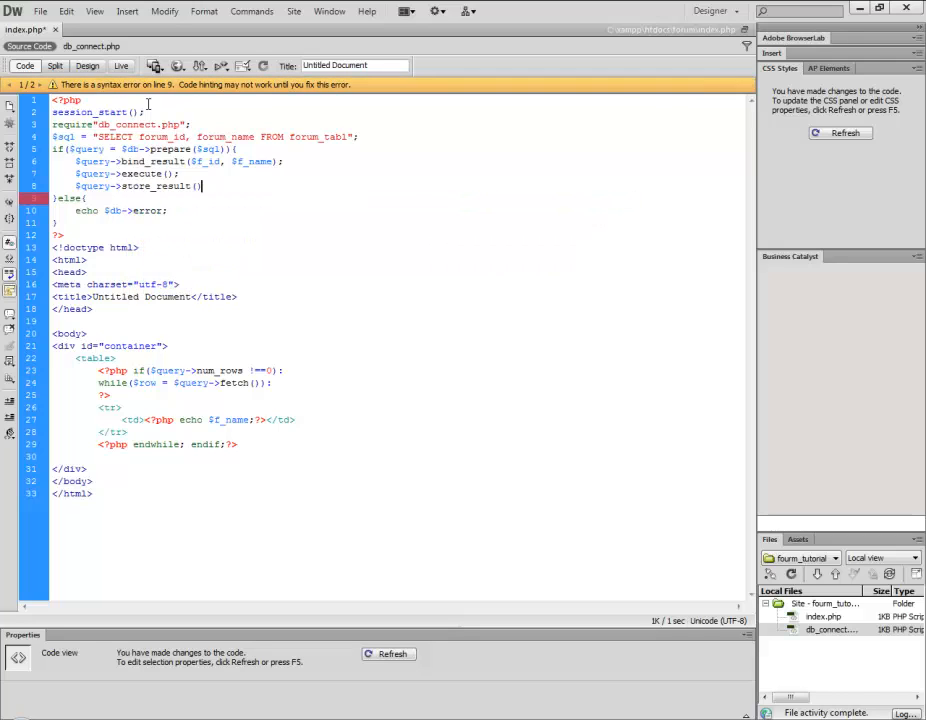
pyautogui.write(';')
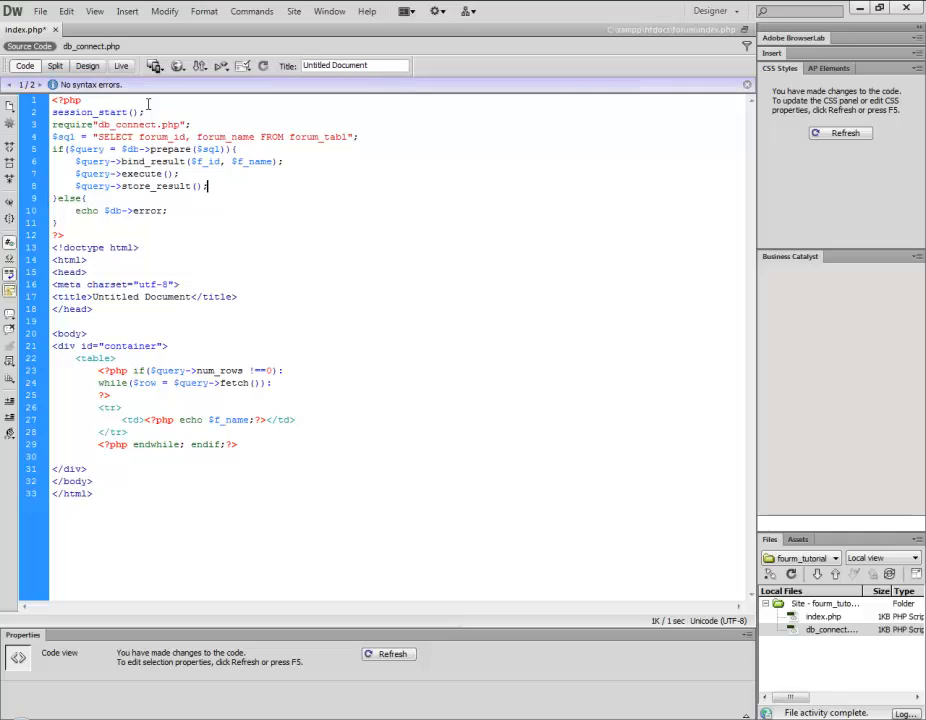
pyautogui.moveTo(208, 364)
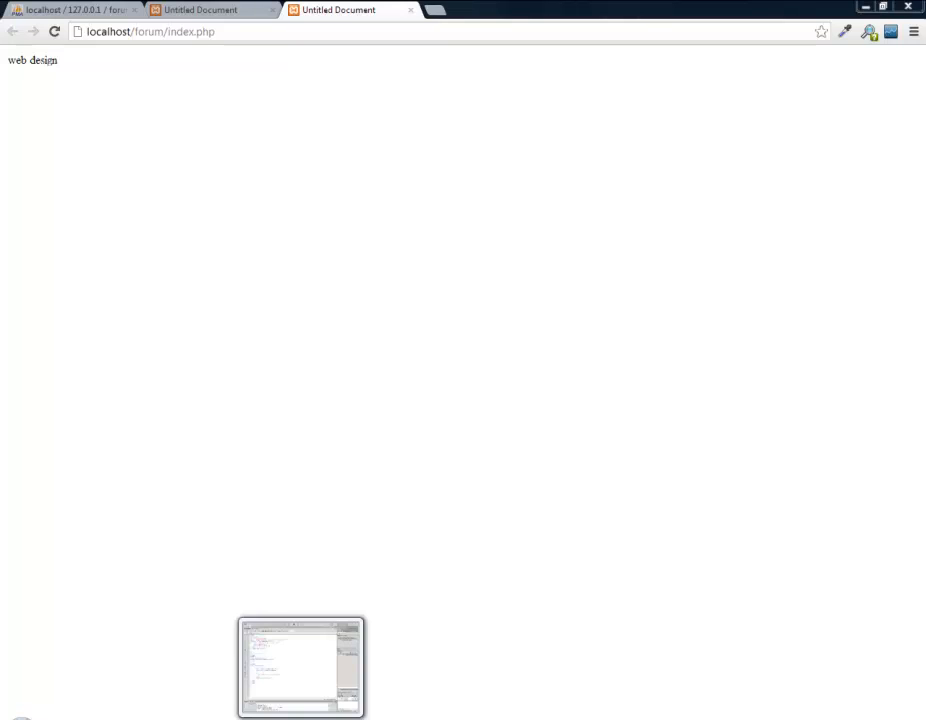
pyautogui.click(300, 668)
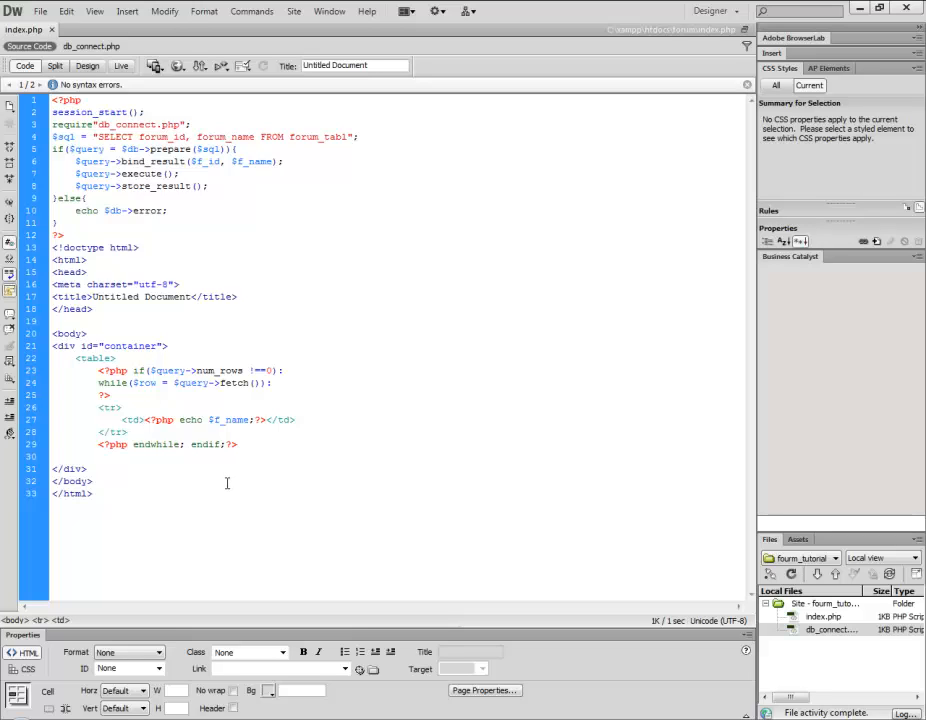
# Wrap the forum name in <a href="forum.php?id=<?php echo $f_id?>">…</a>
pyautogui.click(146, 420)
pyautogui.write('<a href="forum.php?id=<?php ')
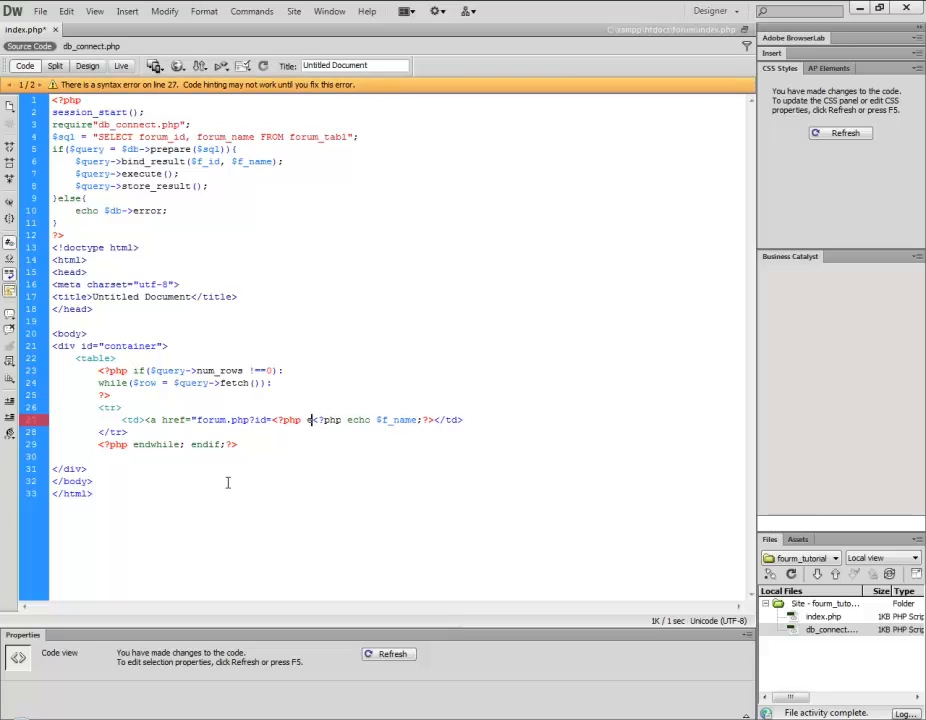
pyautogui.write('echo $forum_id?>">')
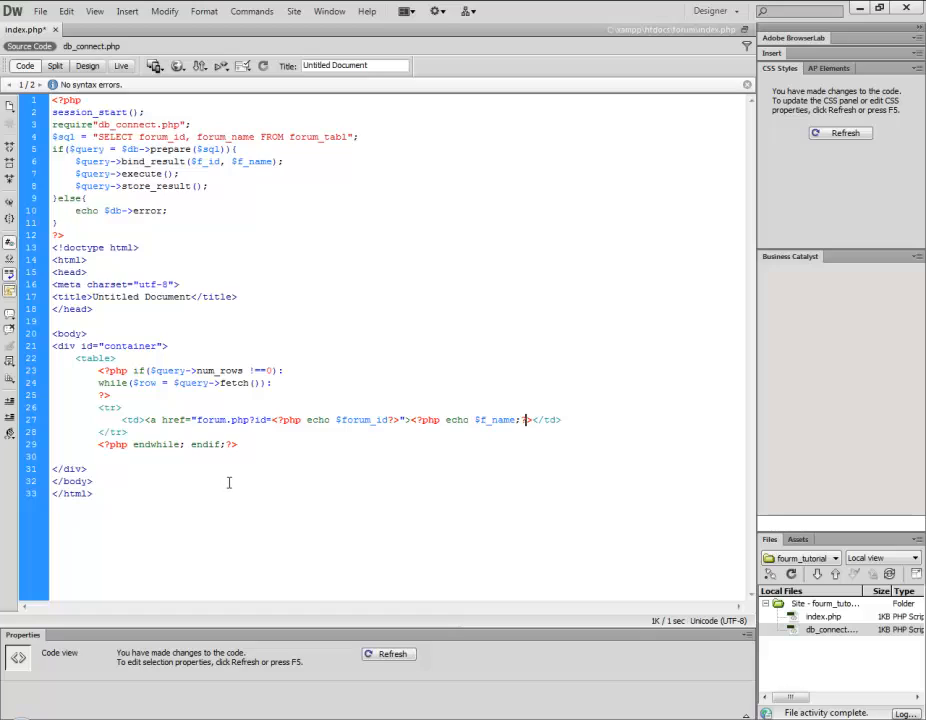
pyautogui.write('</a></')
pyautogui.click(96, 358)
pyautogui.write(' align="center" ')
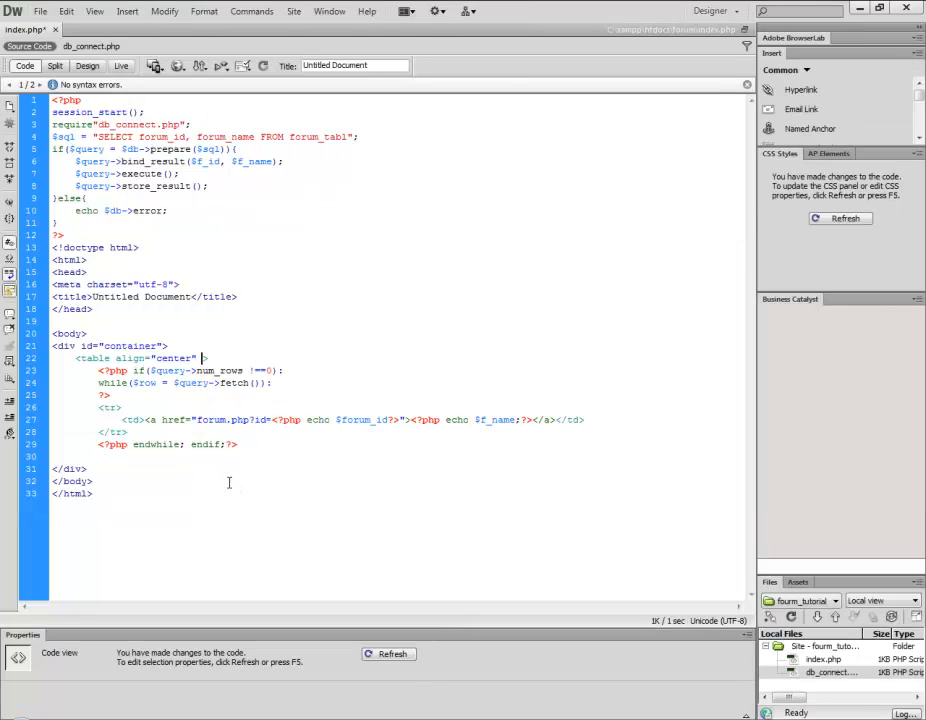
# Add align="center" and a width attribute to the <table> tag
pyautogui.write('width="80%')
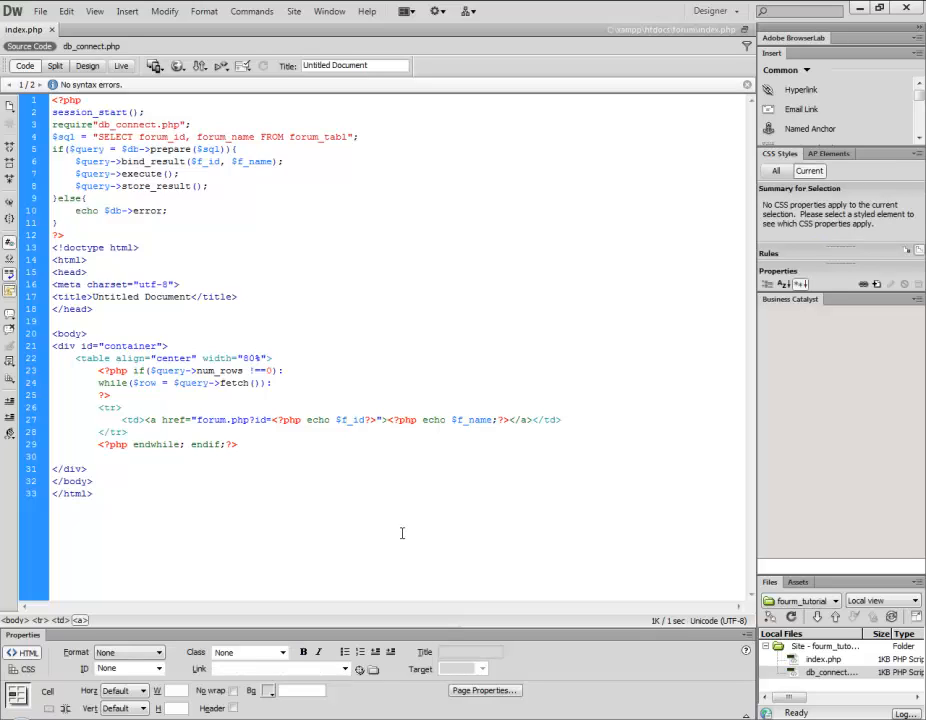
pyautogui.click(348, 420)
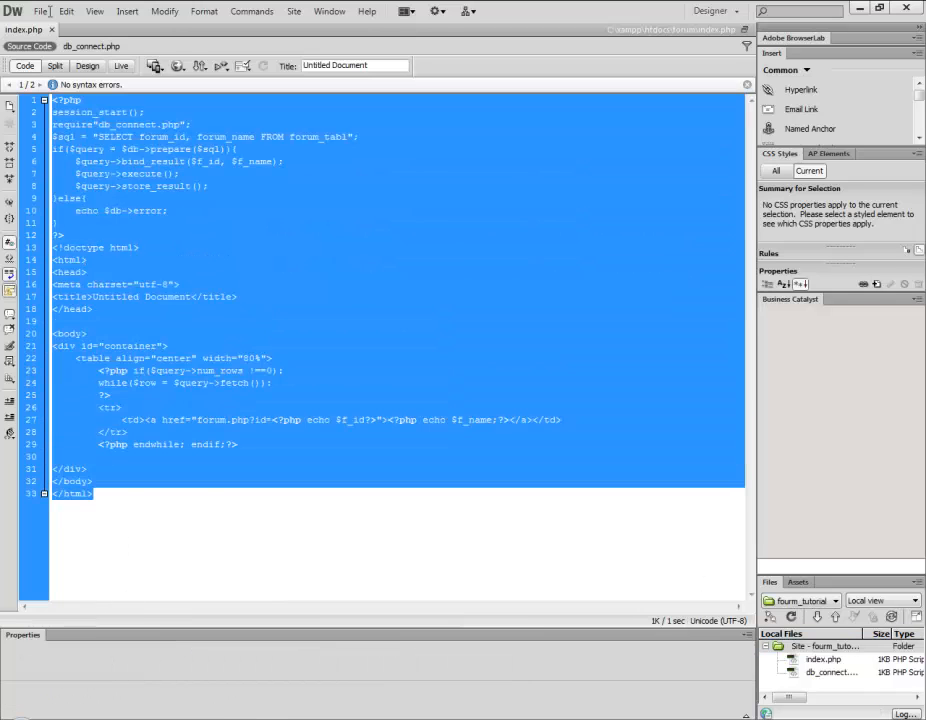
pyautogui.moveTo(480, 428)
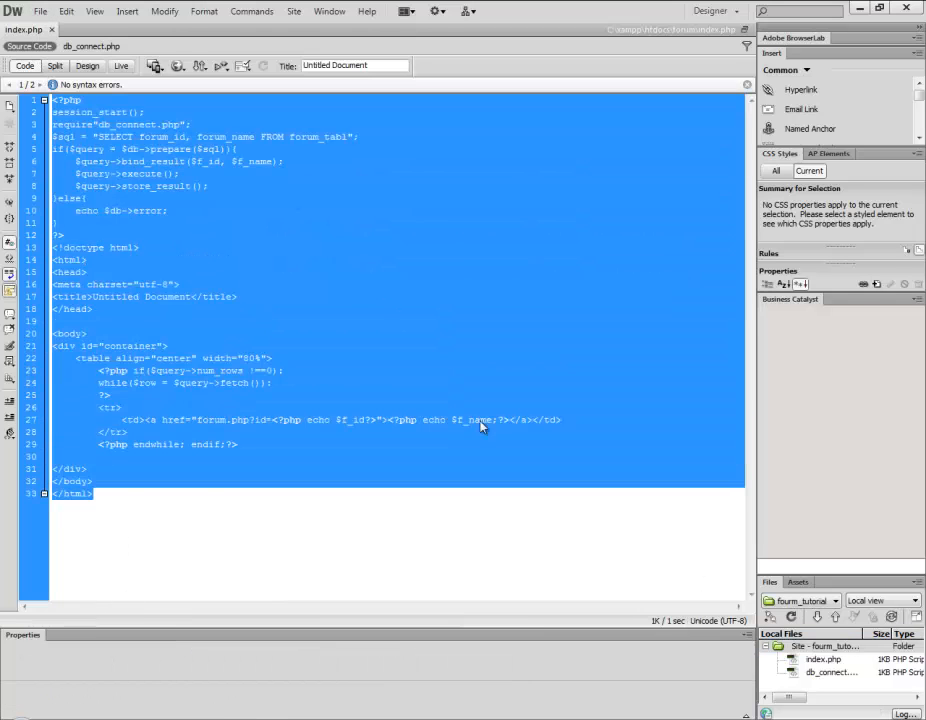
# Copy all of index.php's code into a new file saved as forum.php
pyautogui.rightClick(826, 646)
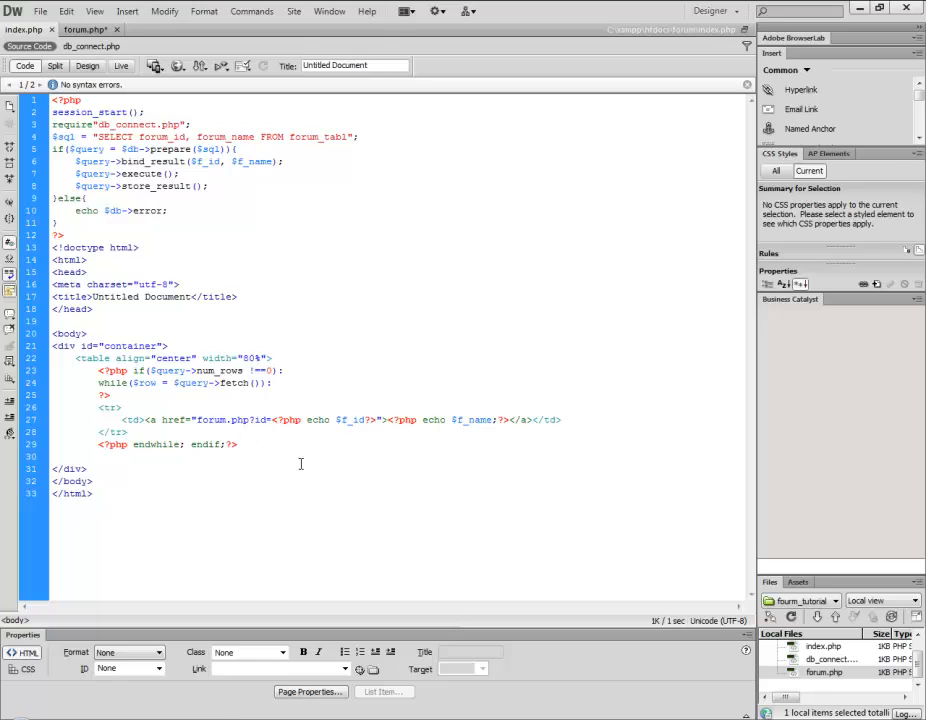
# Delete the whole forum table block from forum.php
pyautogui.write('</table>')
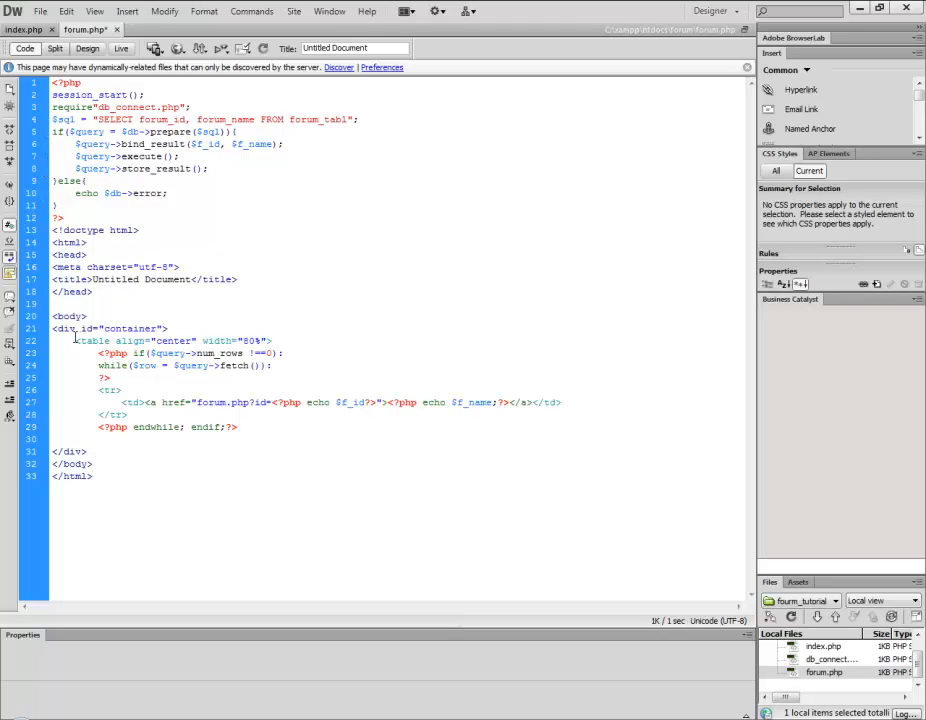
pyautogui.moveTo(76, 340); pyautogui.dragTo(238, 428)
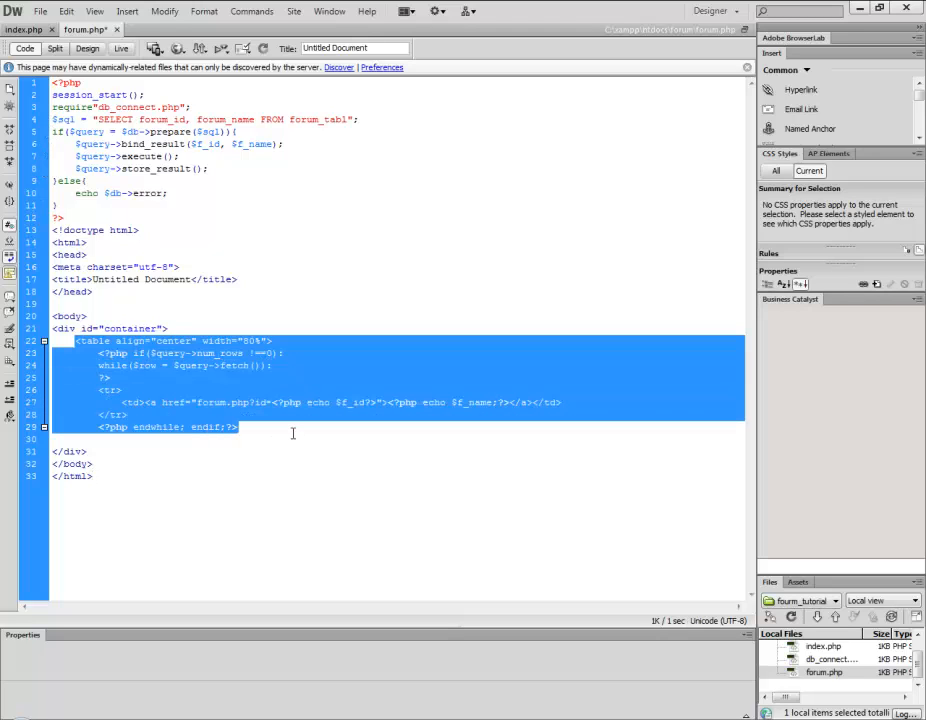
pyautogui.press('Delete')
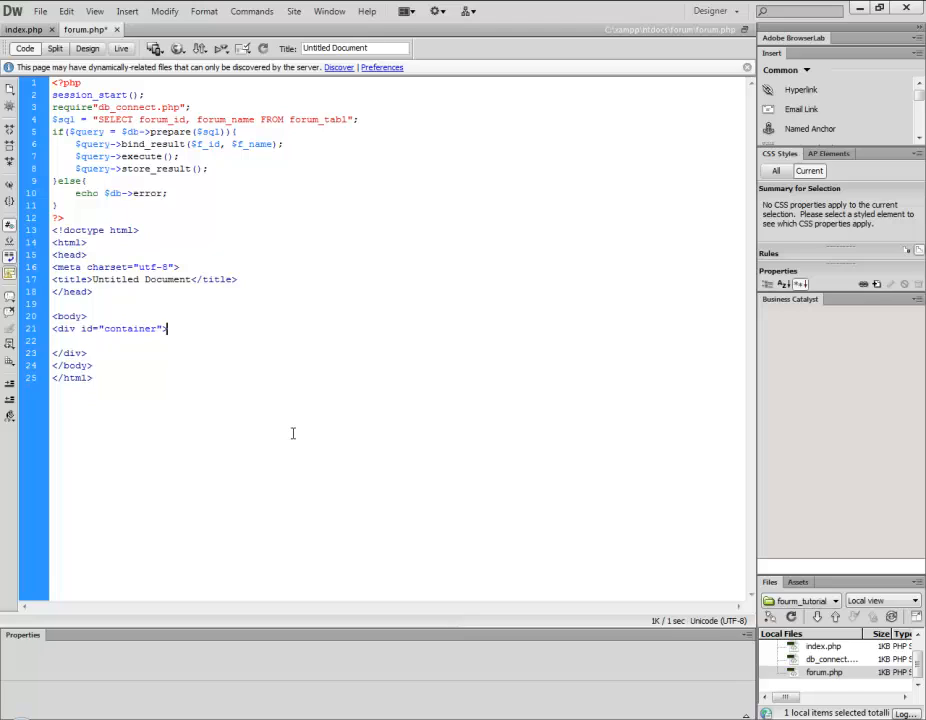
pyautogui.moveTo(110, 352)
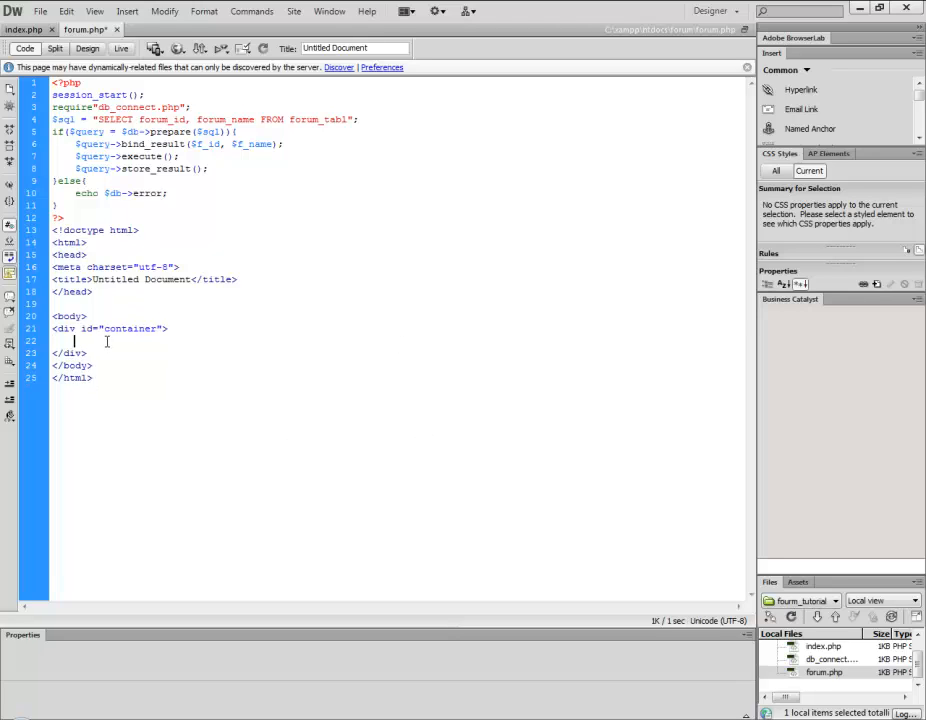
# Write <?= $_GET['id']?> inside the container div to print the URL id
pyautogui.write('<?=')
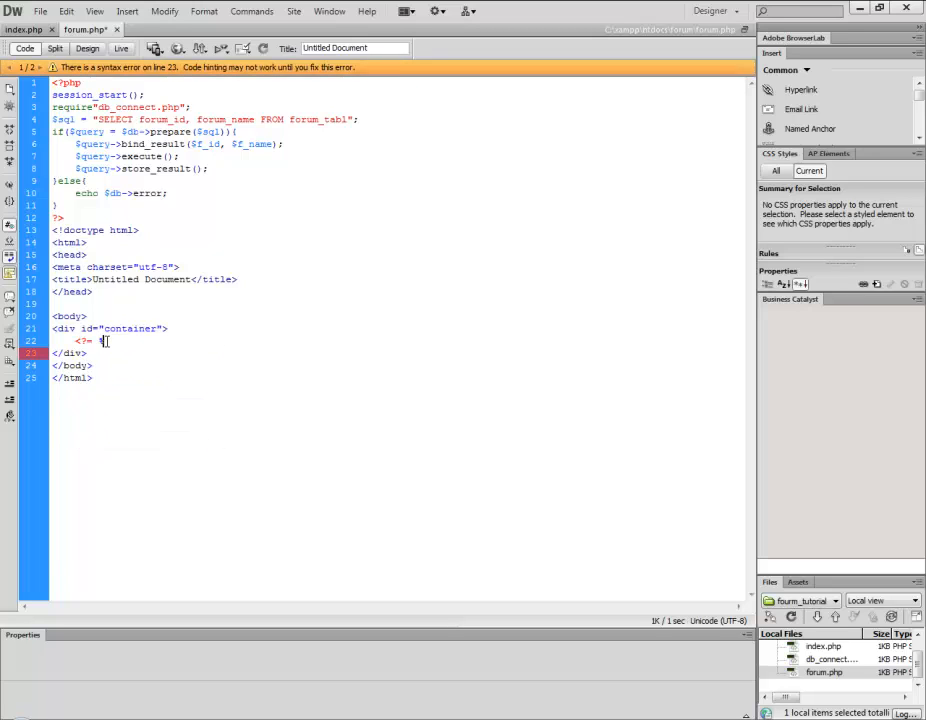
pyautogui.write('$')
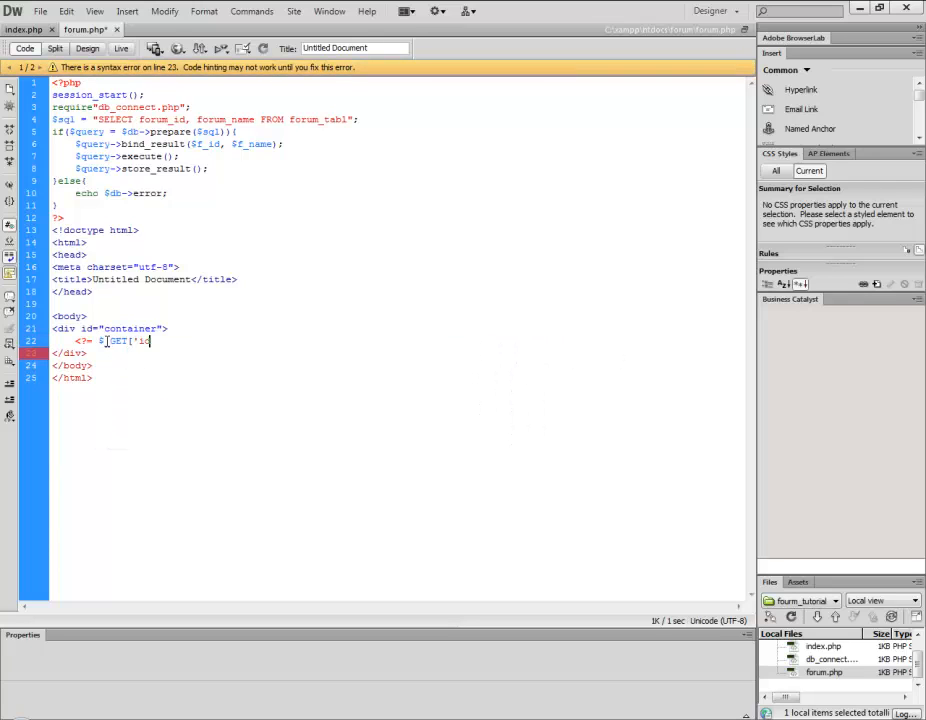
pyautogui.write("']?>")
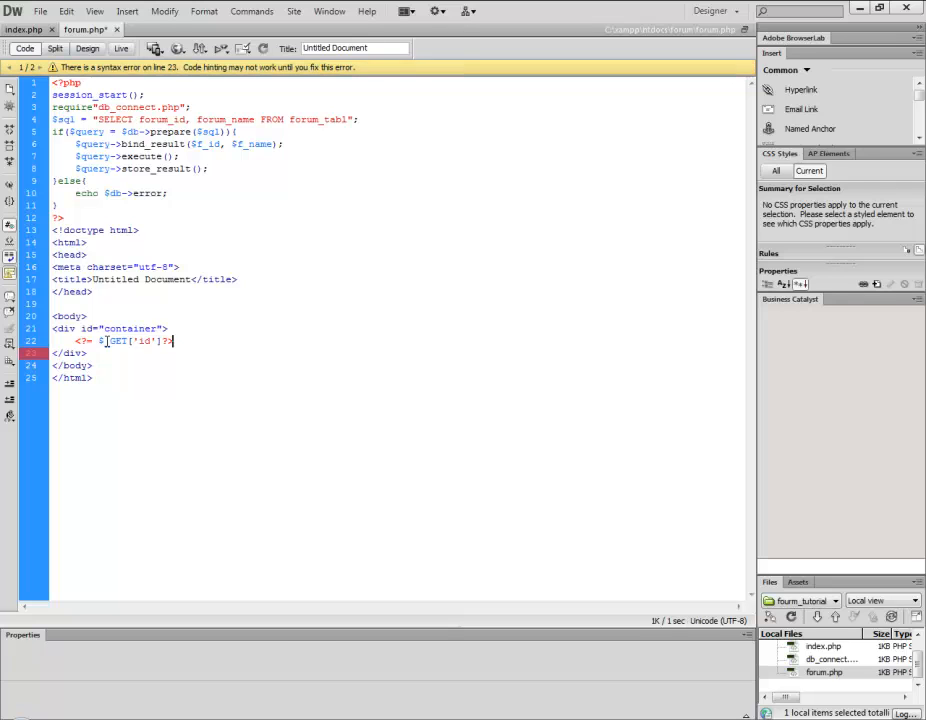